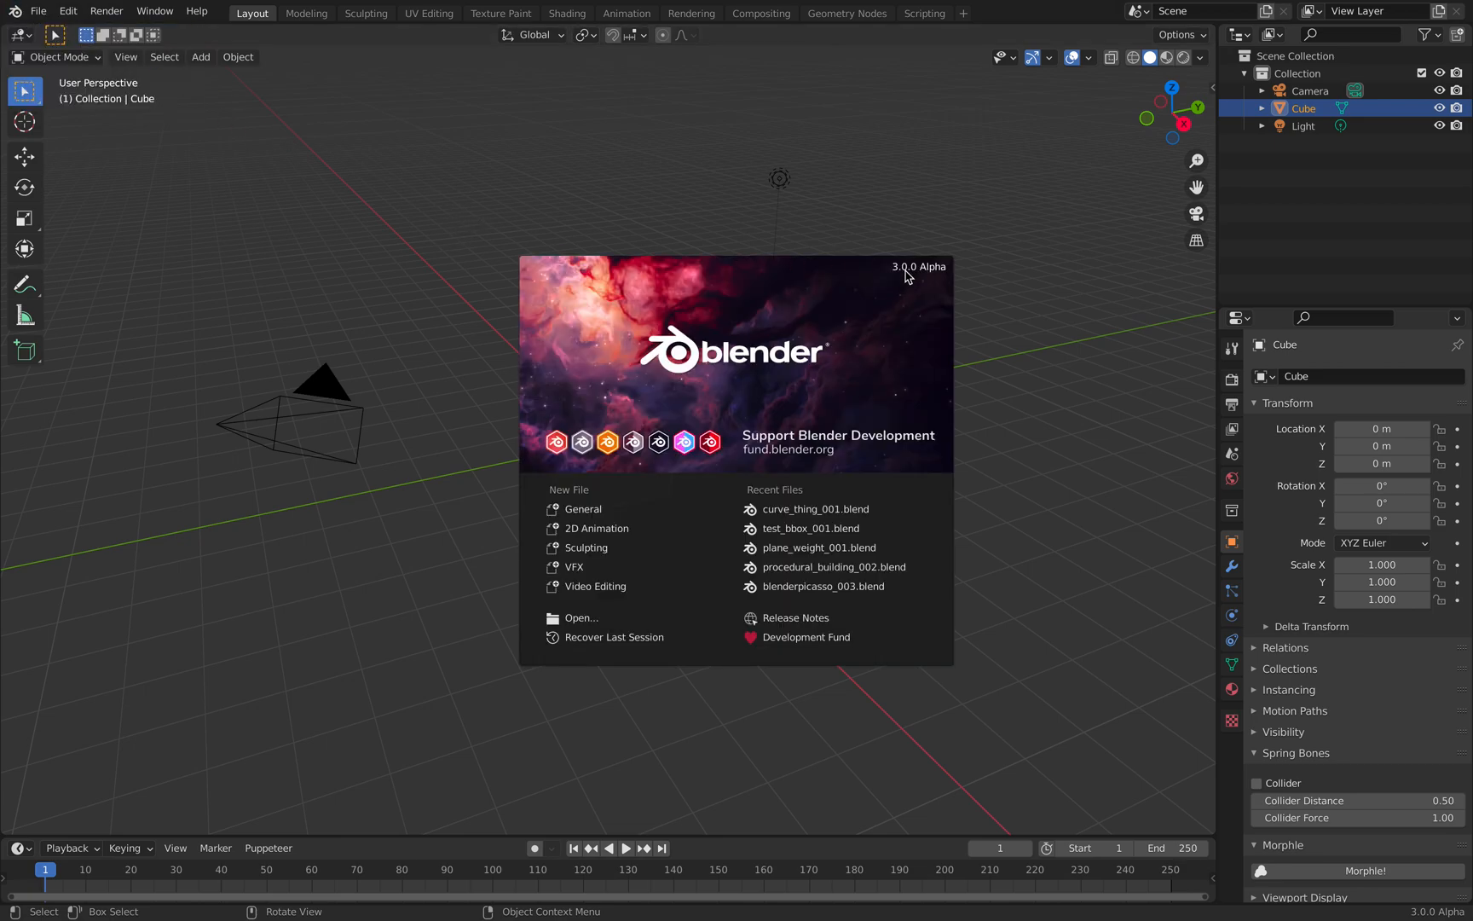
Dismiss the splash, then add a Bezier curve and a Bezier circle beside the cube
left_click(758, 312)
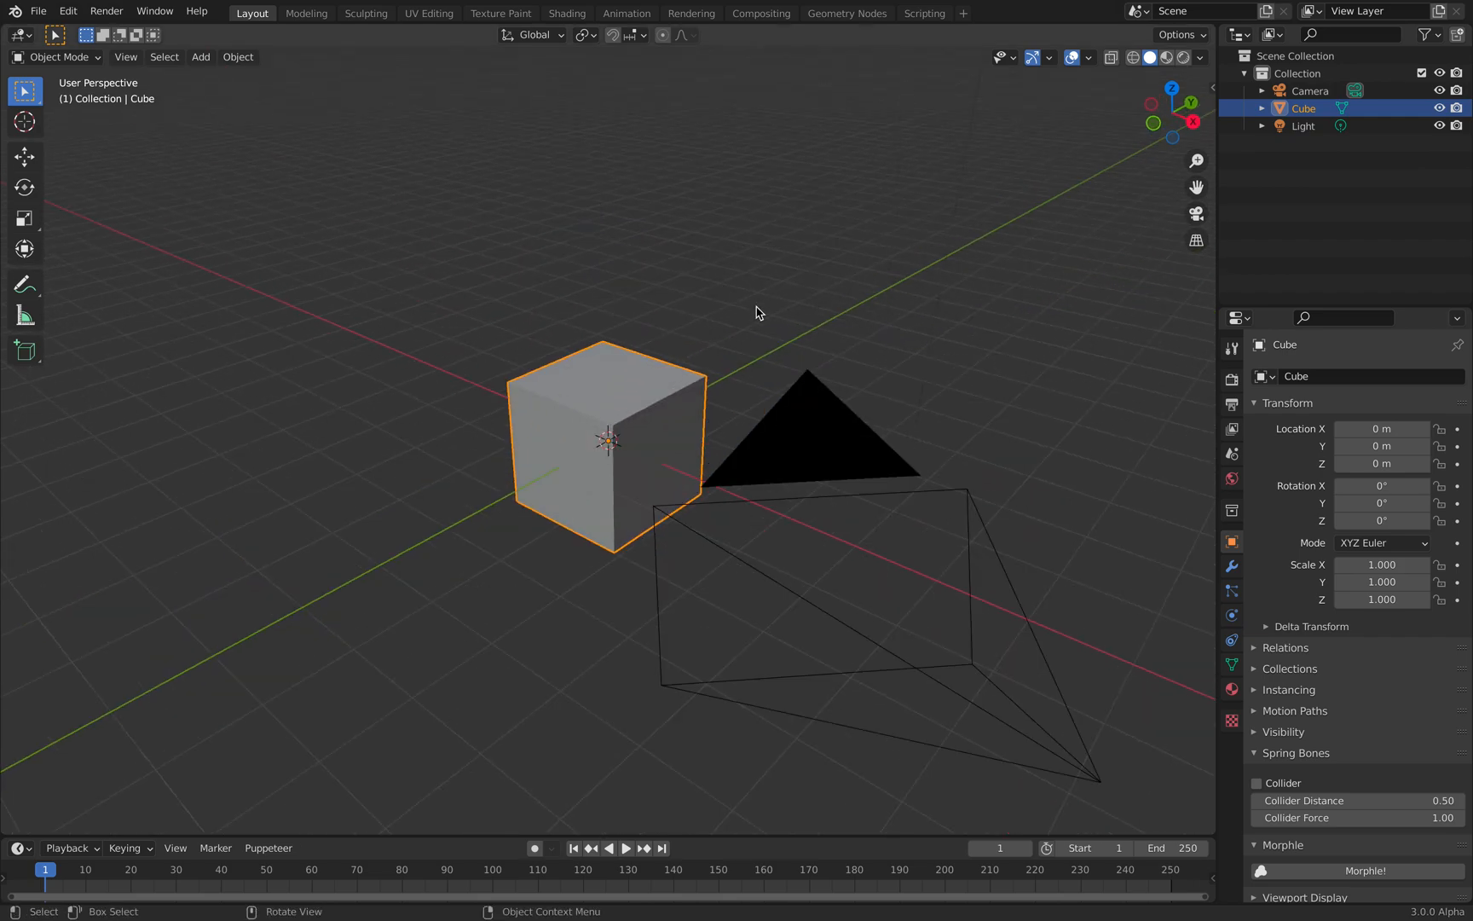
left_click_drag(759, 313, 792, 307)
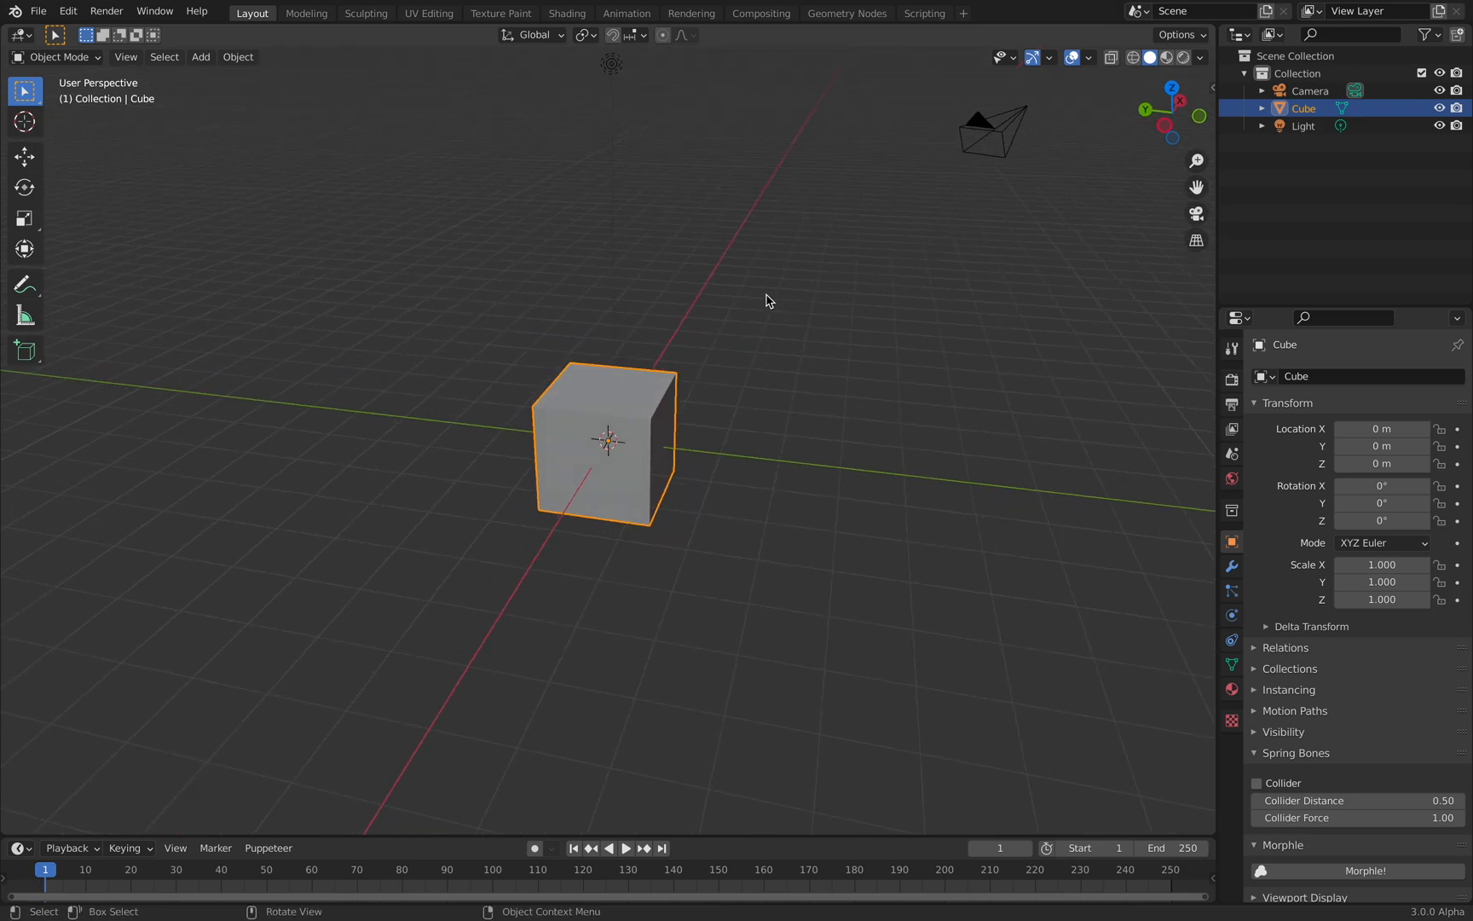
left_click_drag(770, 301, 771, 361)
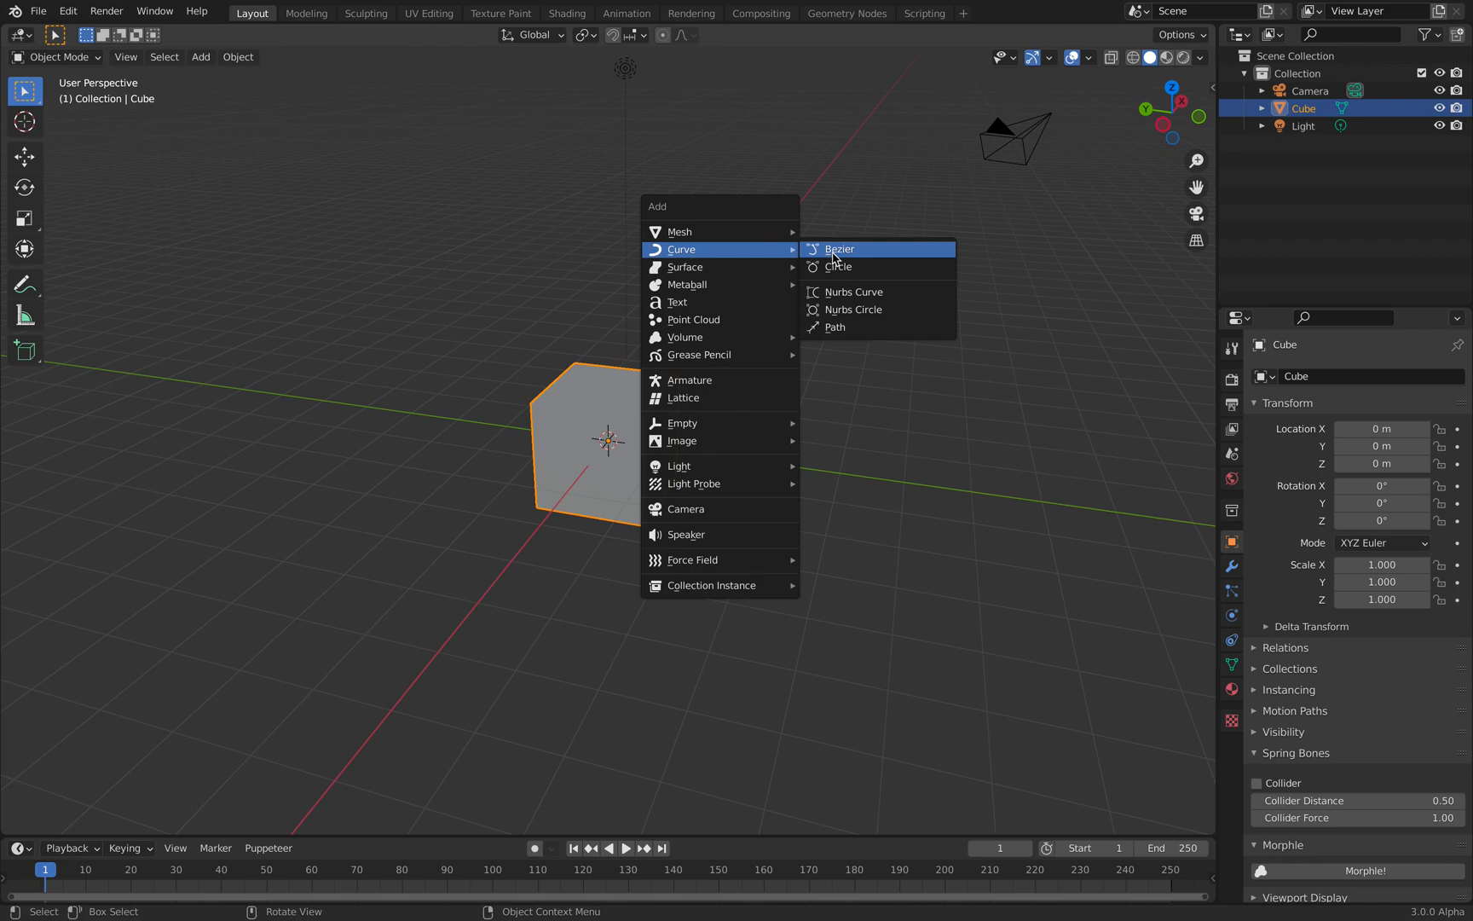
left_click(839, 249)
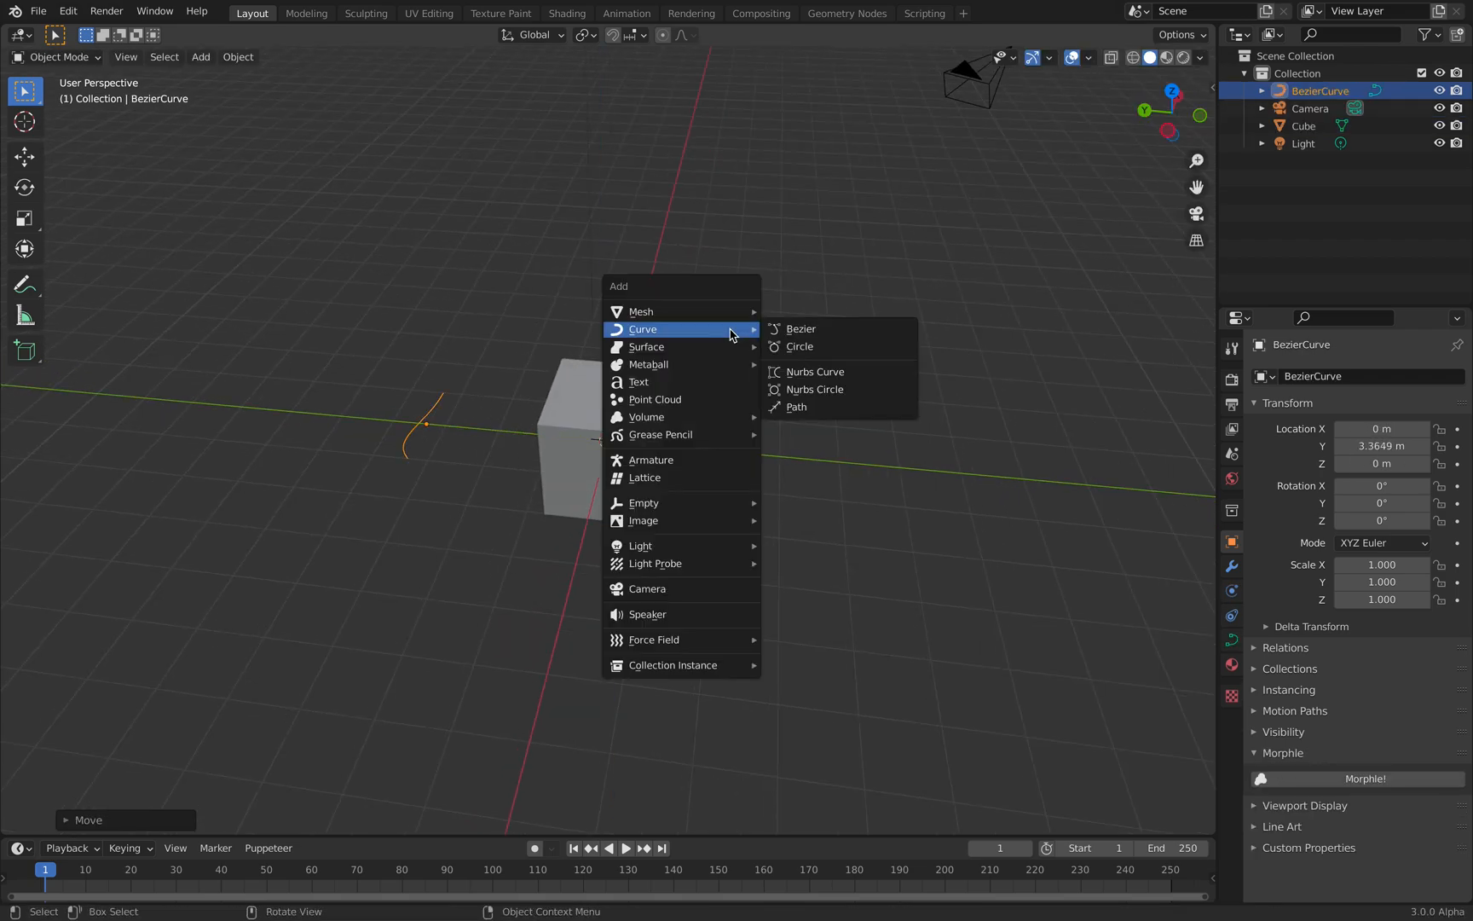
left_click(800, 346)
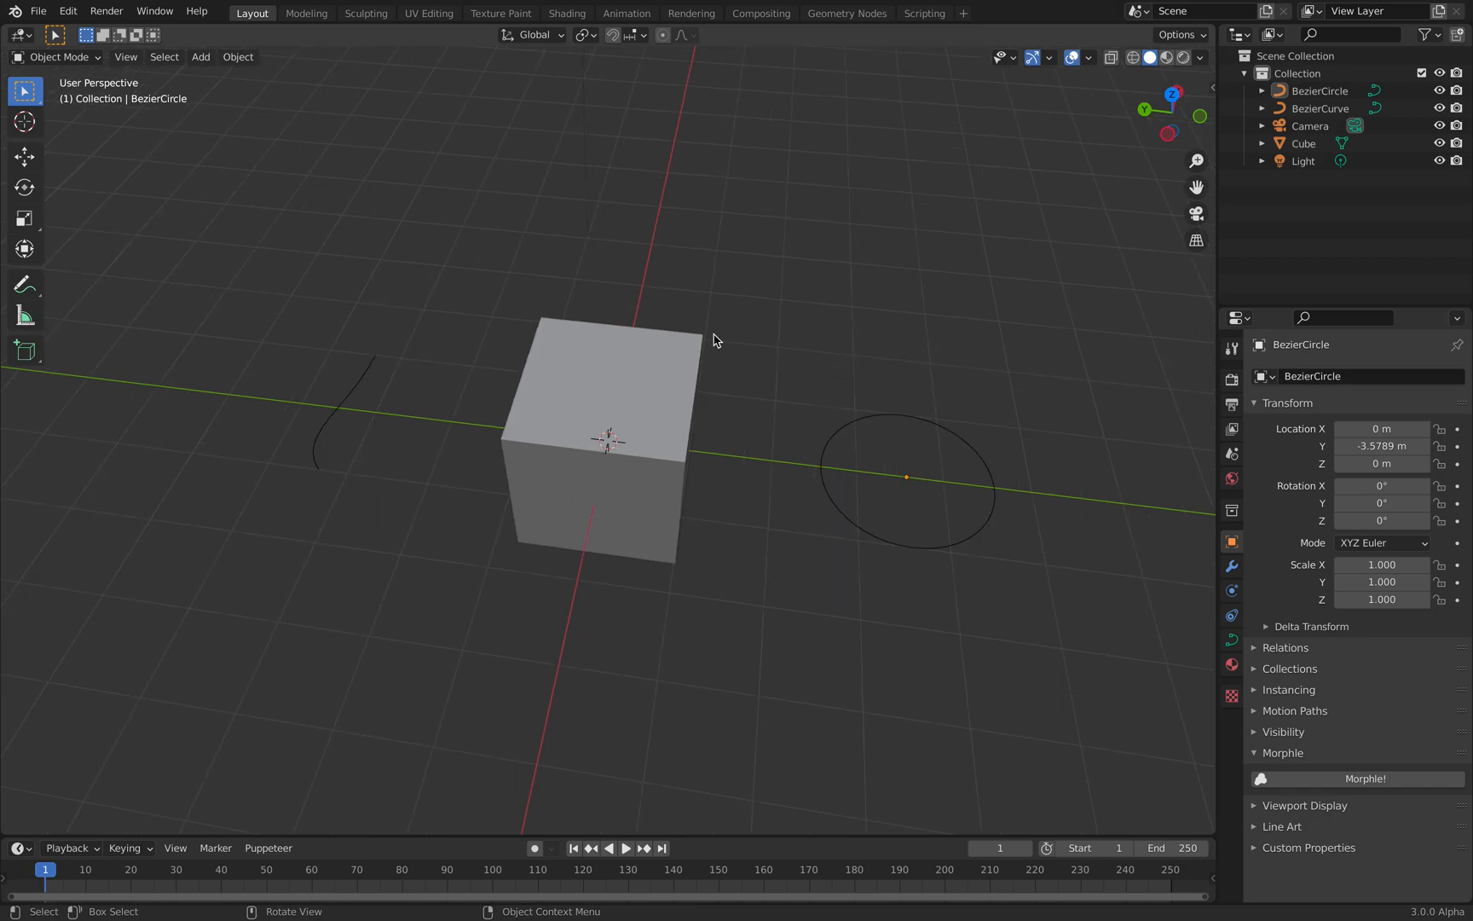
left_click(606, 442)
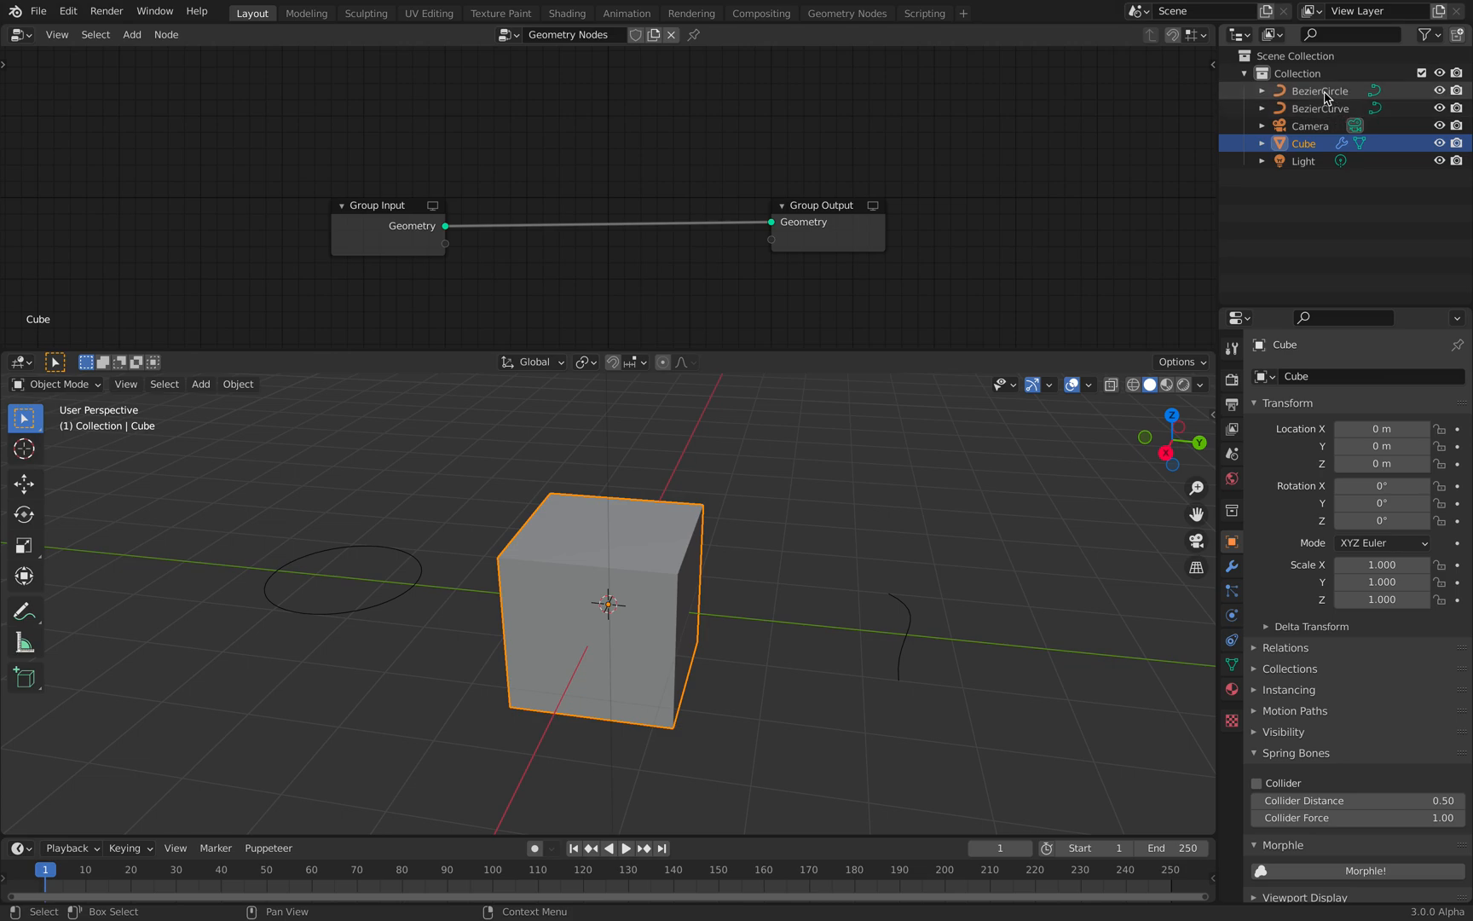
Drag BezierCircle and BezierCurve in as Object Info nodes, then search-add Resample Curve and Curve to Mesh
left_click(1318, 91)
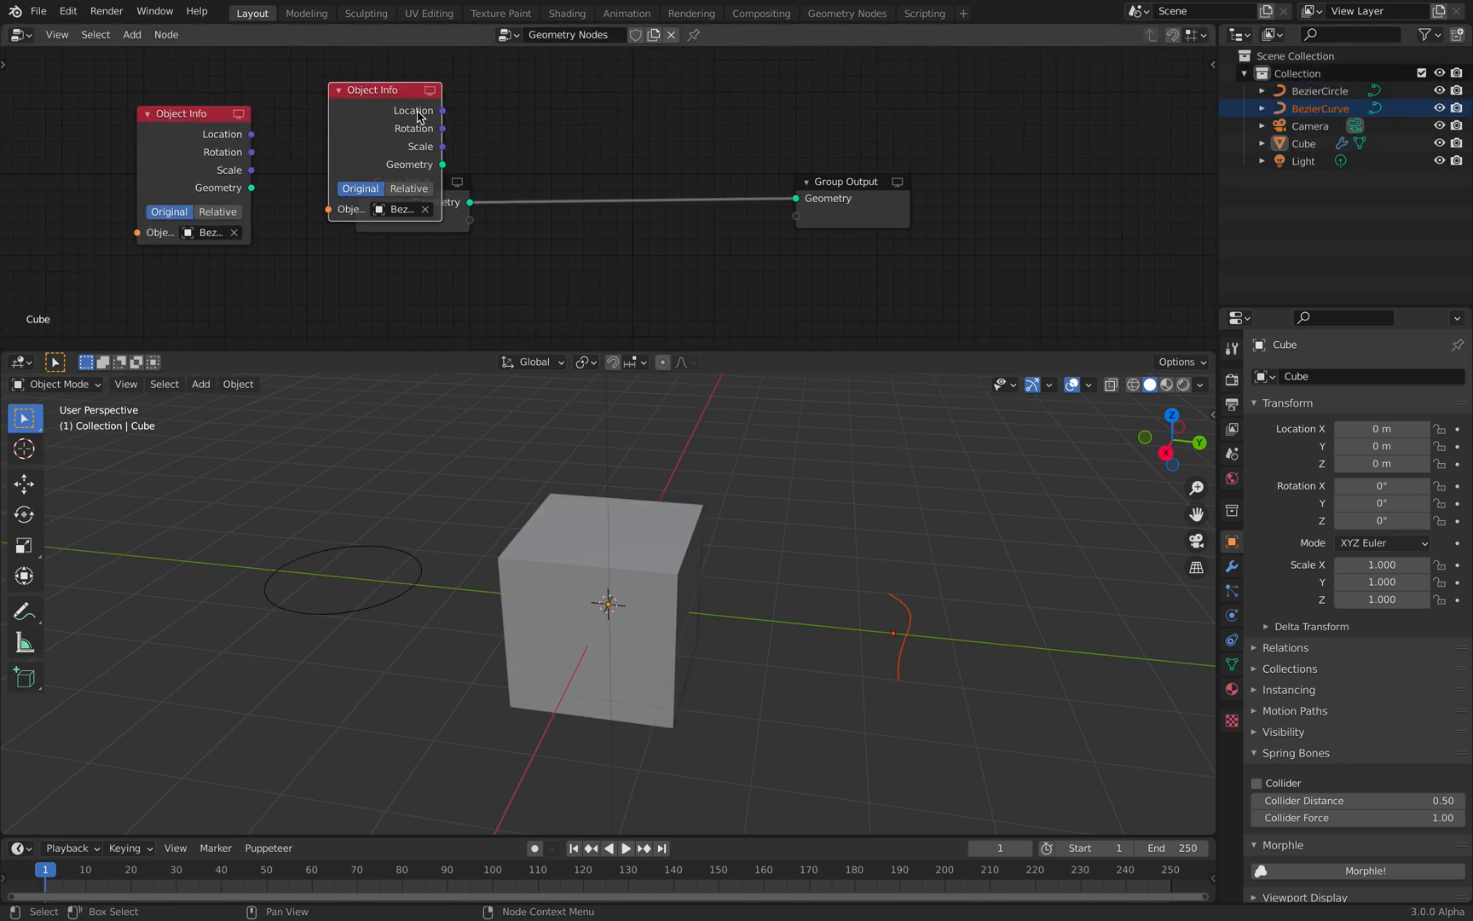
left_click_drag(383, 89, 355, 77)
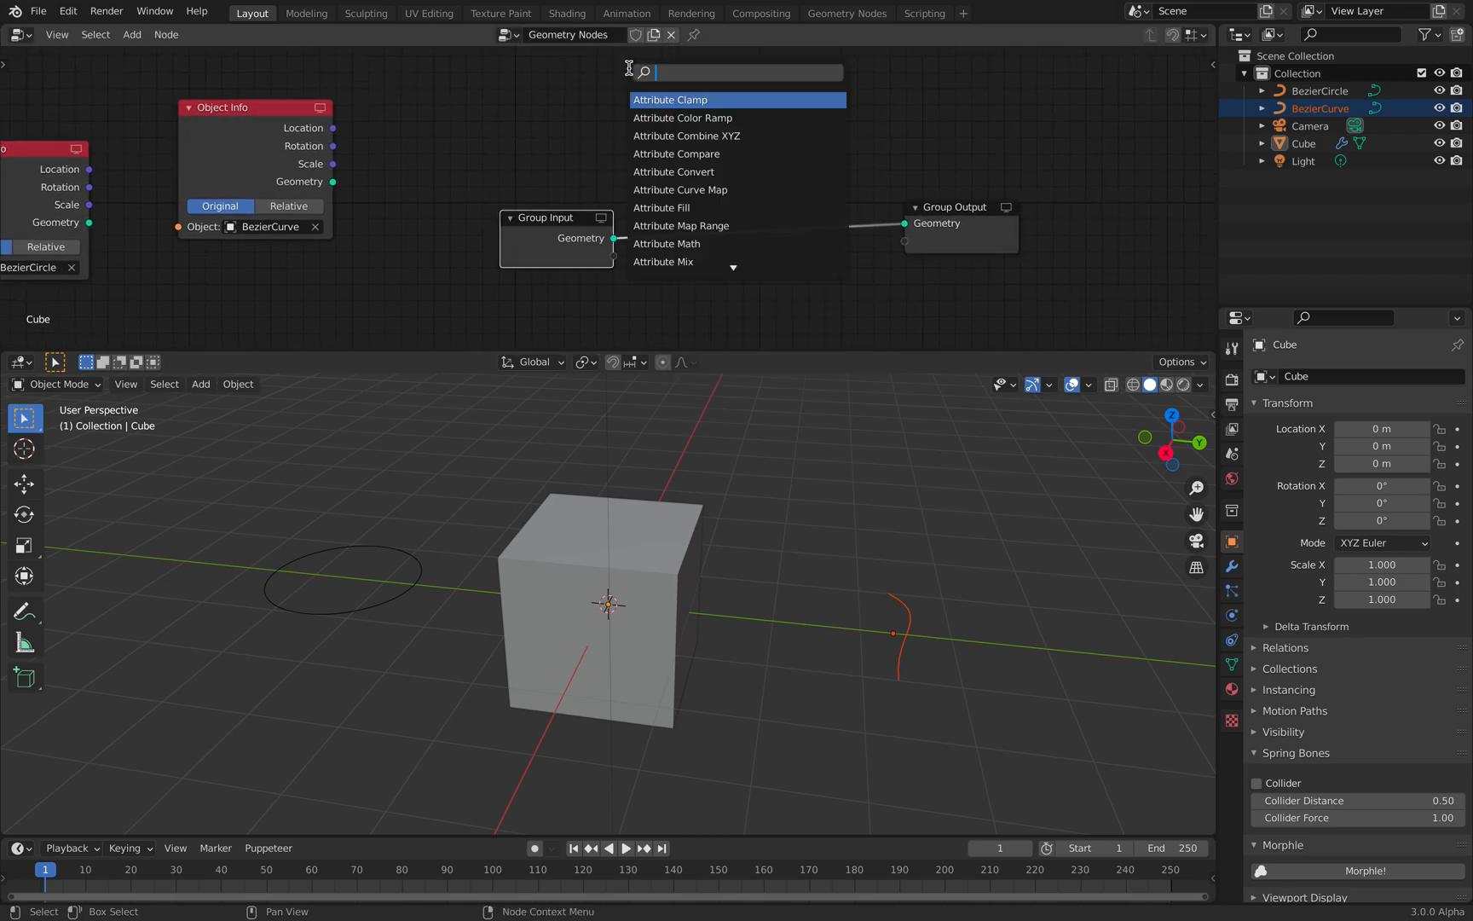
type("resam")
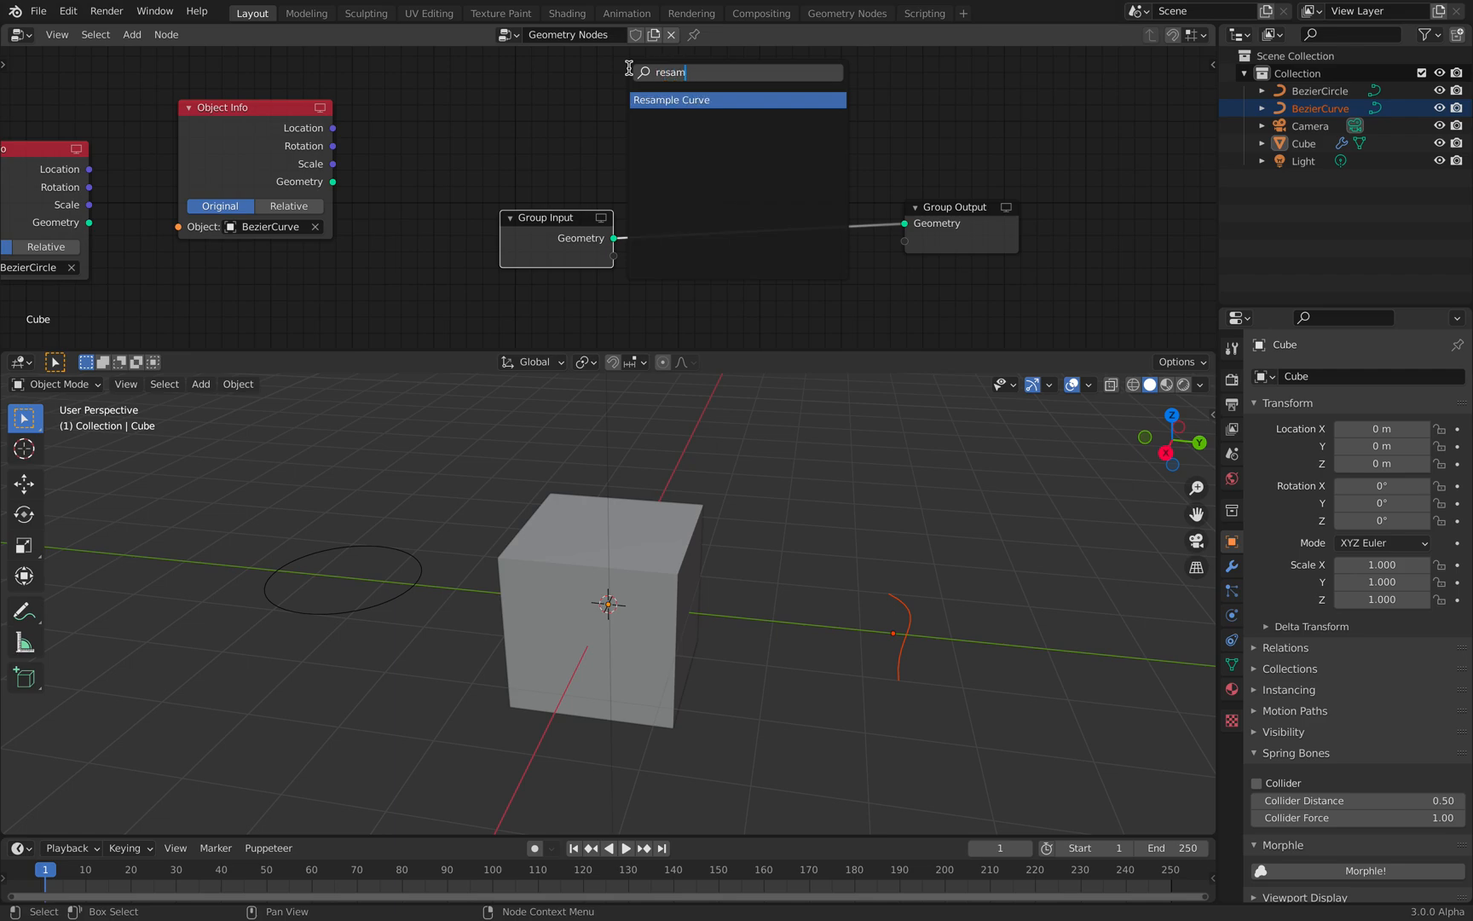
left_click(671, 100)
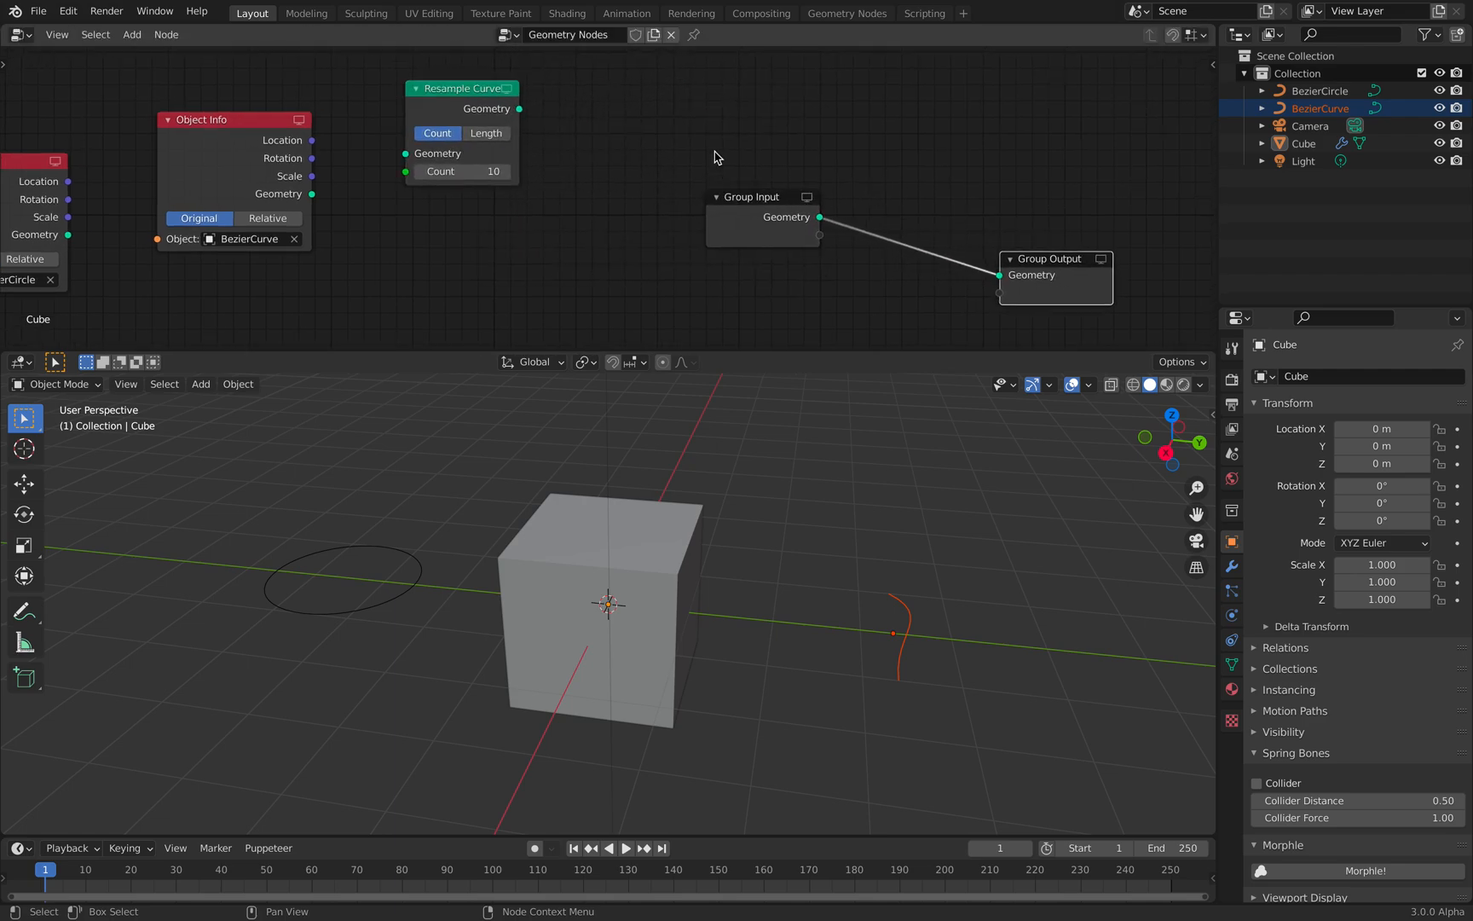
type("c")
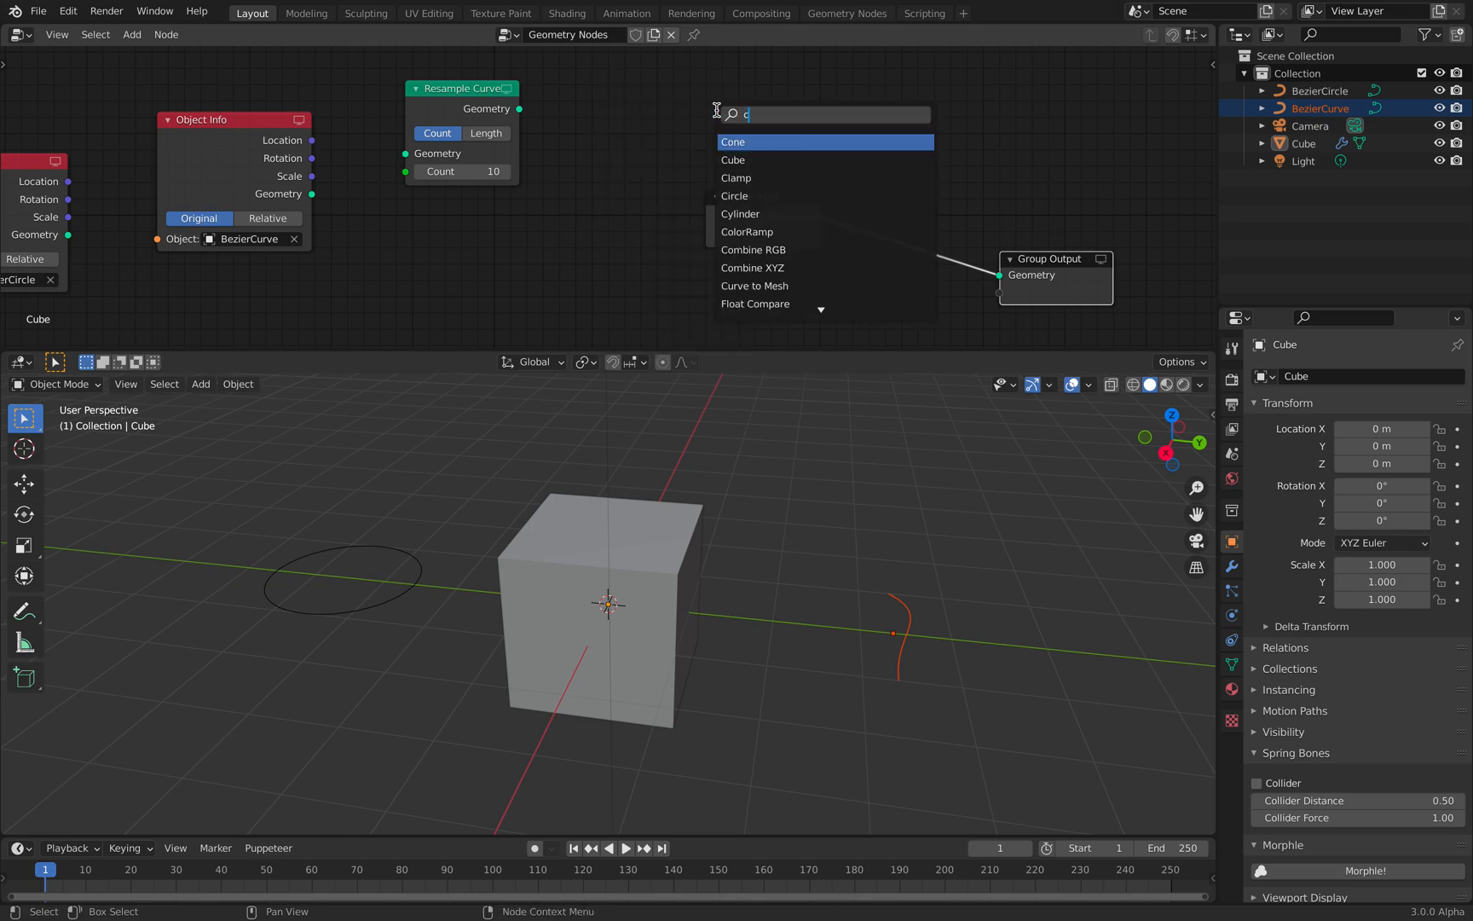
type("urve")
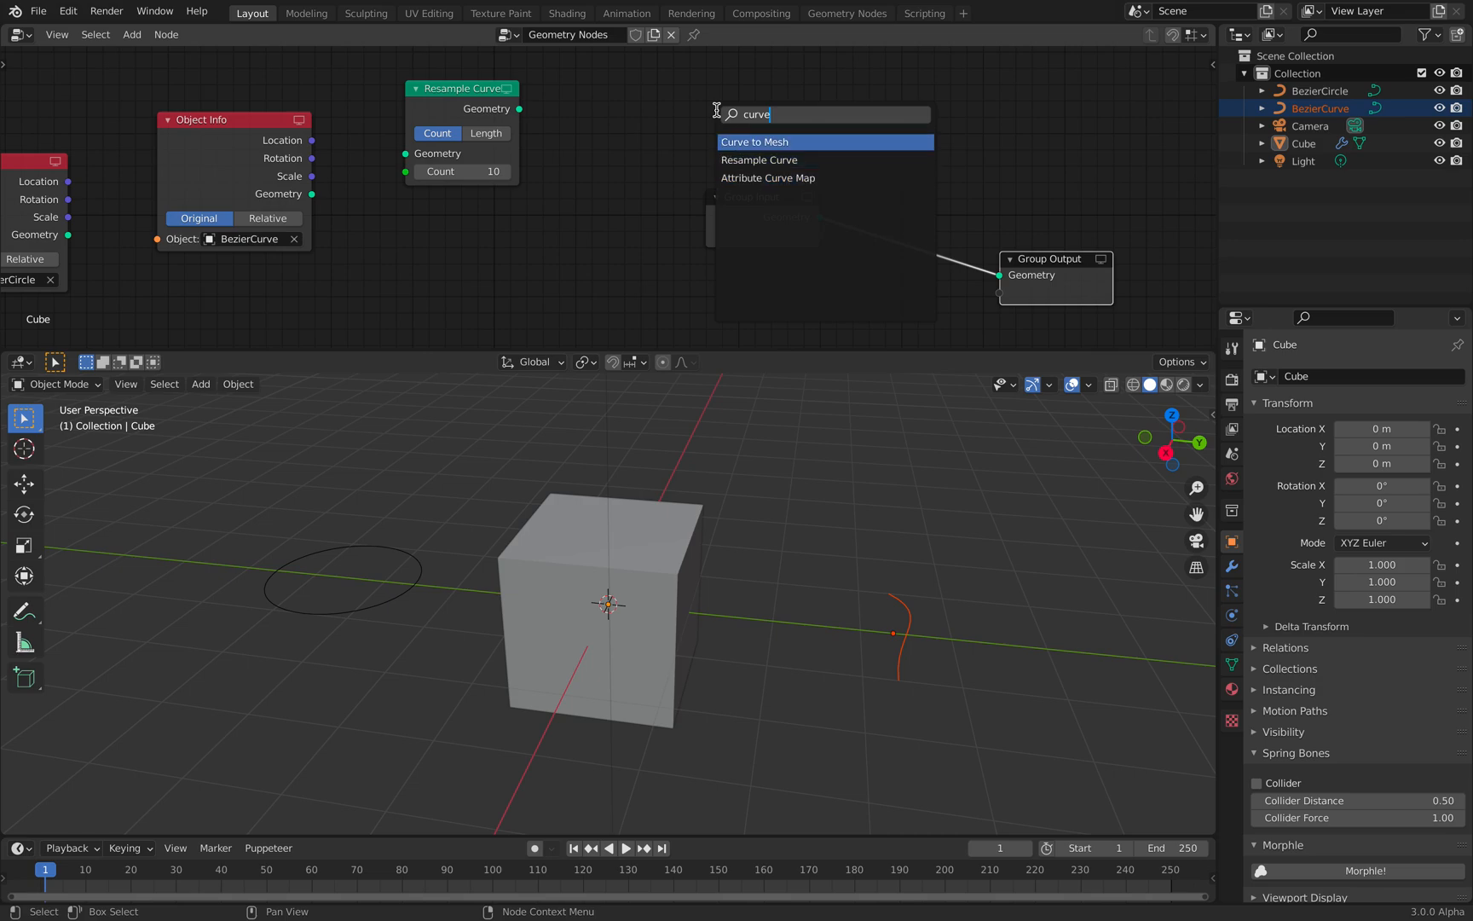
left_click(755, 141)
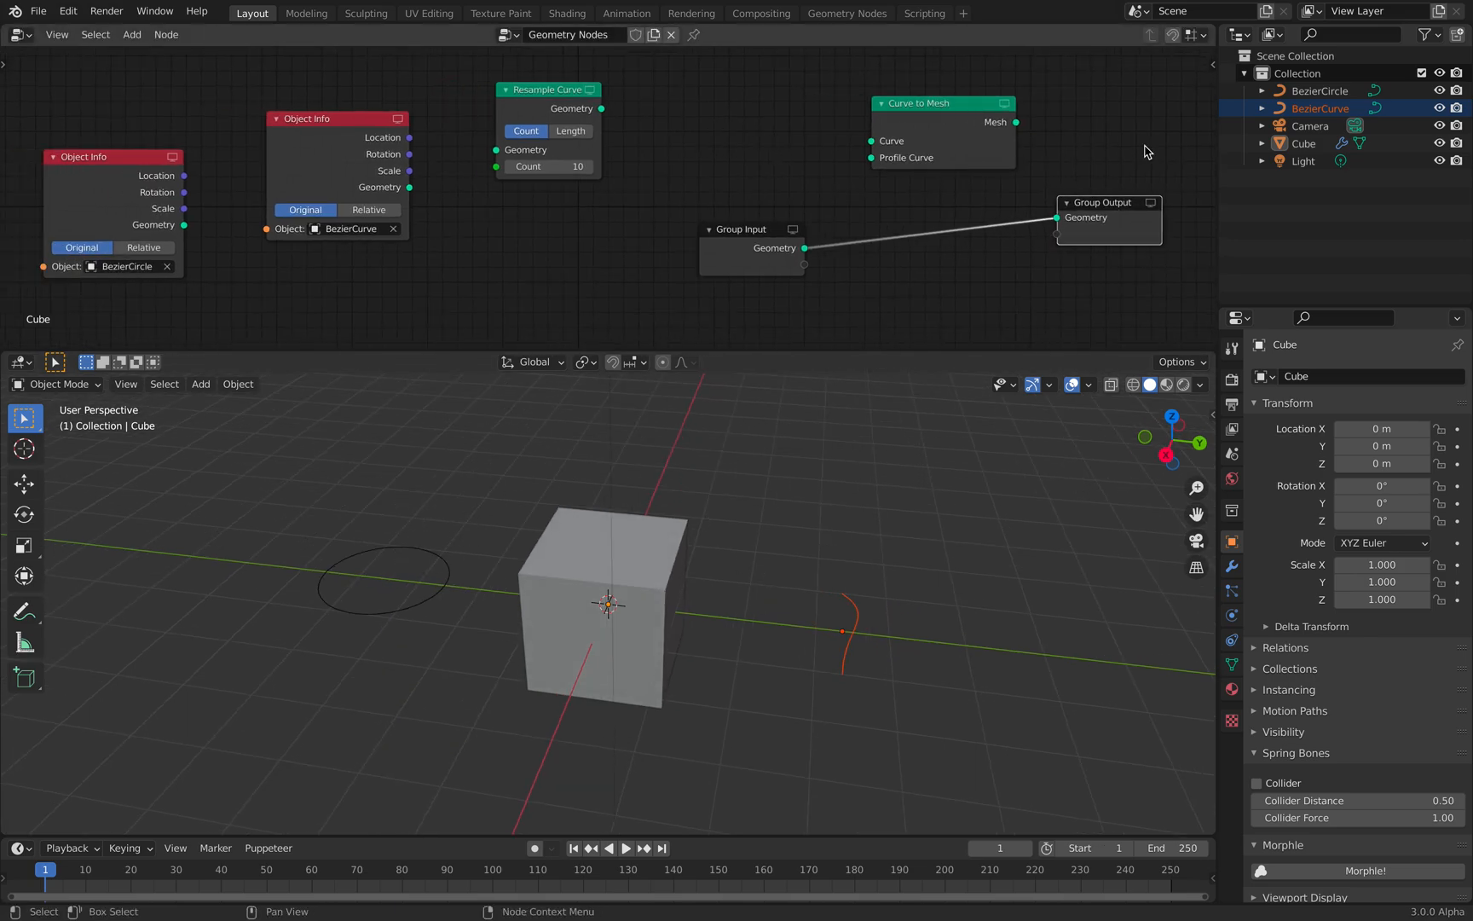
Save the project to the Desktop as curve_firstlook.blend
left_click(39, 11)
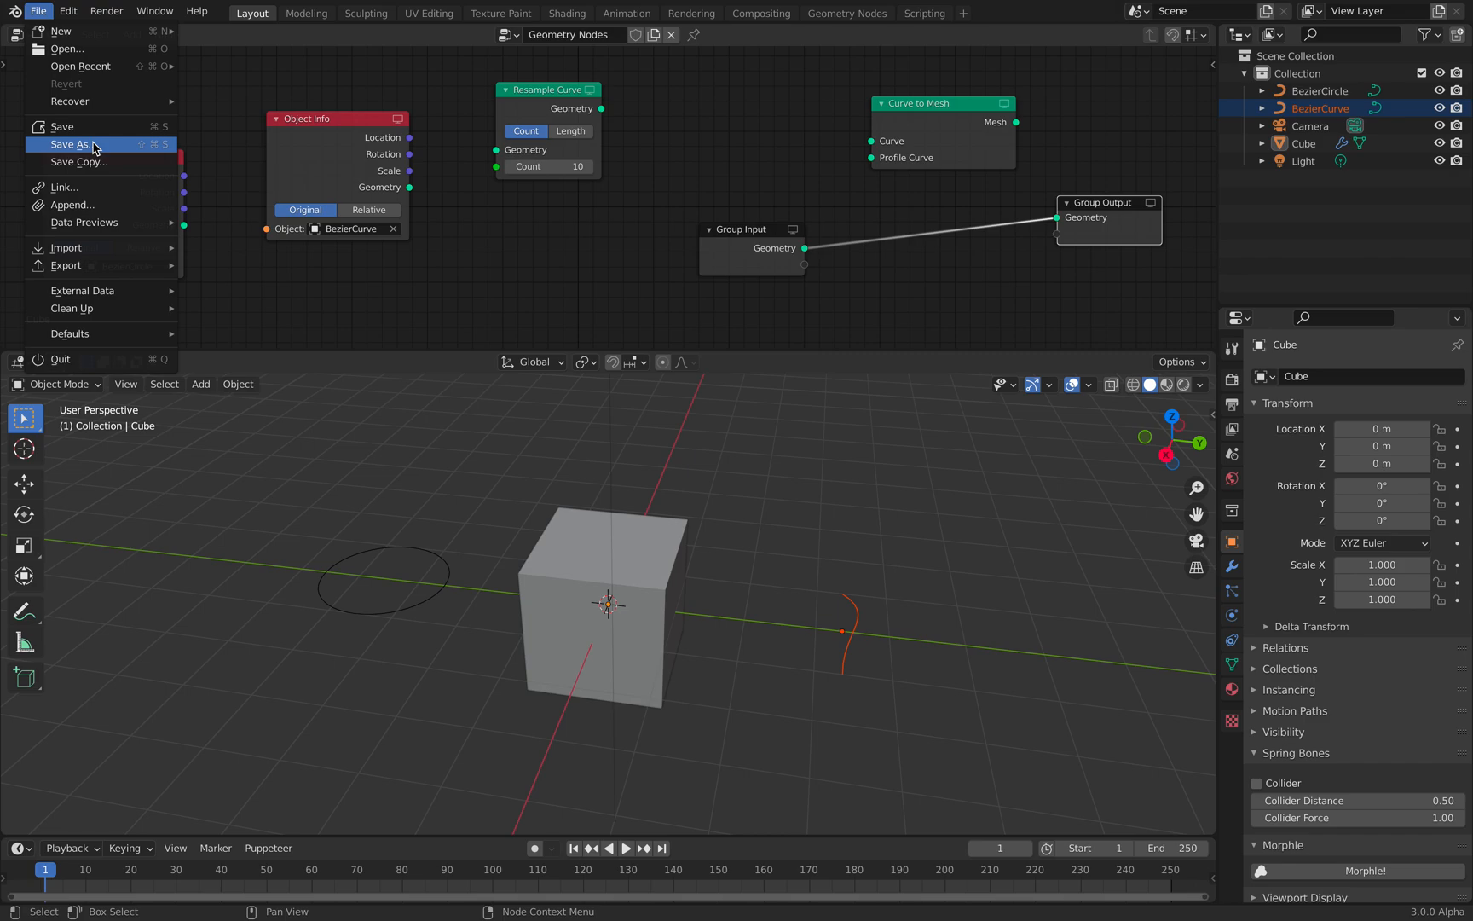
left_click(67, 144)
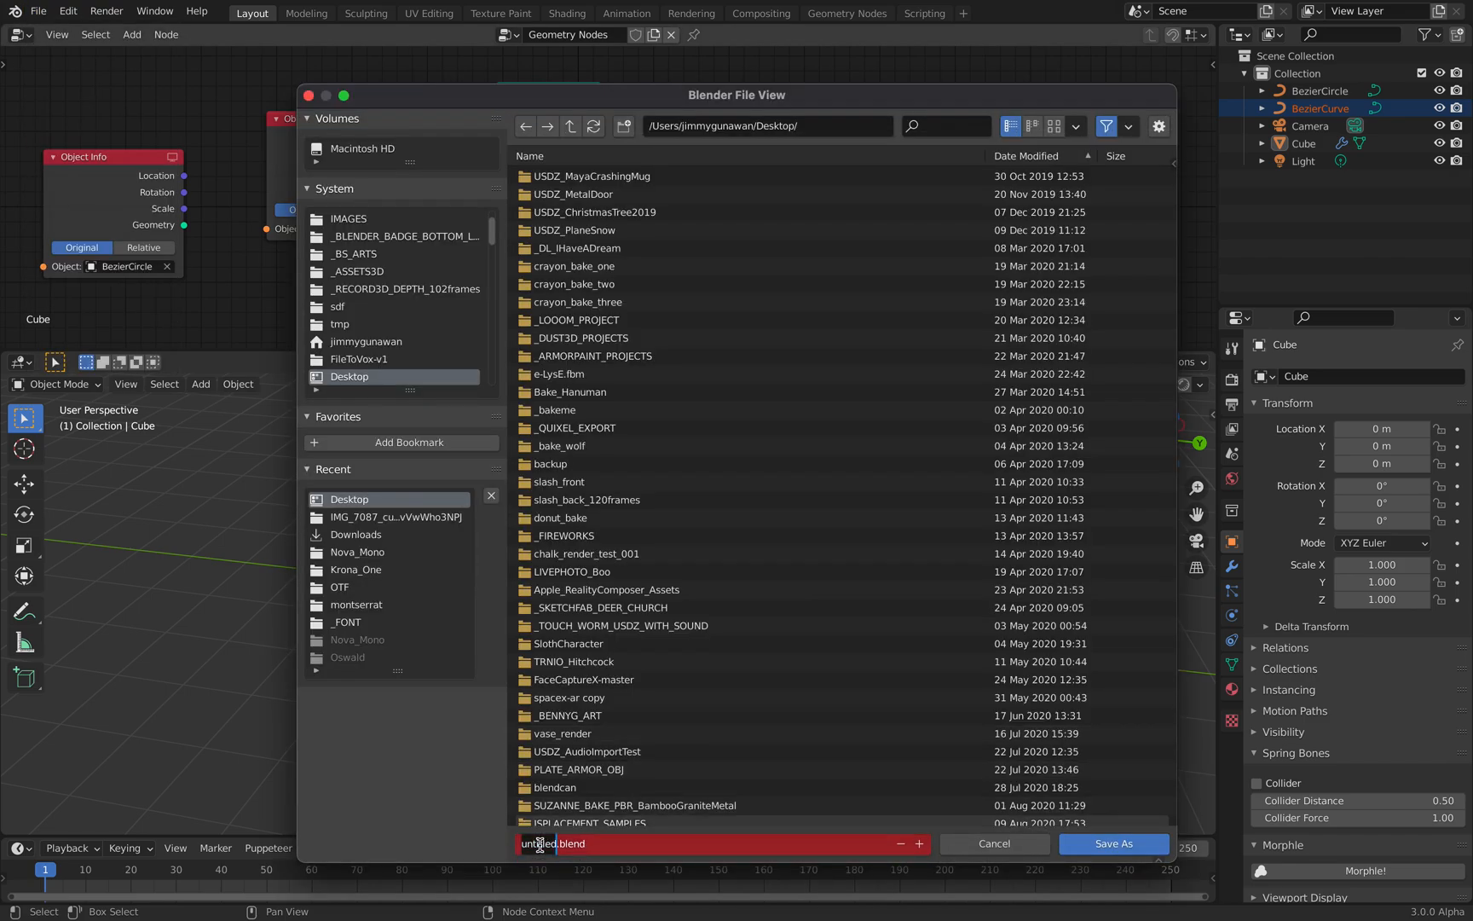
type("curve_firstlook_")
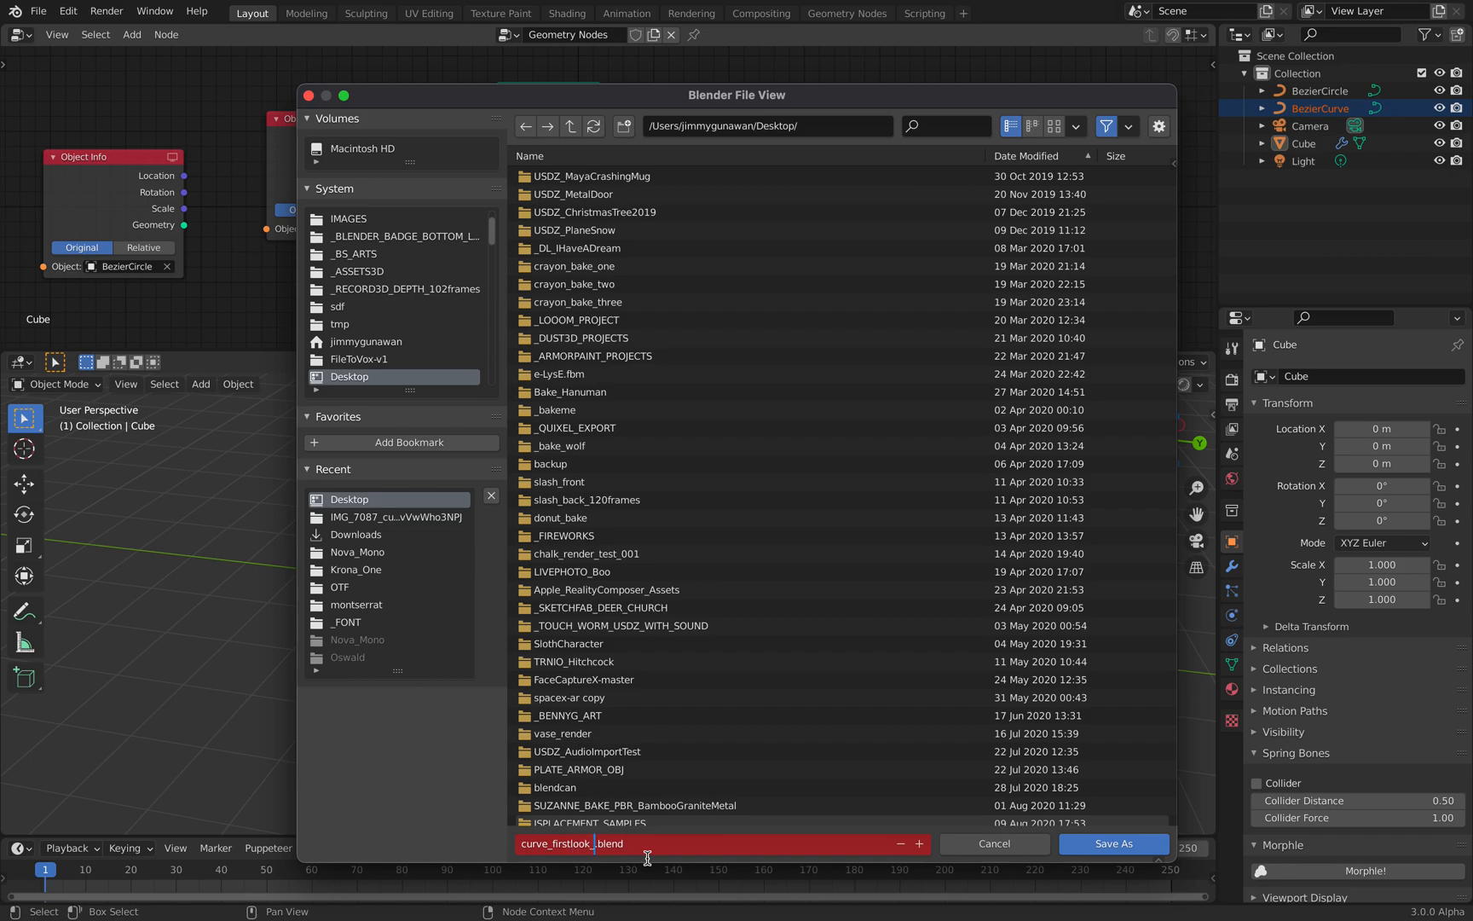
left_click(1113, 843)
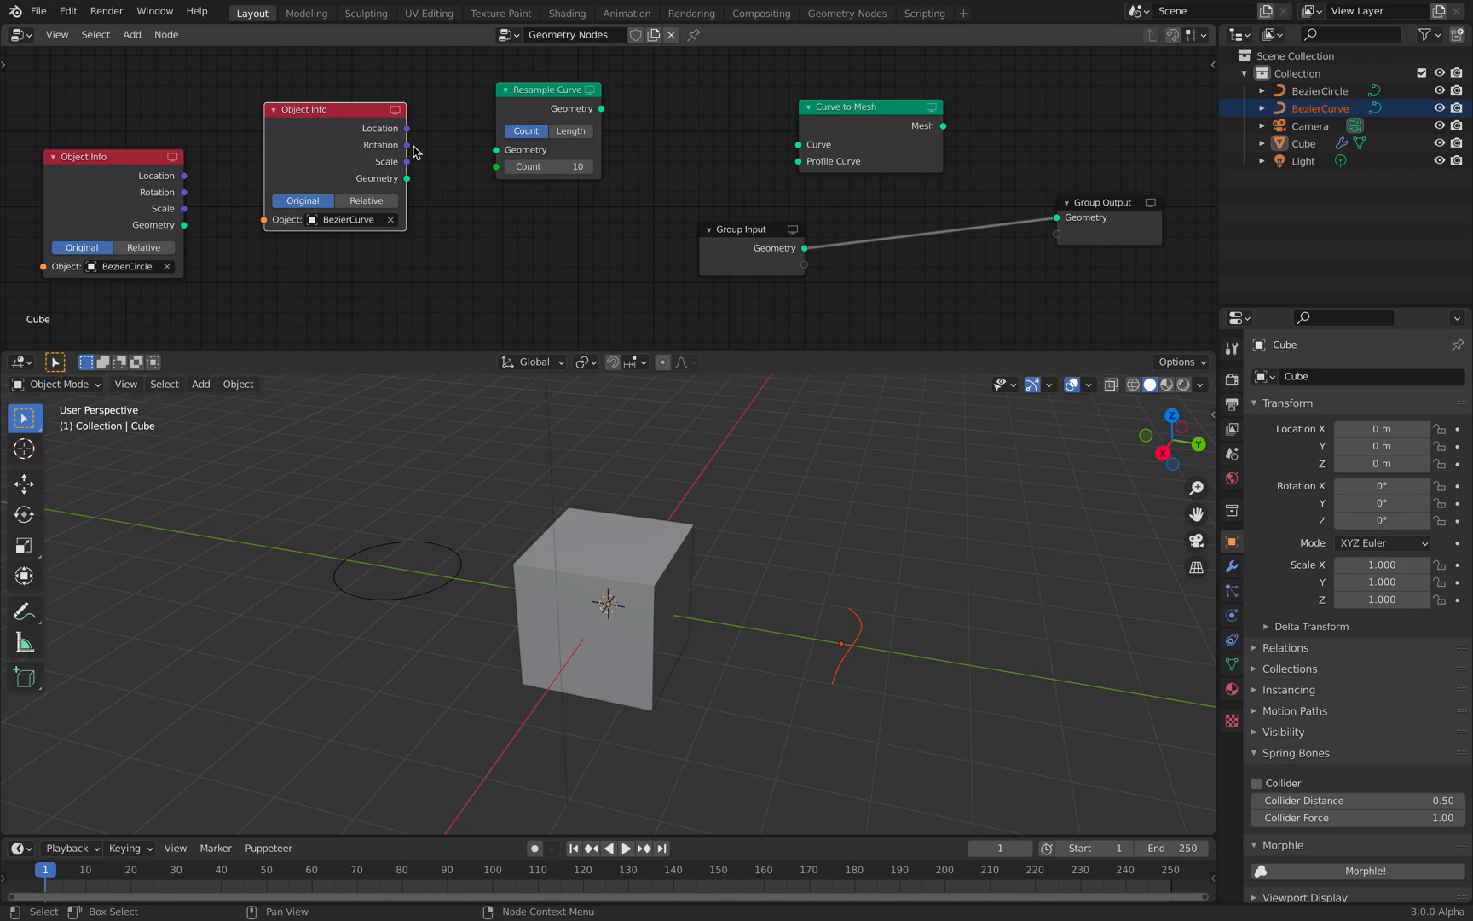
Link the Object Info curve geometry into the Curve to Mesh node
left_click_drag(185, 225, 780, 150)
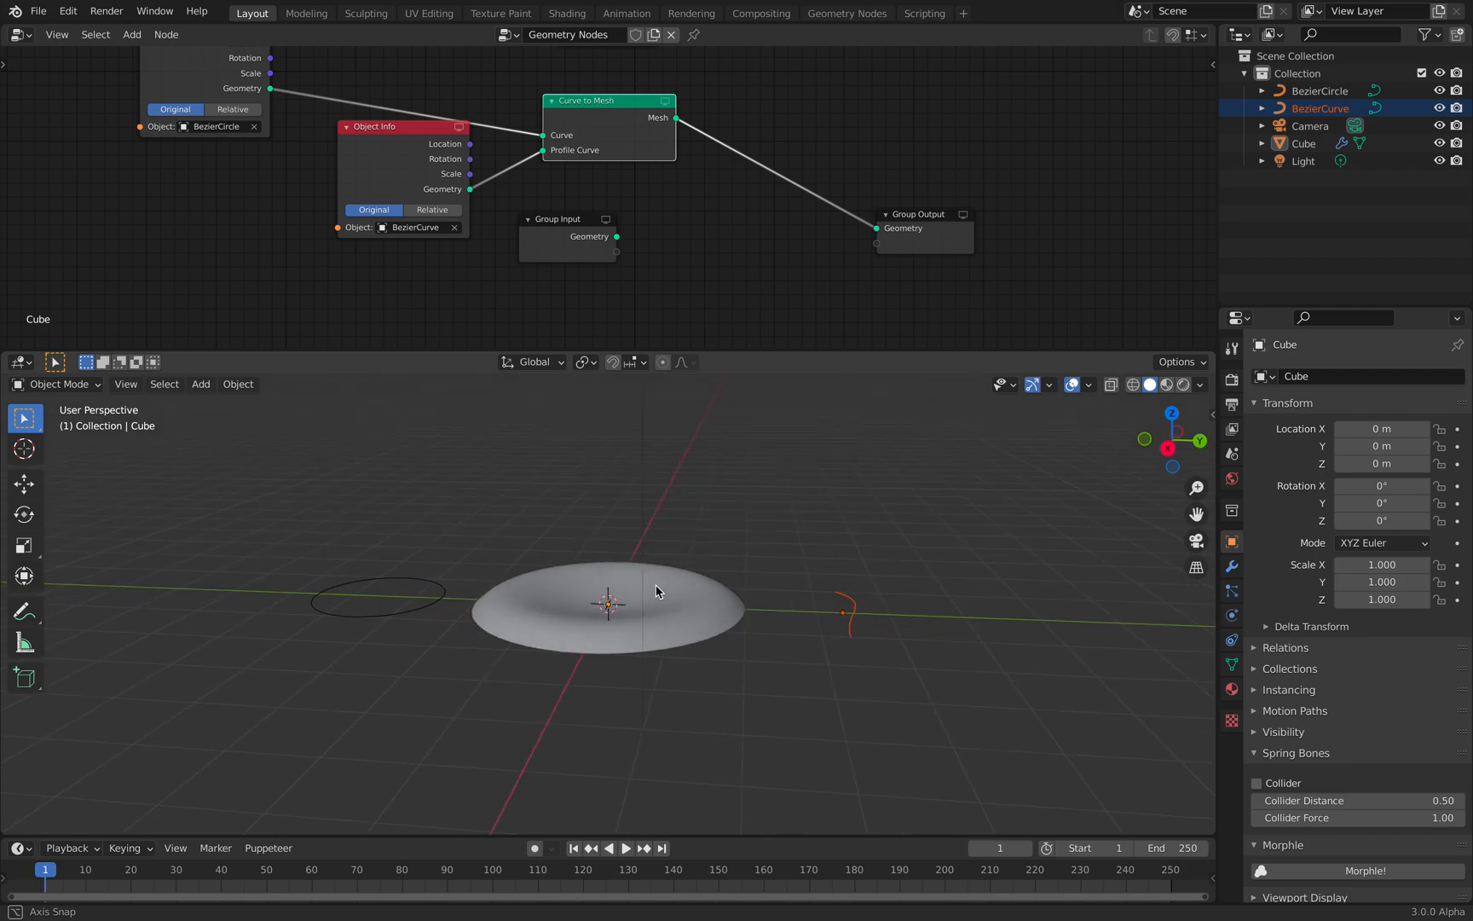
Enter Edit Mode on BezierCurve and drag its control points to steepen the profile
key("Tab")
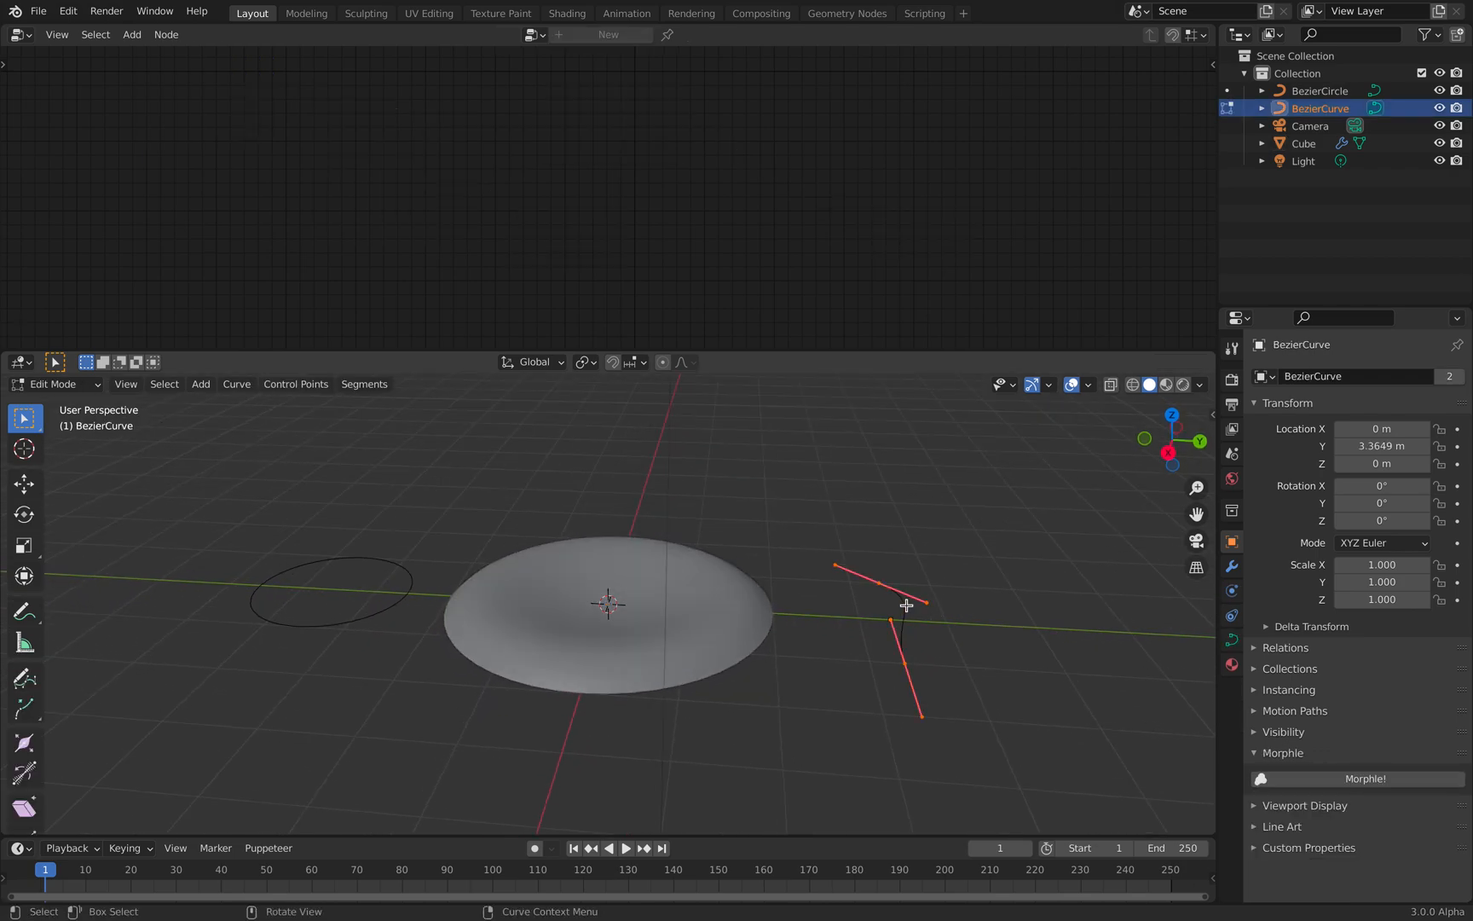
left_click_drag(906, 605, 1020, 624)
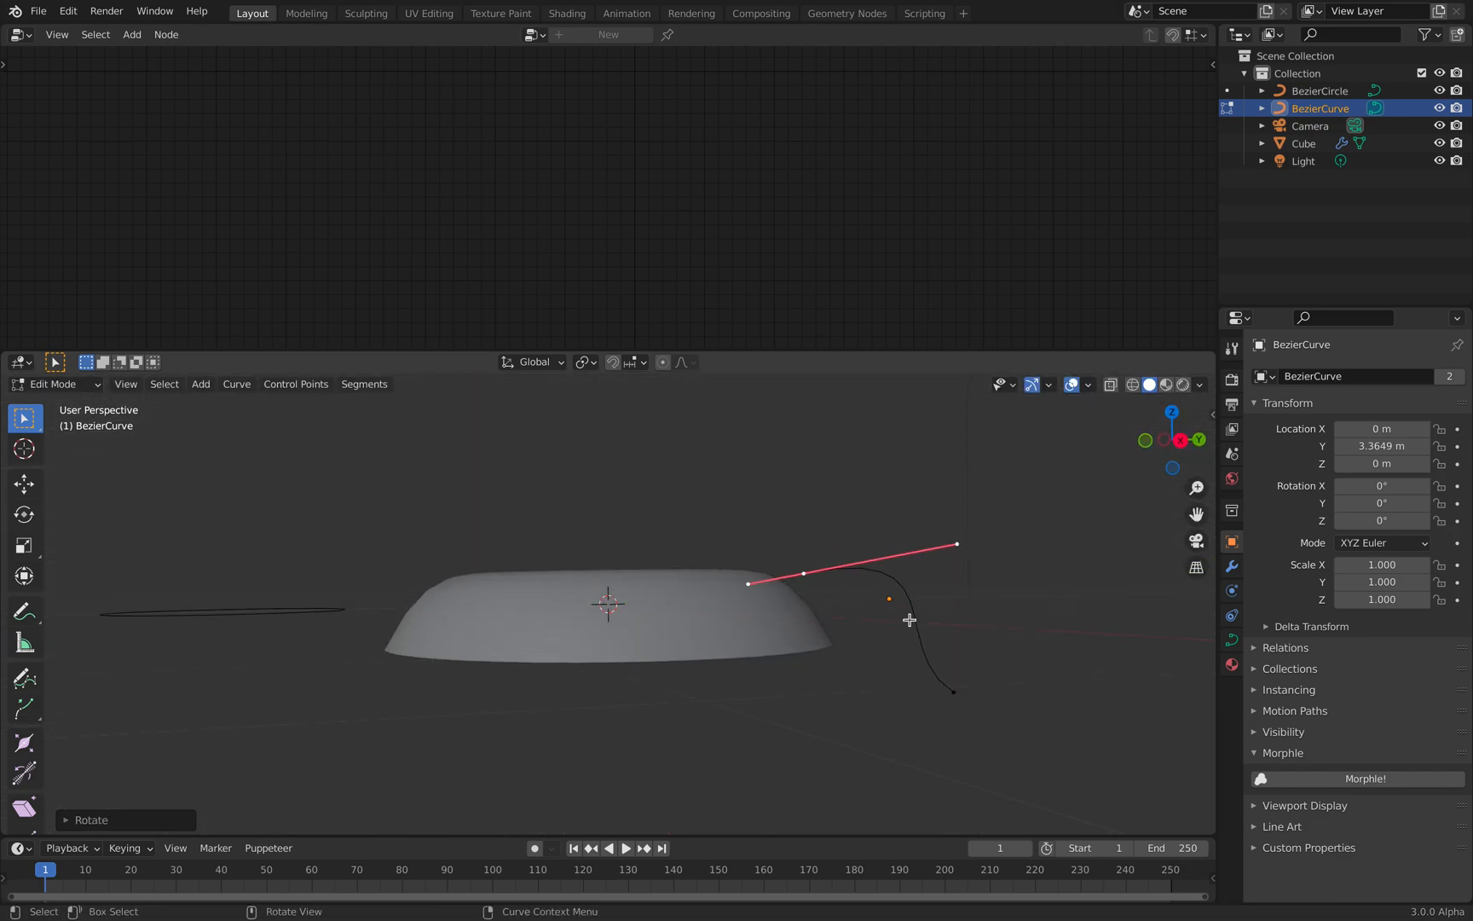
left_click(53, 384)
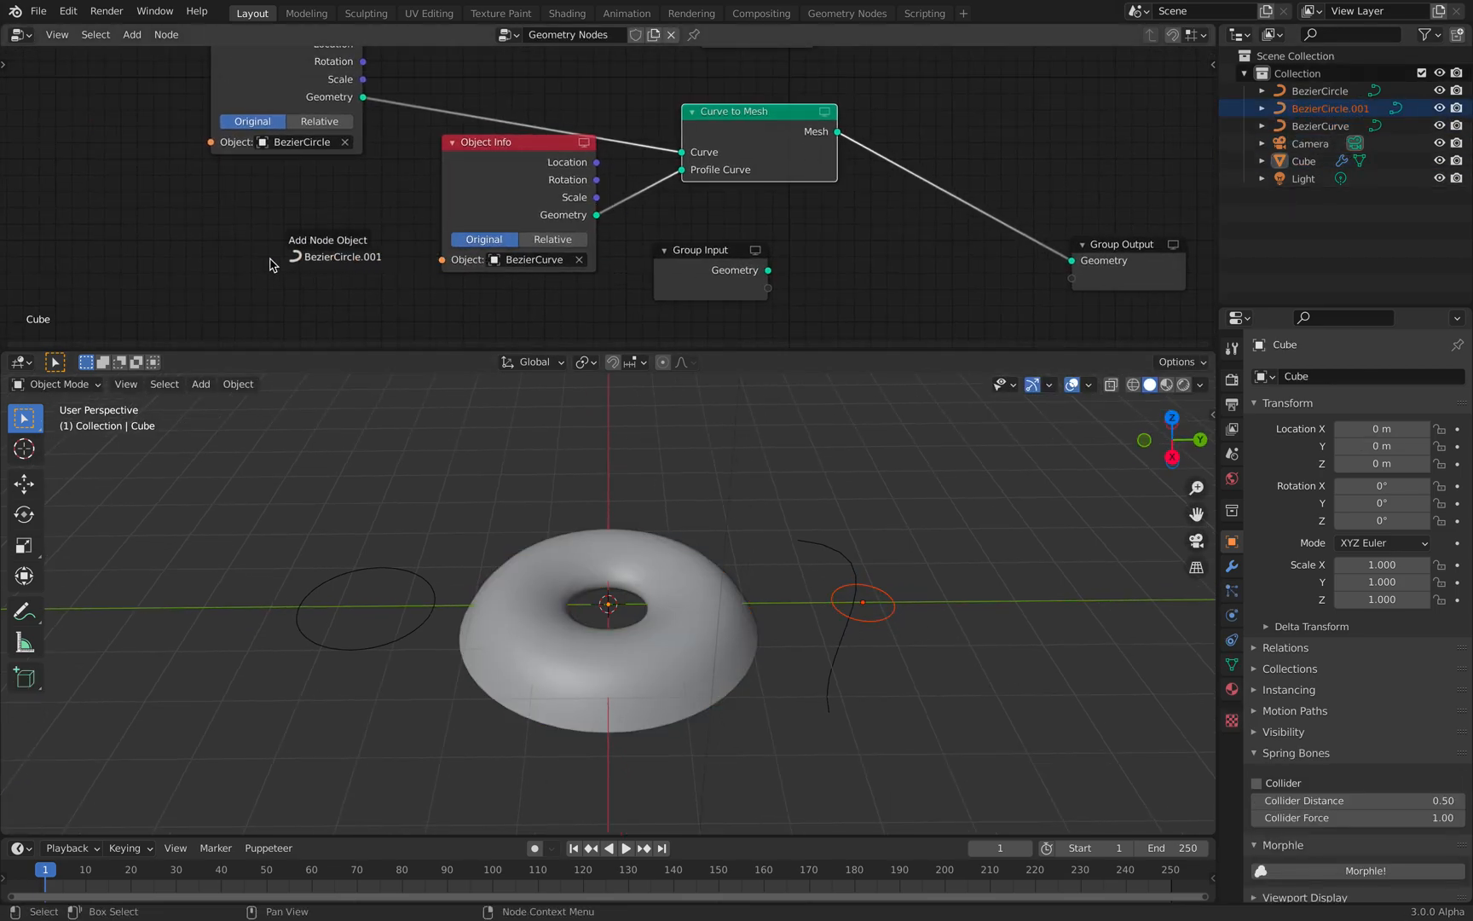
Add an Object Info node for BezierCircle.001 and enter Edit Mode on it
left_click(328, 239)
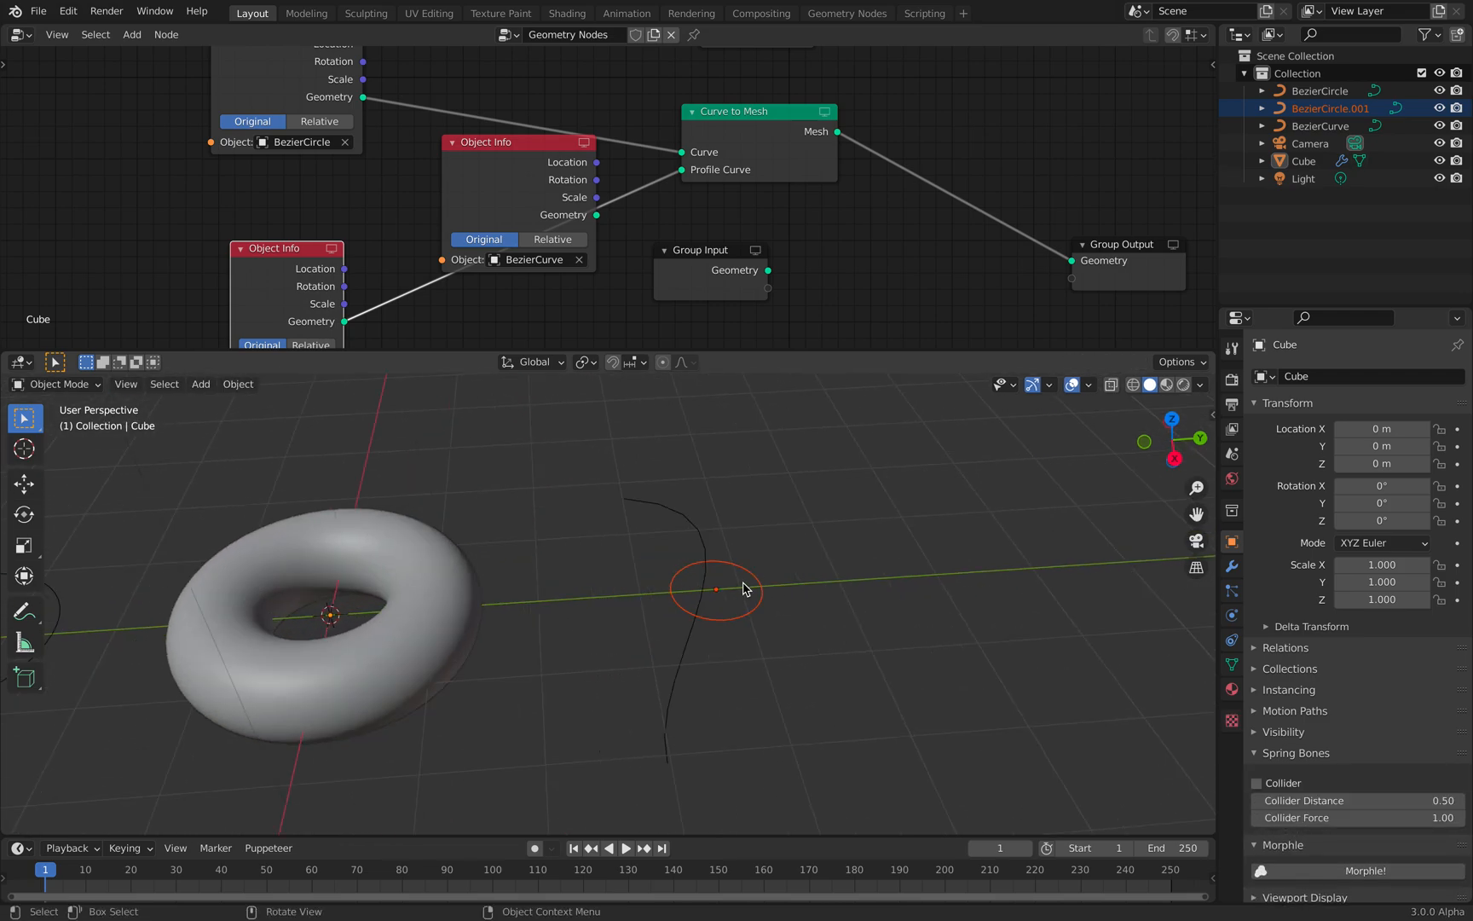
key("Tab")
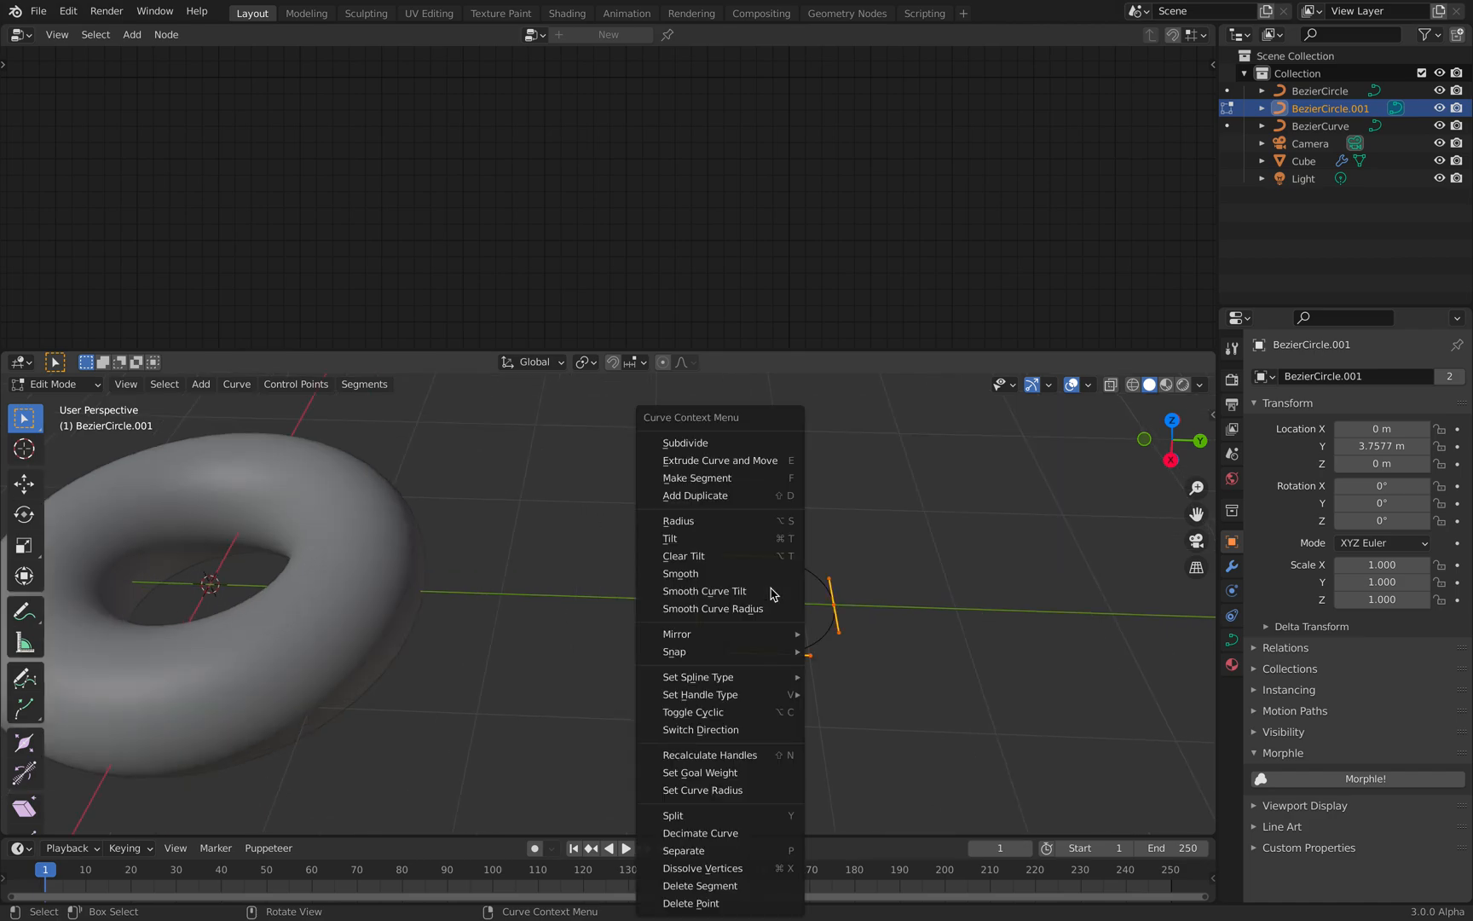
Select and pull the circle's control points into a star-like outline
left_click(685, 442)
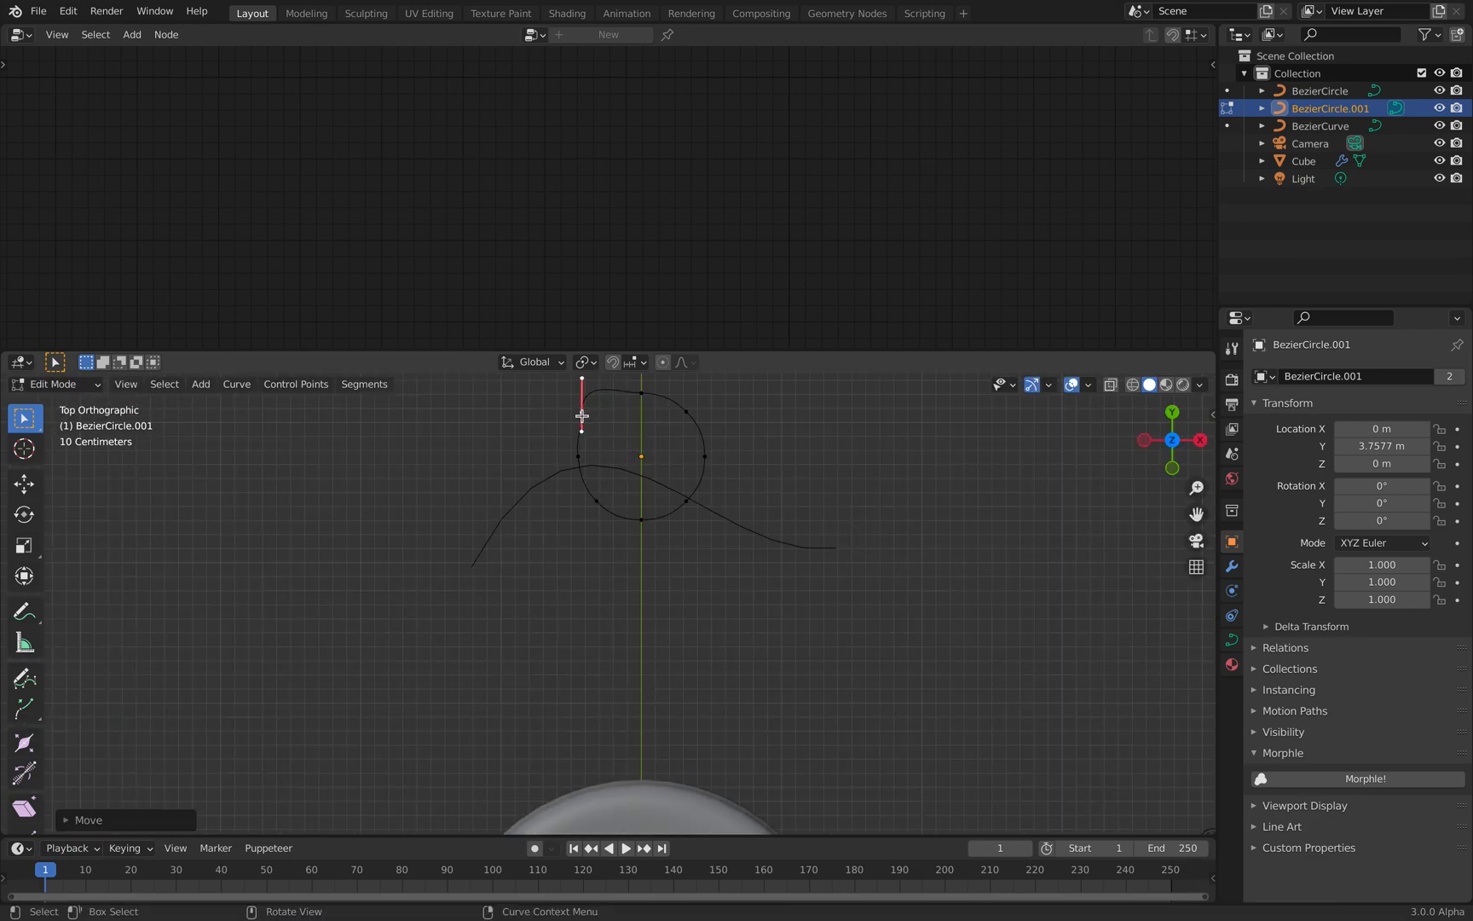
left_click_drag(581, 404, 633, 408)
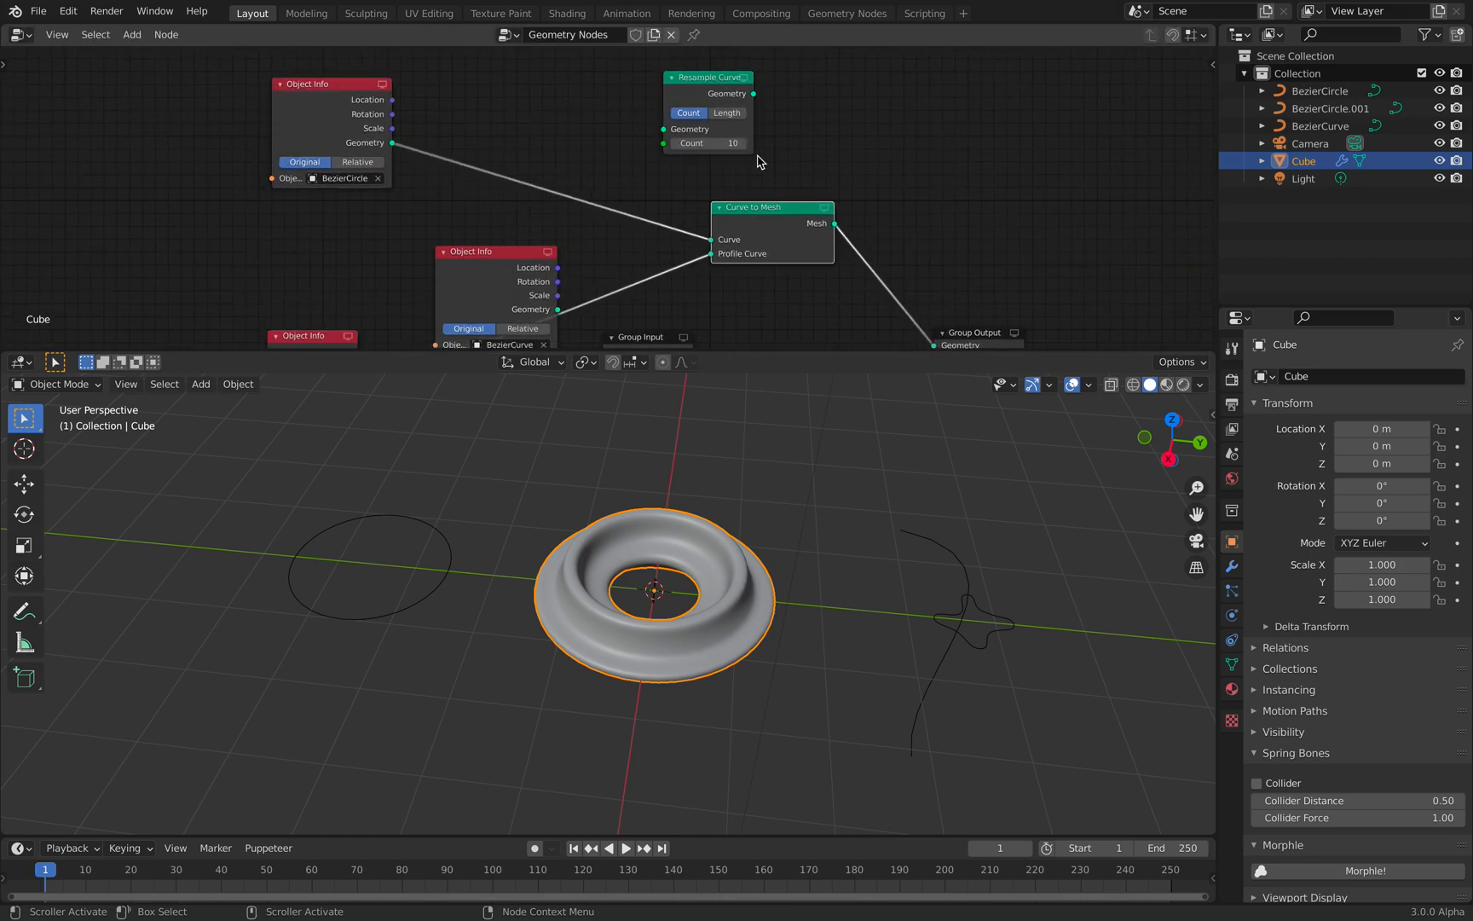
Insert Resample Curve between the BezierCircle Object Info and Curve to Mesh, Count 9
left_click_drag(708, 76, 535, 137)
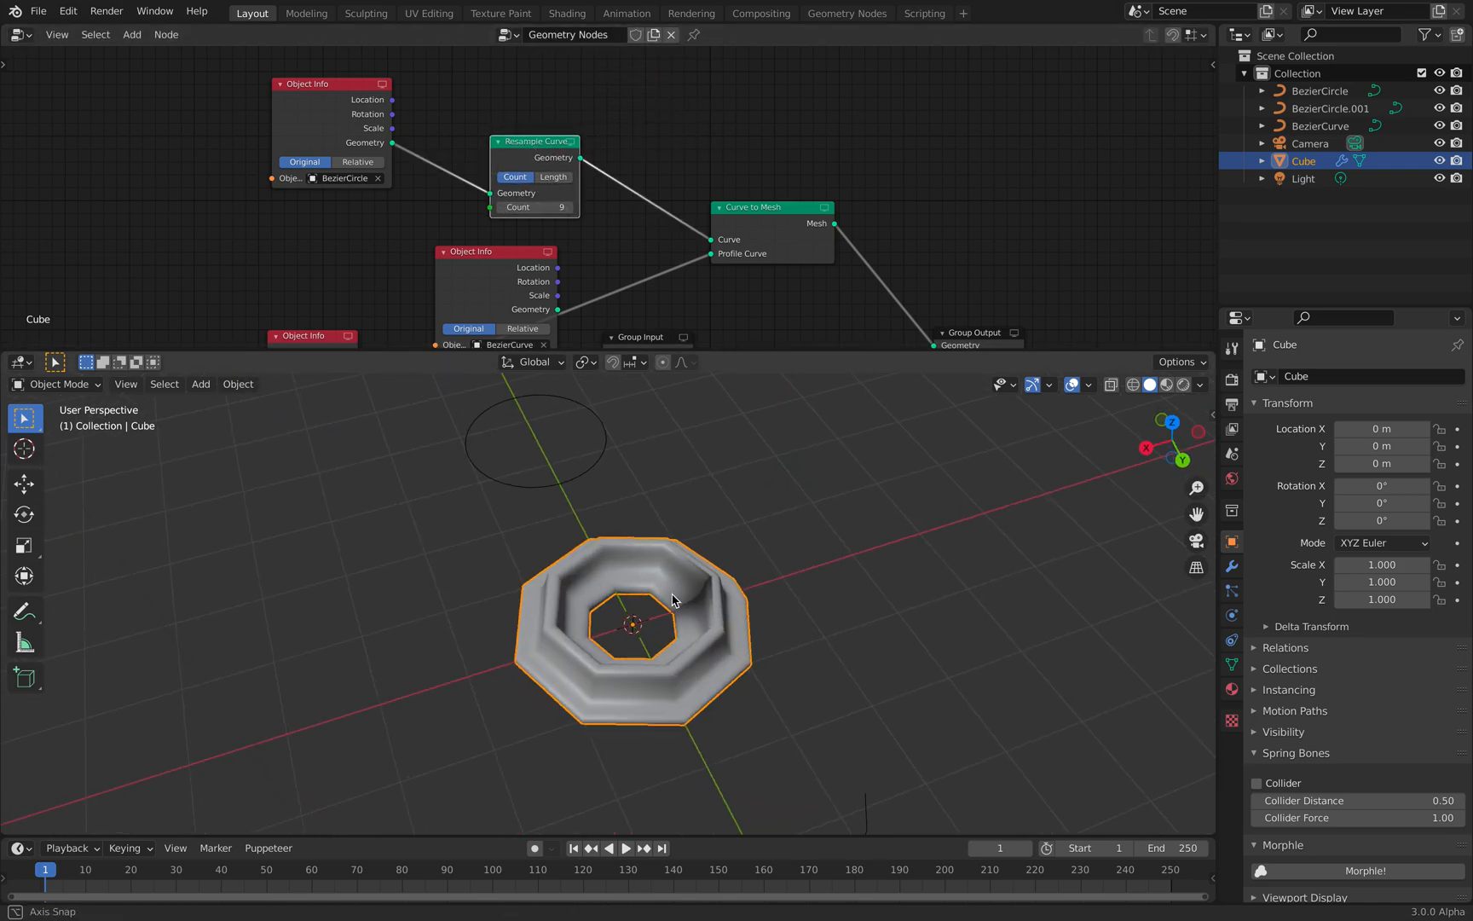
left_click_drag(672, 601, 865, 599)
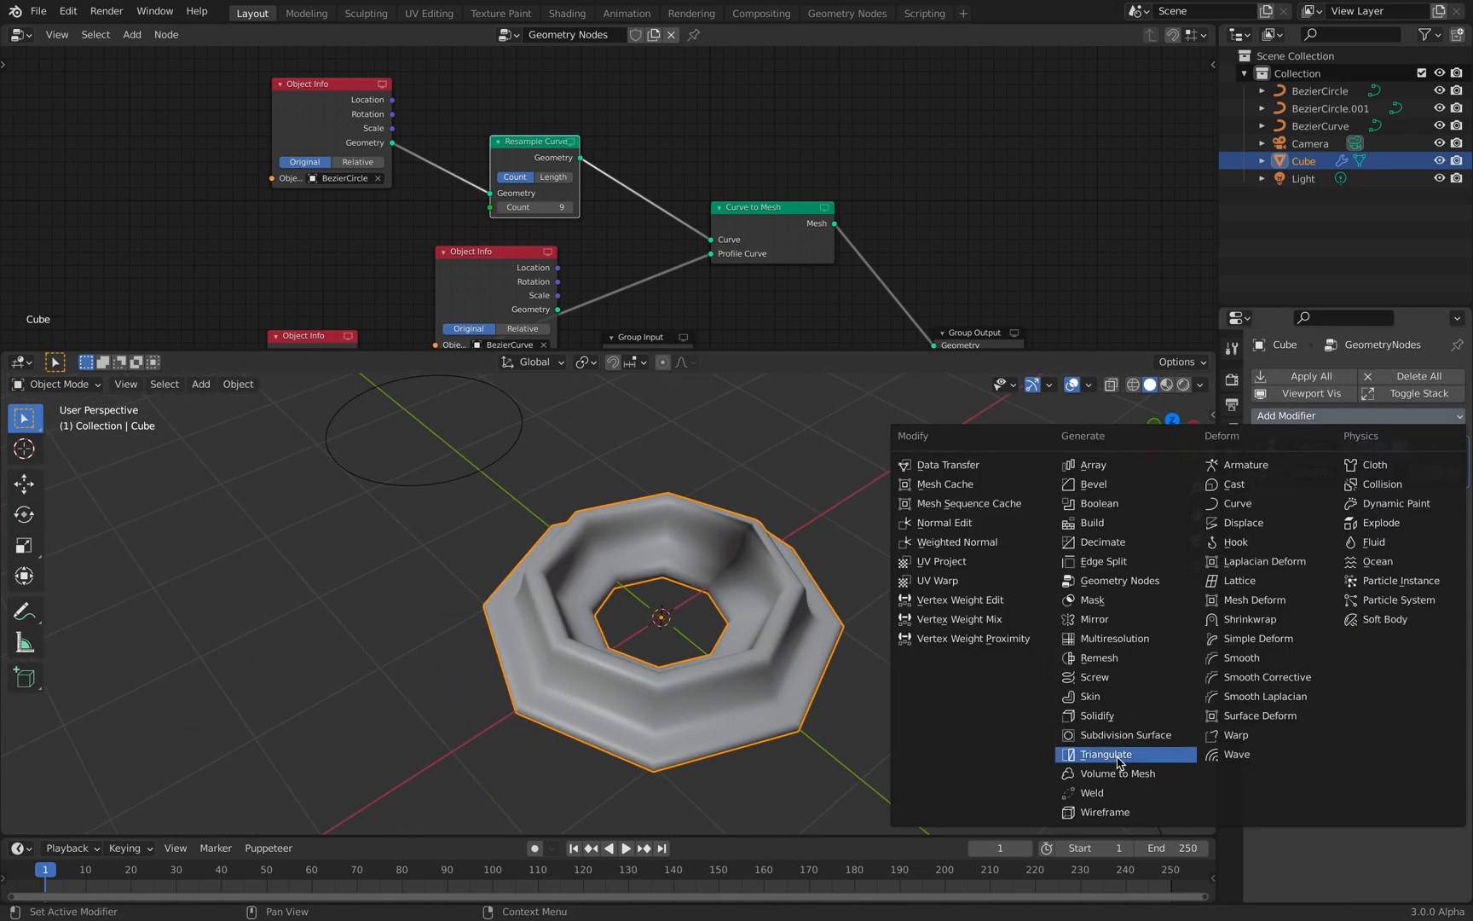
Add Subdivision Surface and Weld modifiers to the ring and reorder the Weld modifier
left_click(1092, 792)
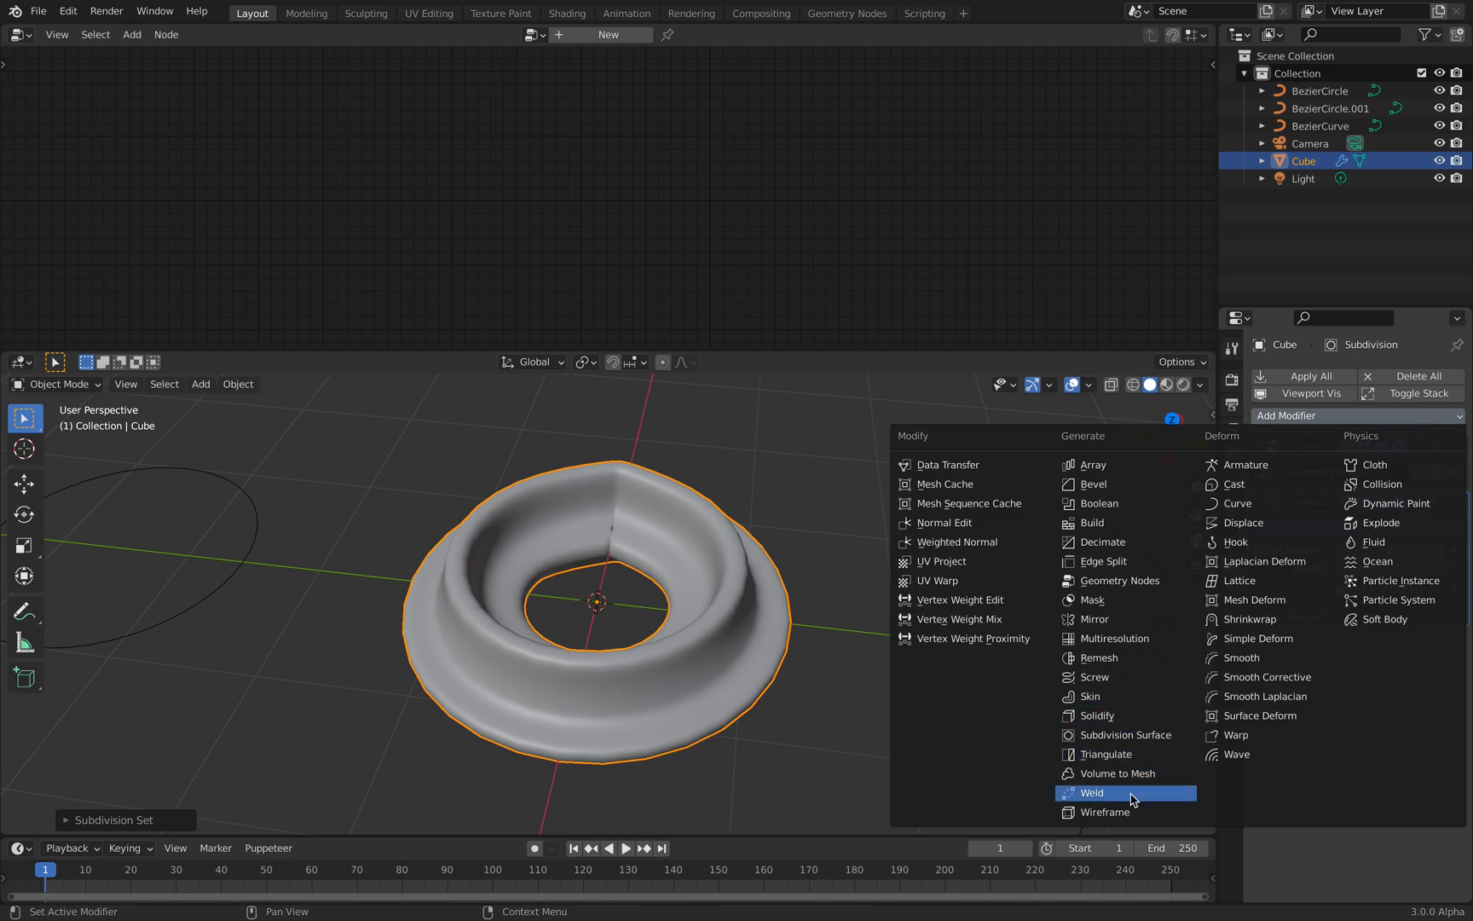
left_click(1092, 792)
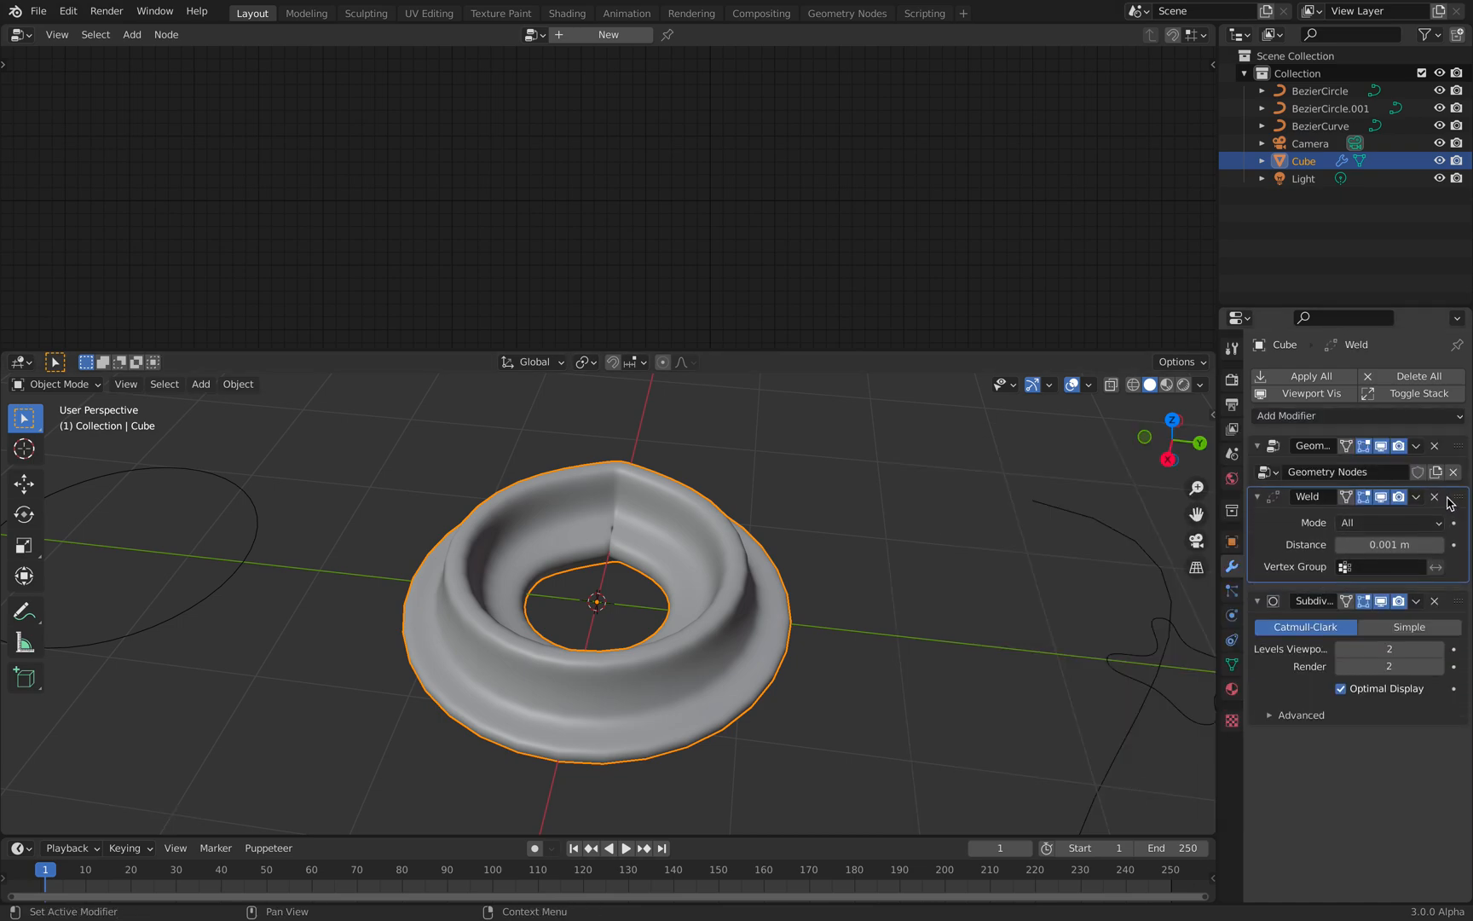
left_click_drag(1353, 544, 1400, 550)
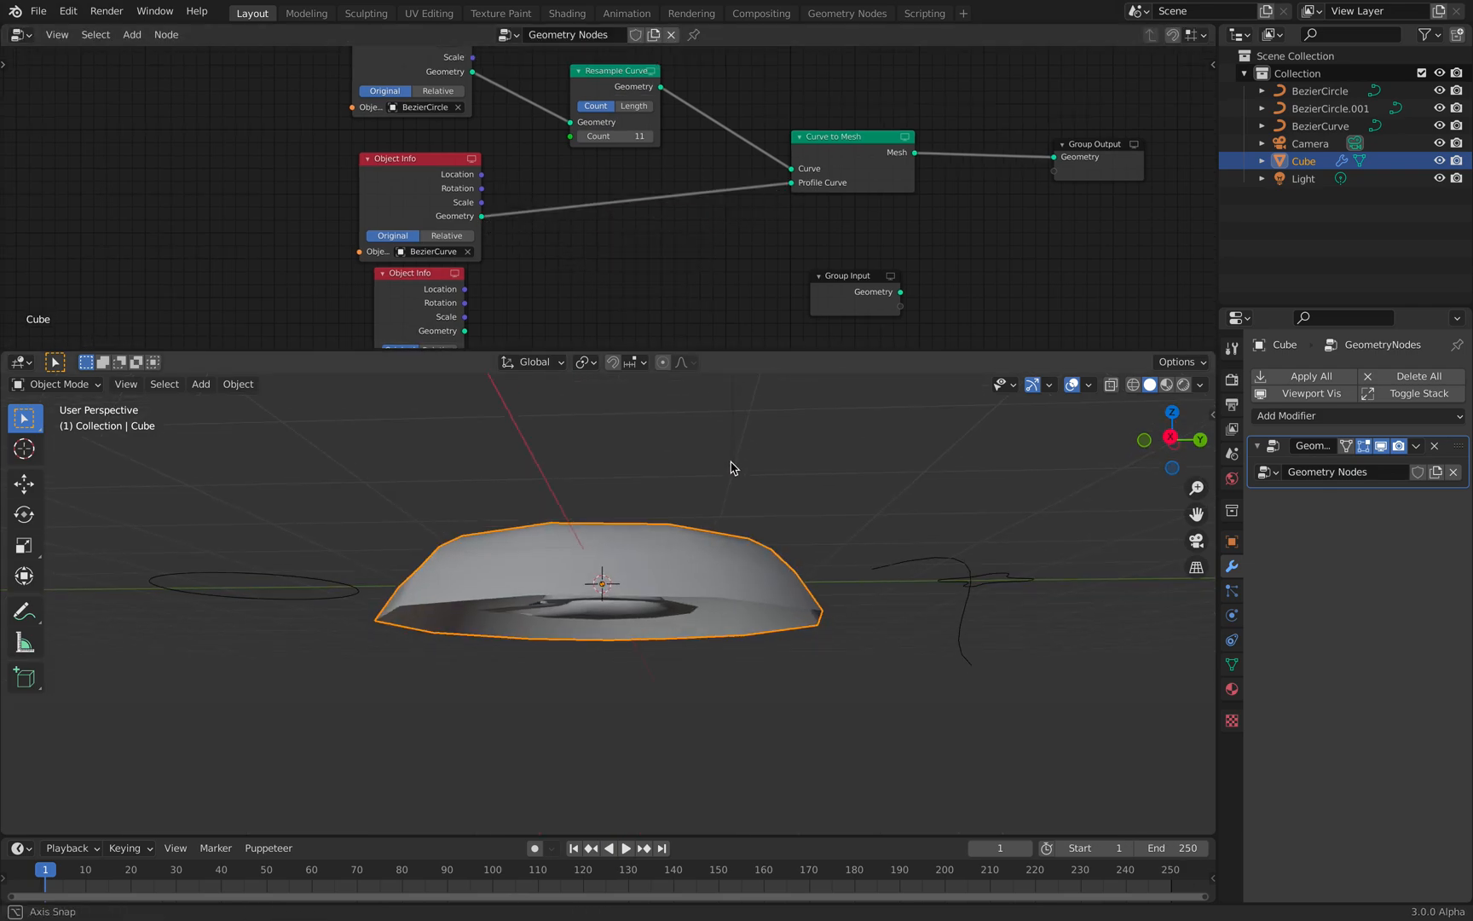
Orbit around the twelve-sided ring, then switch to top view
left_click_drag(418, 310, 572, 282)
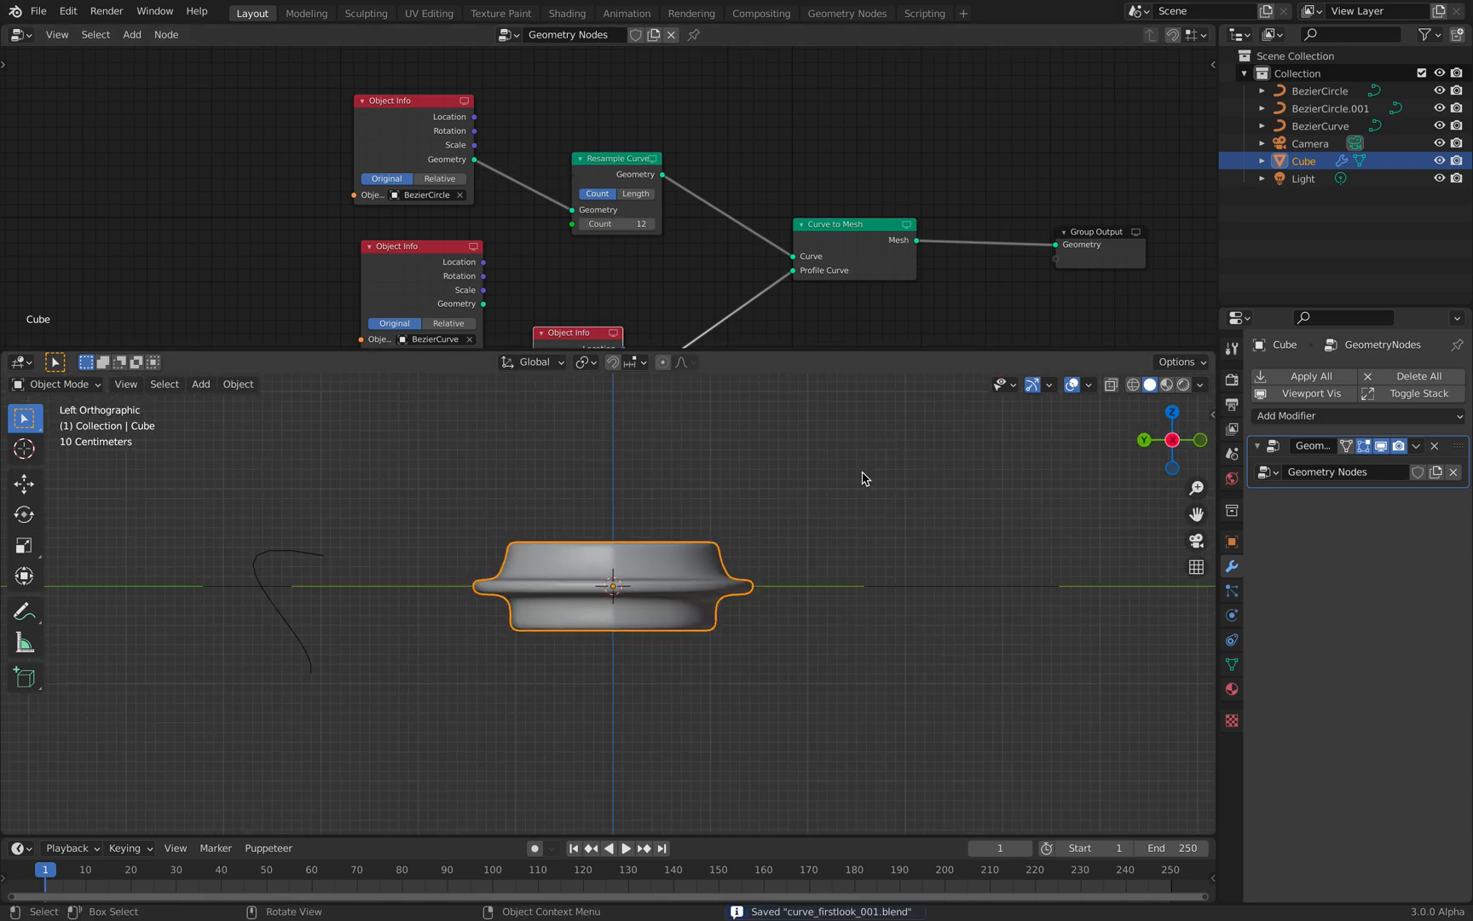
key("7")
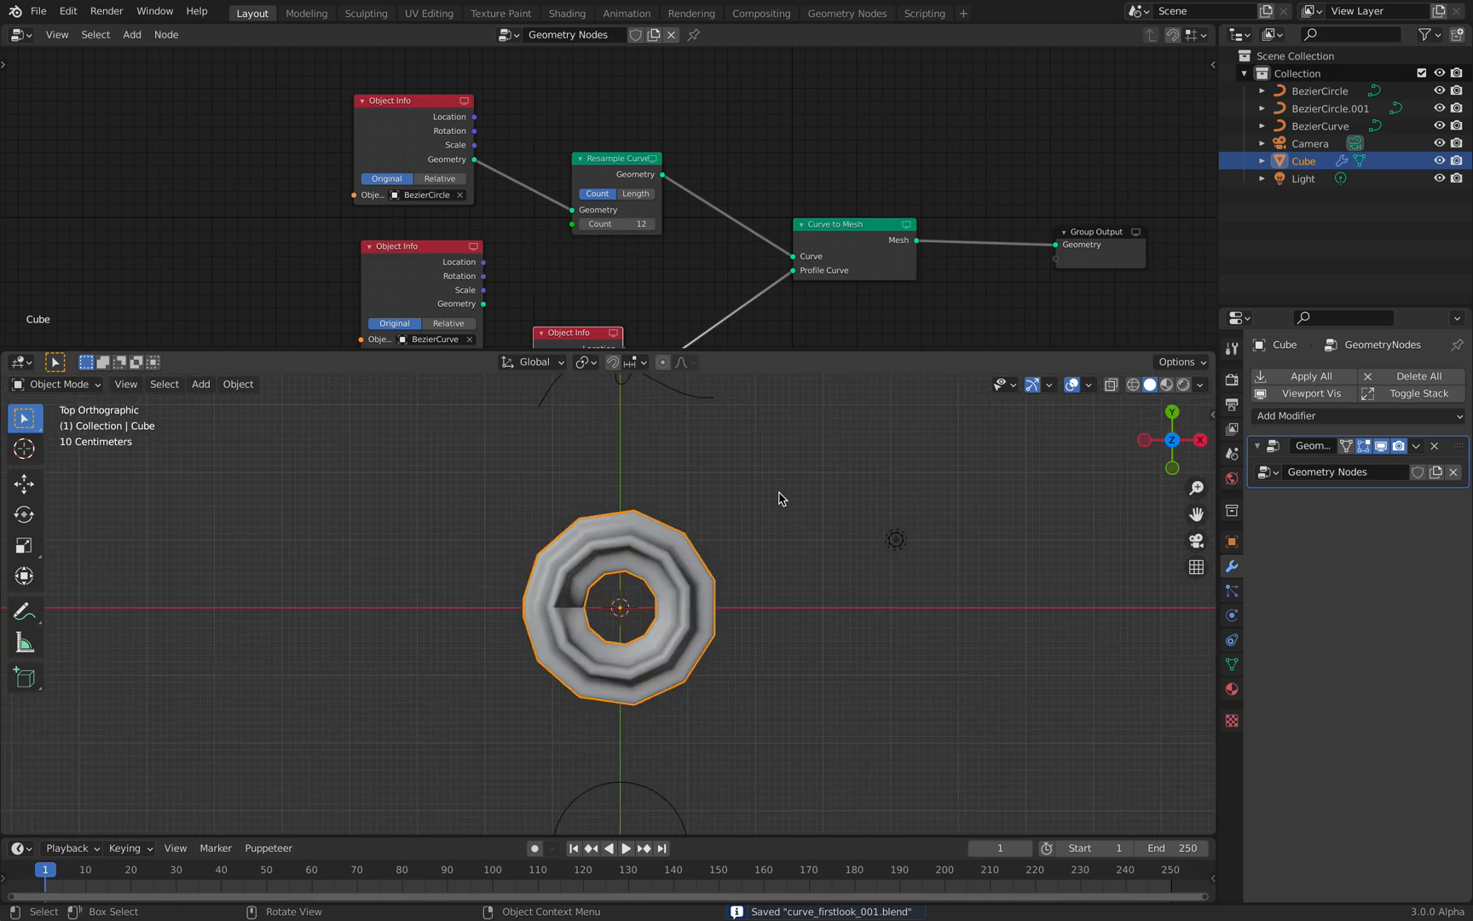
Draw a looping blue annotation stroke across the 3D scene
scroll("down", 3)
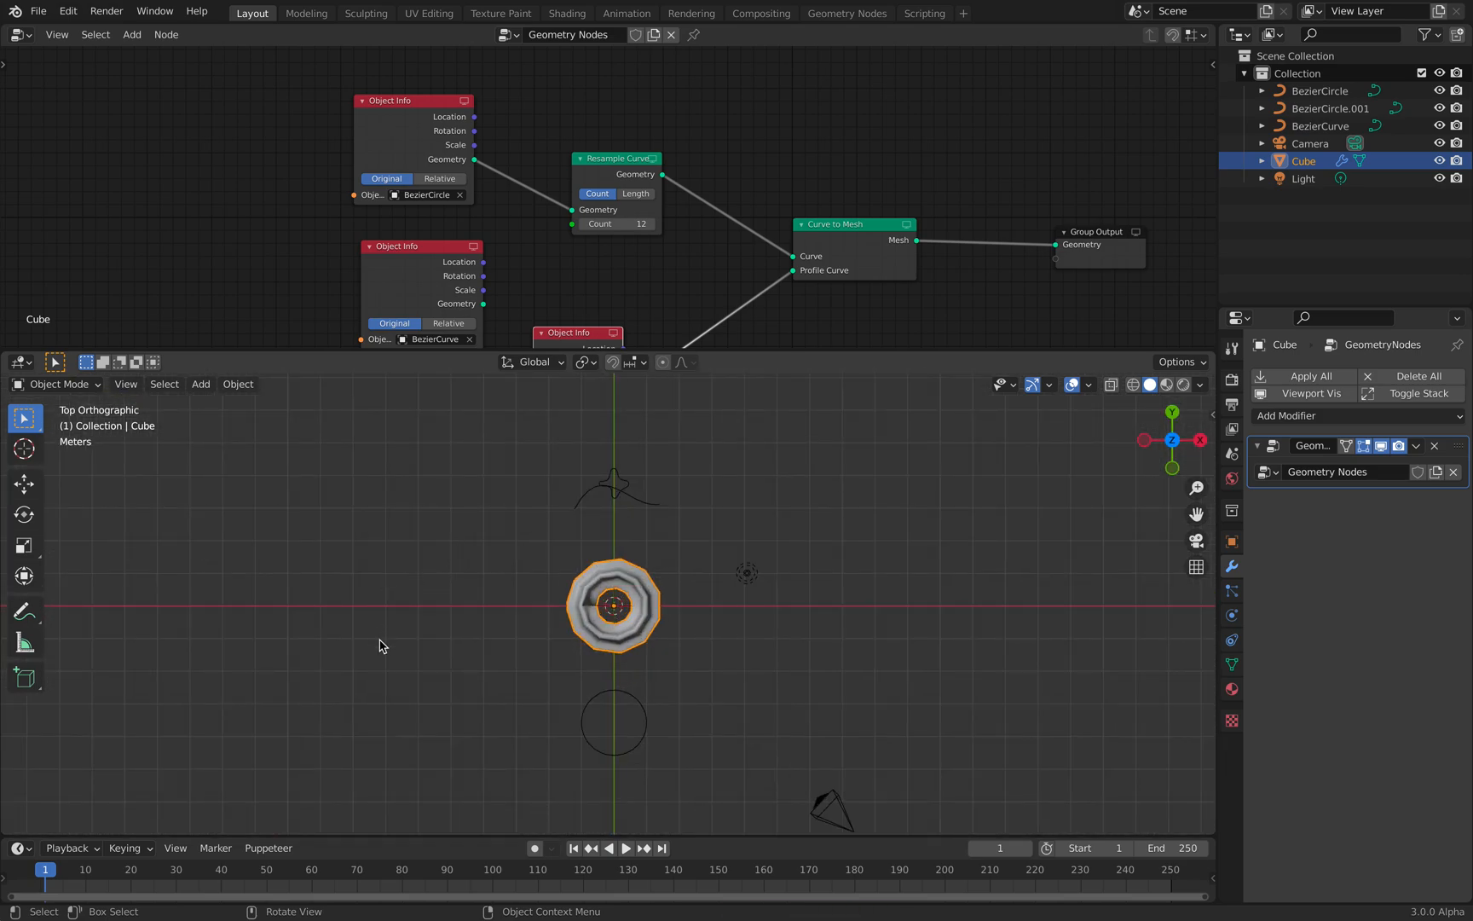
left_click_drag(358, 630, 413, 545)
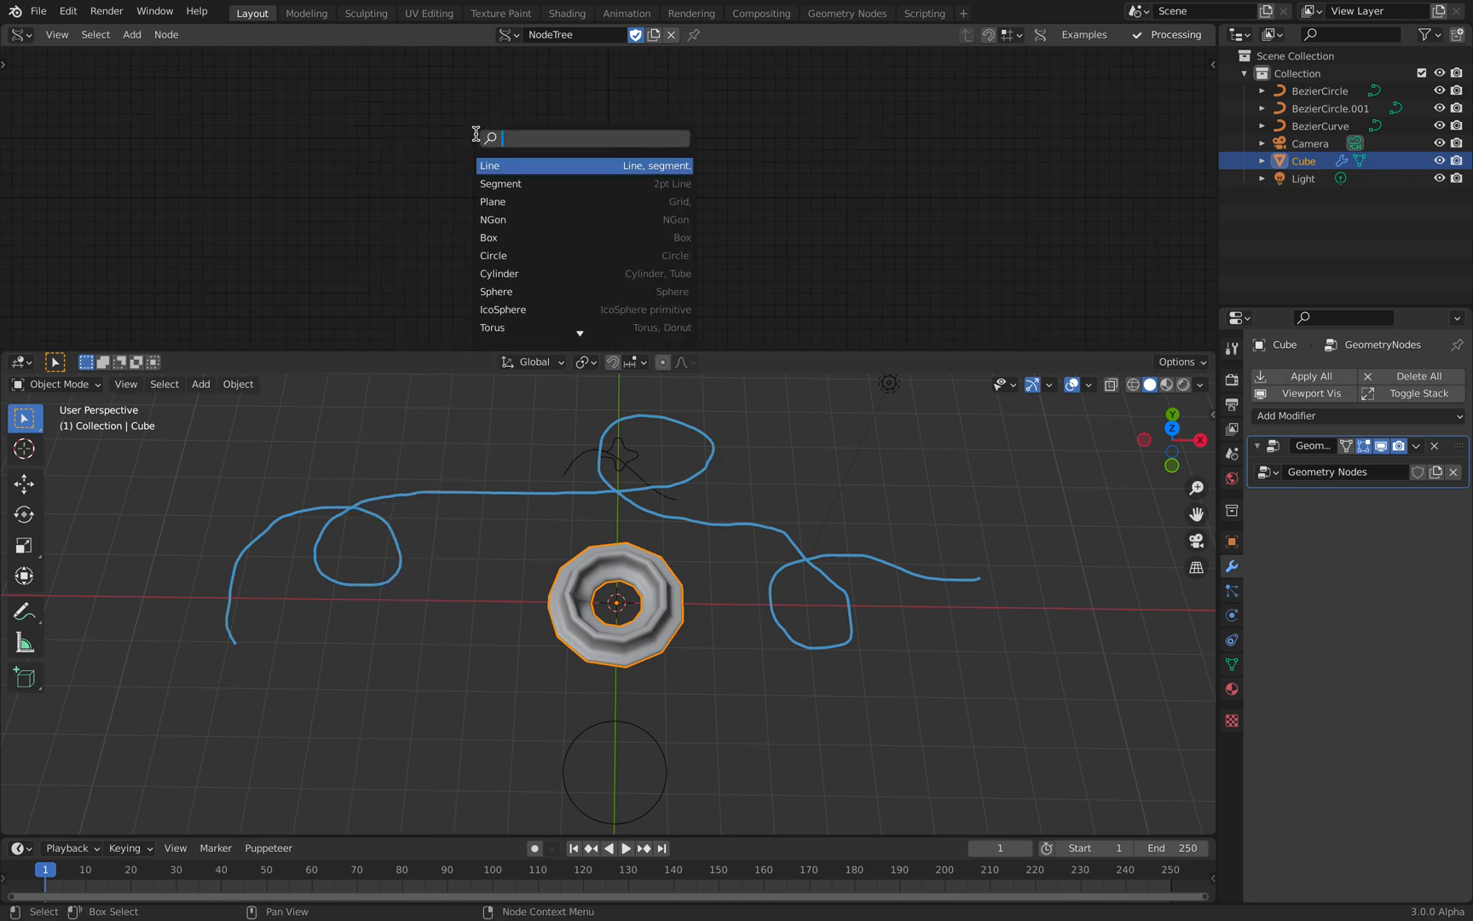
Build Sverchok nodes reading the annotation strokes, ending in a Polyline Viewer that outputs Alpha
type("gp")
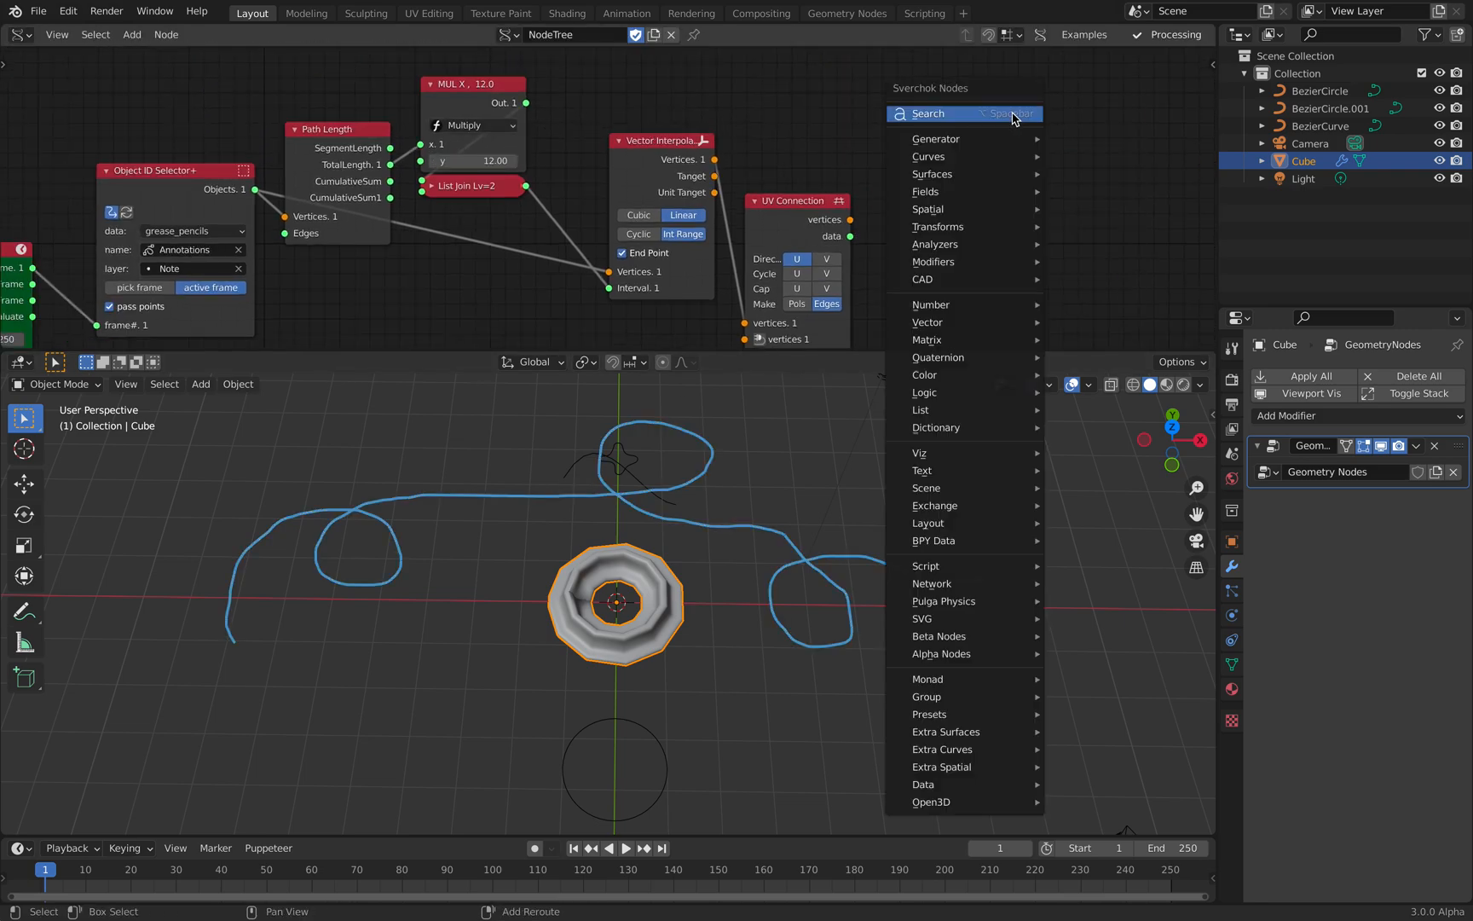
type("poly vi")
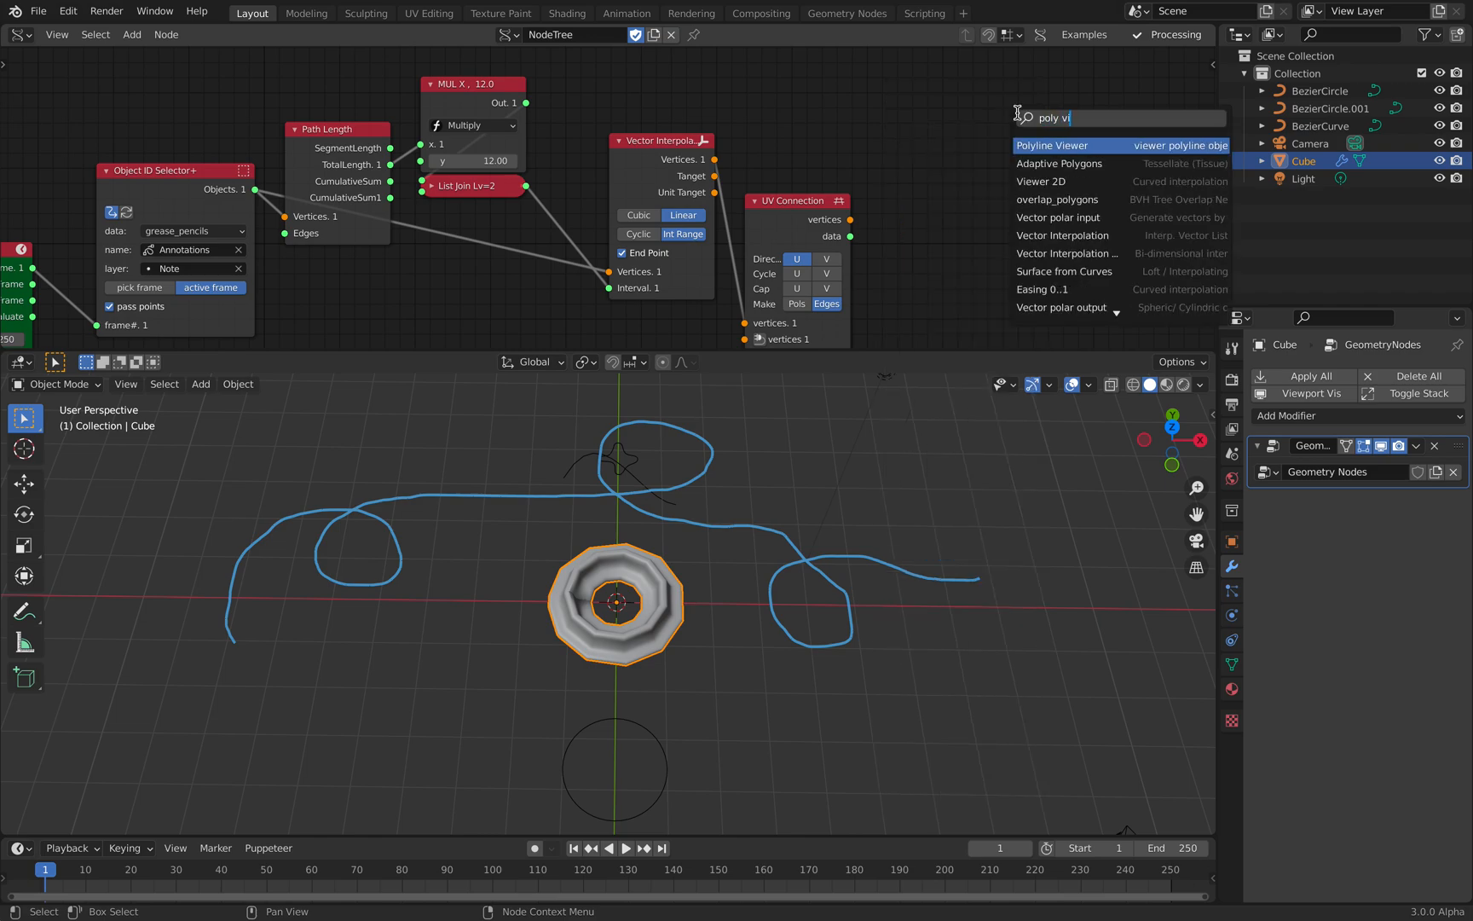
left_click(1053, 144)
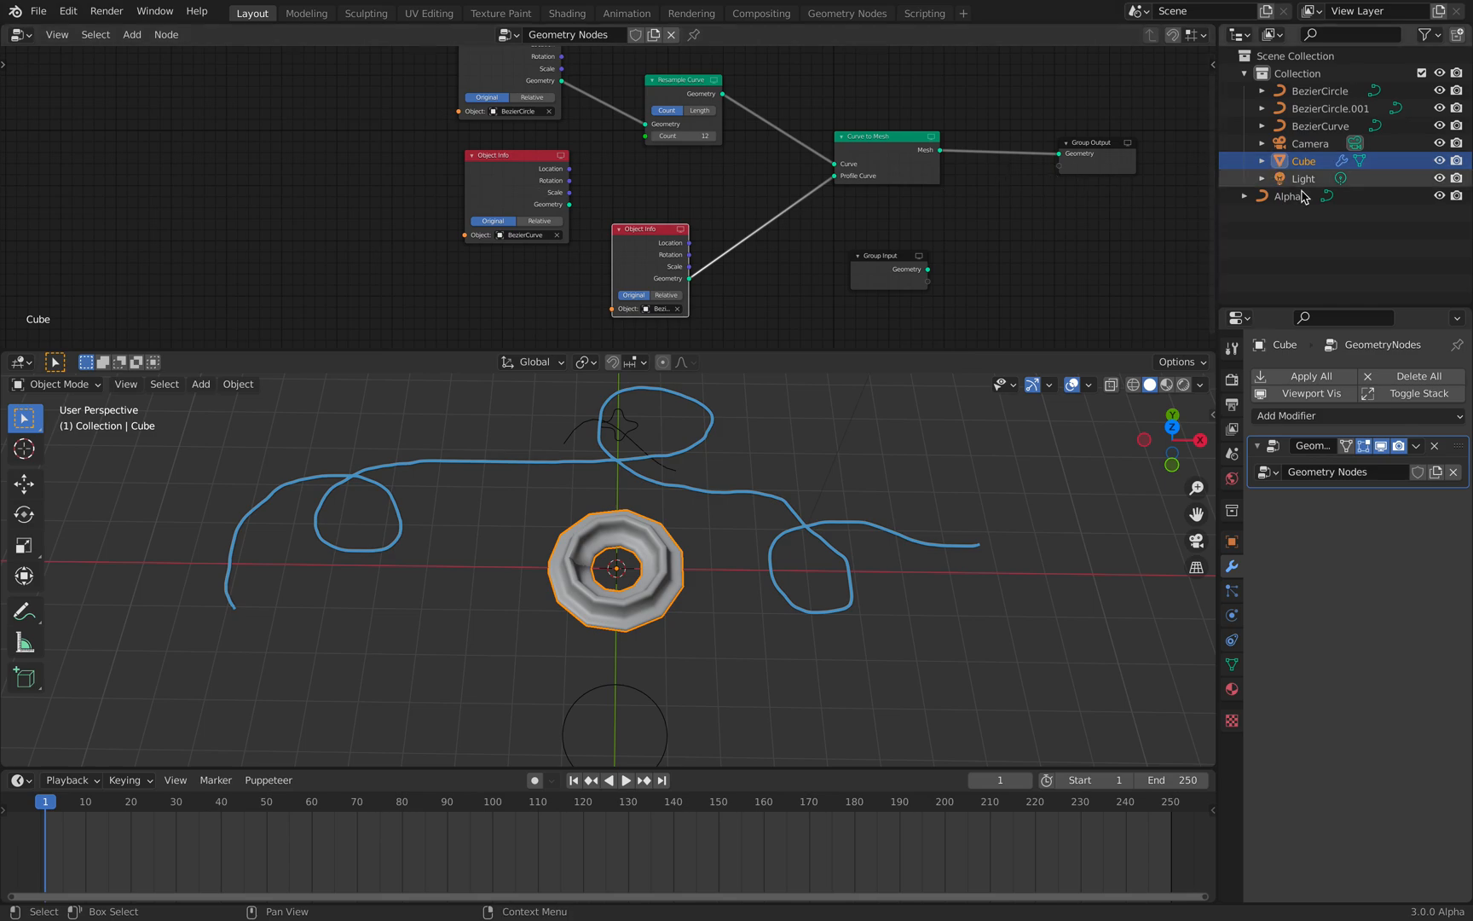
Feed the Alpha curve's geometry into Resample Curve and raise the count to 61 points
left_click(1287, 195)
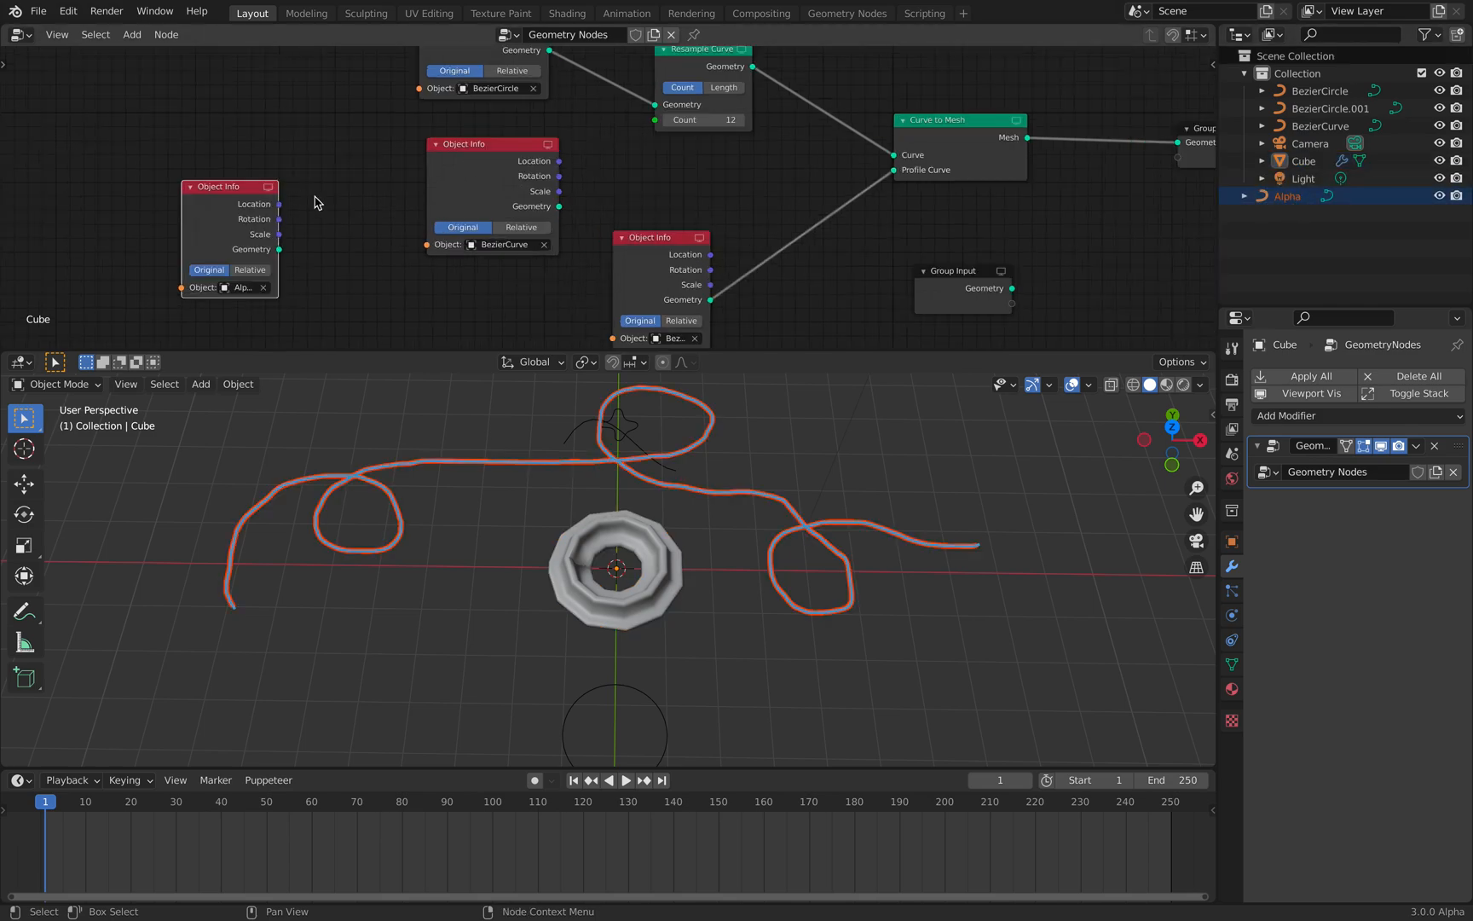
left_click_drag(279, 249, 708, 154)
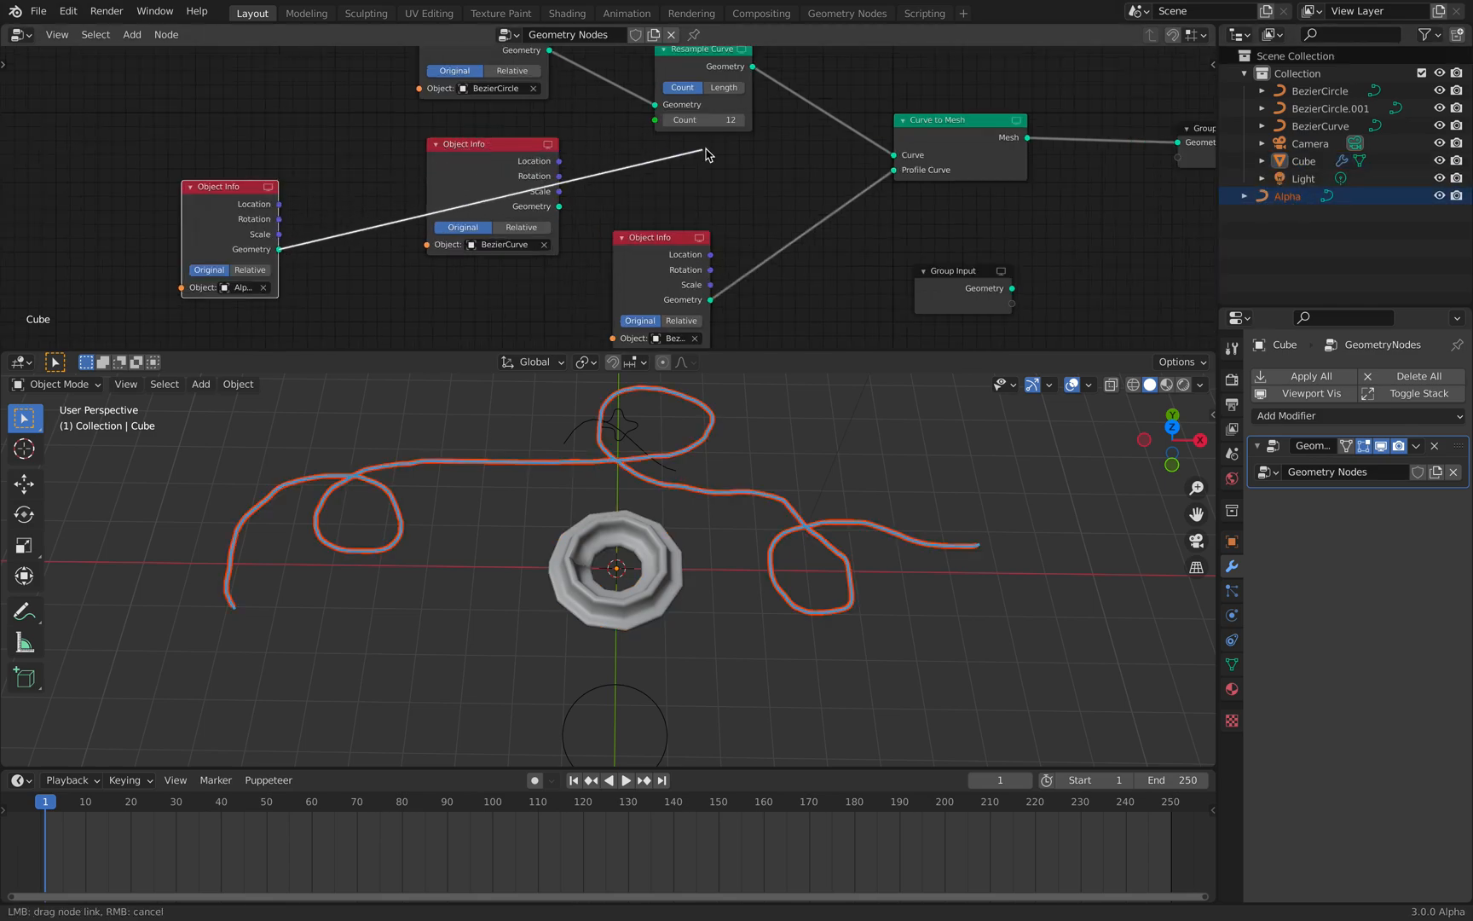
left_click(655, 104)
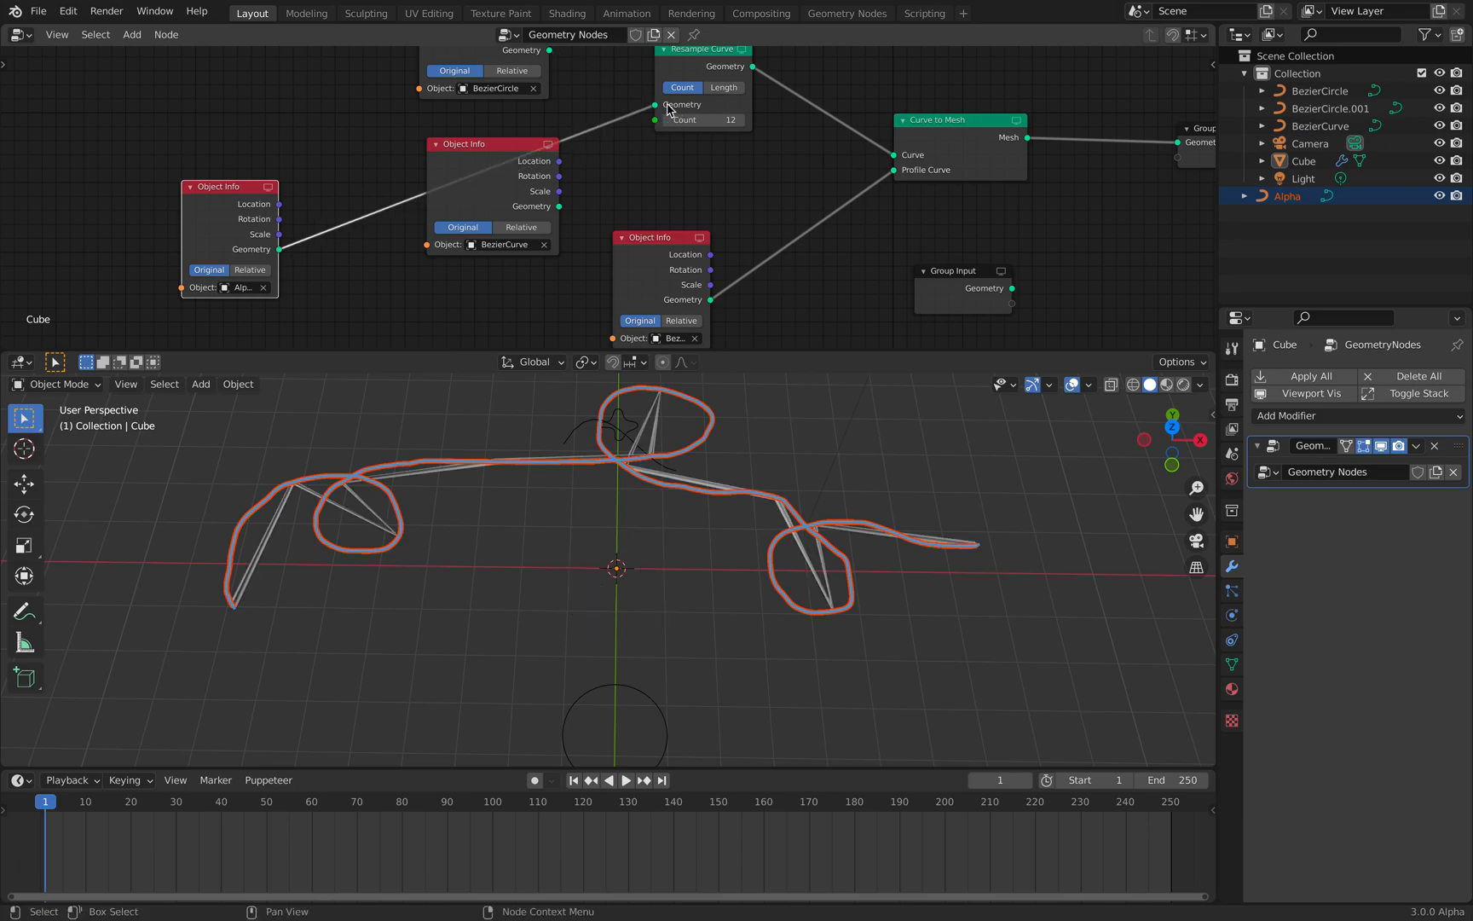
double_click(703, 119)
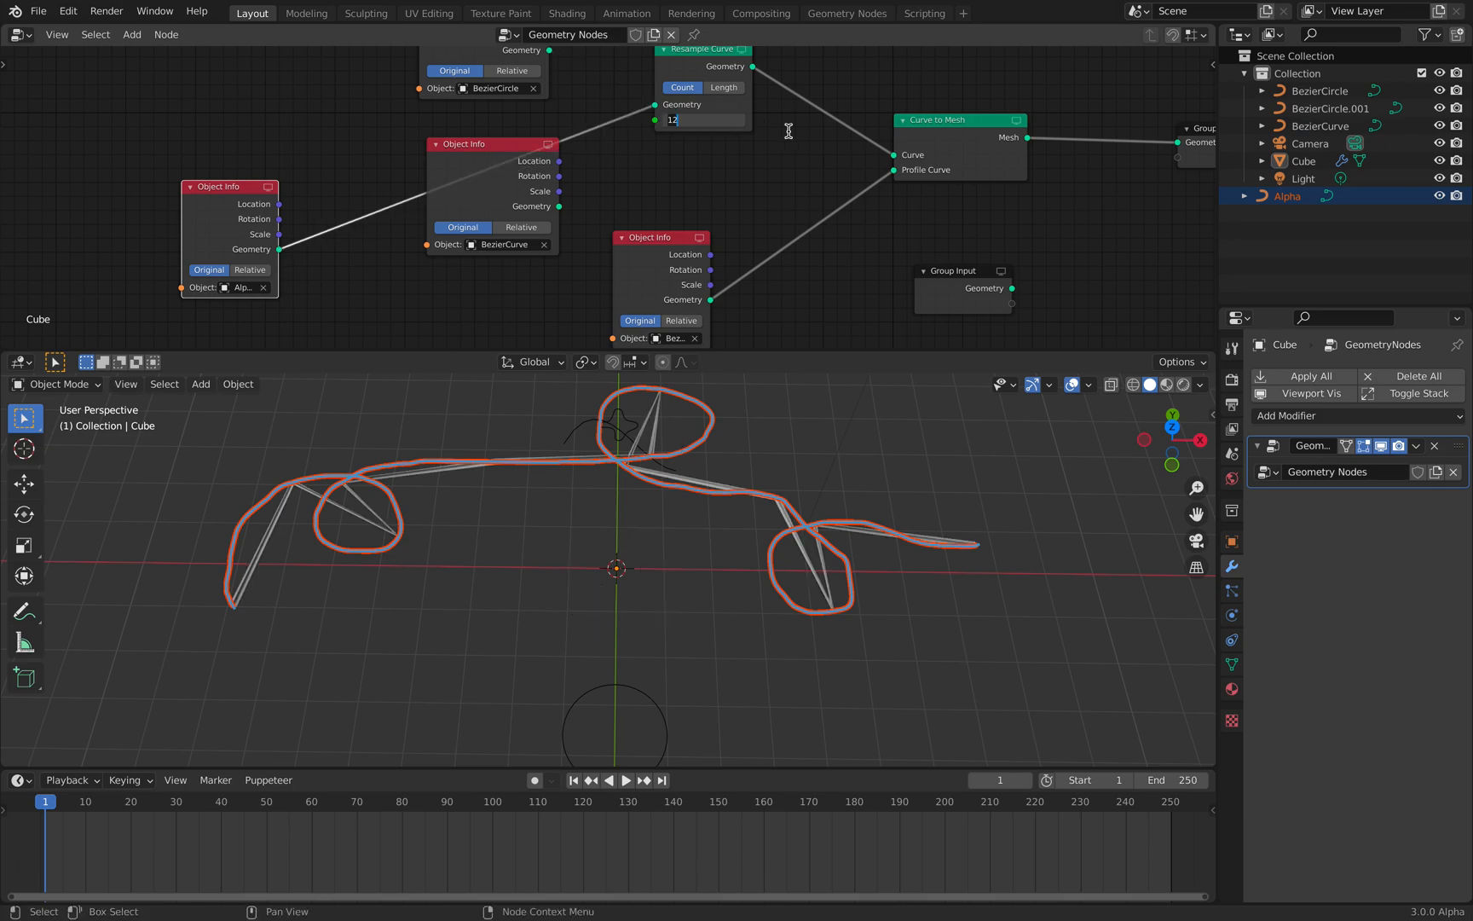
type("20")
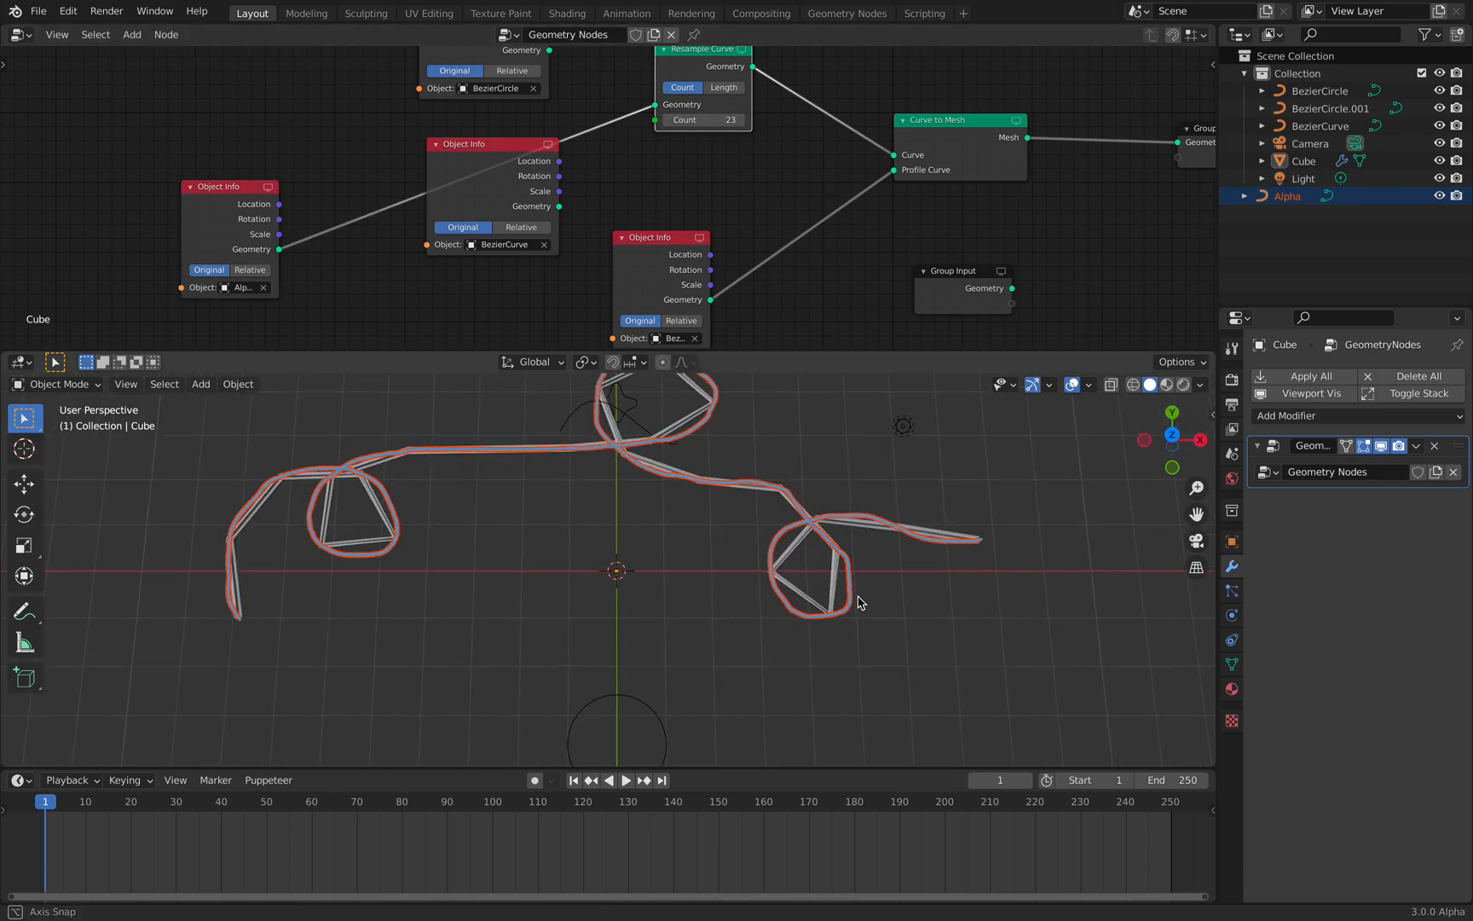
left_click(130, 35)
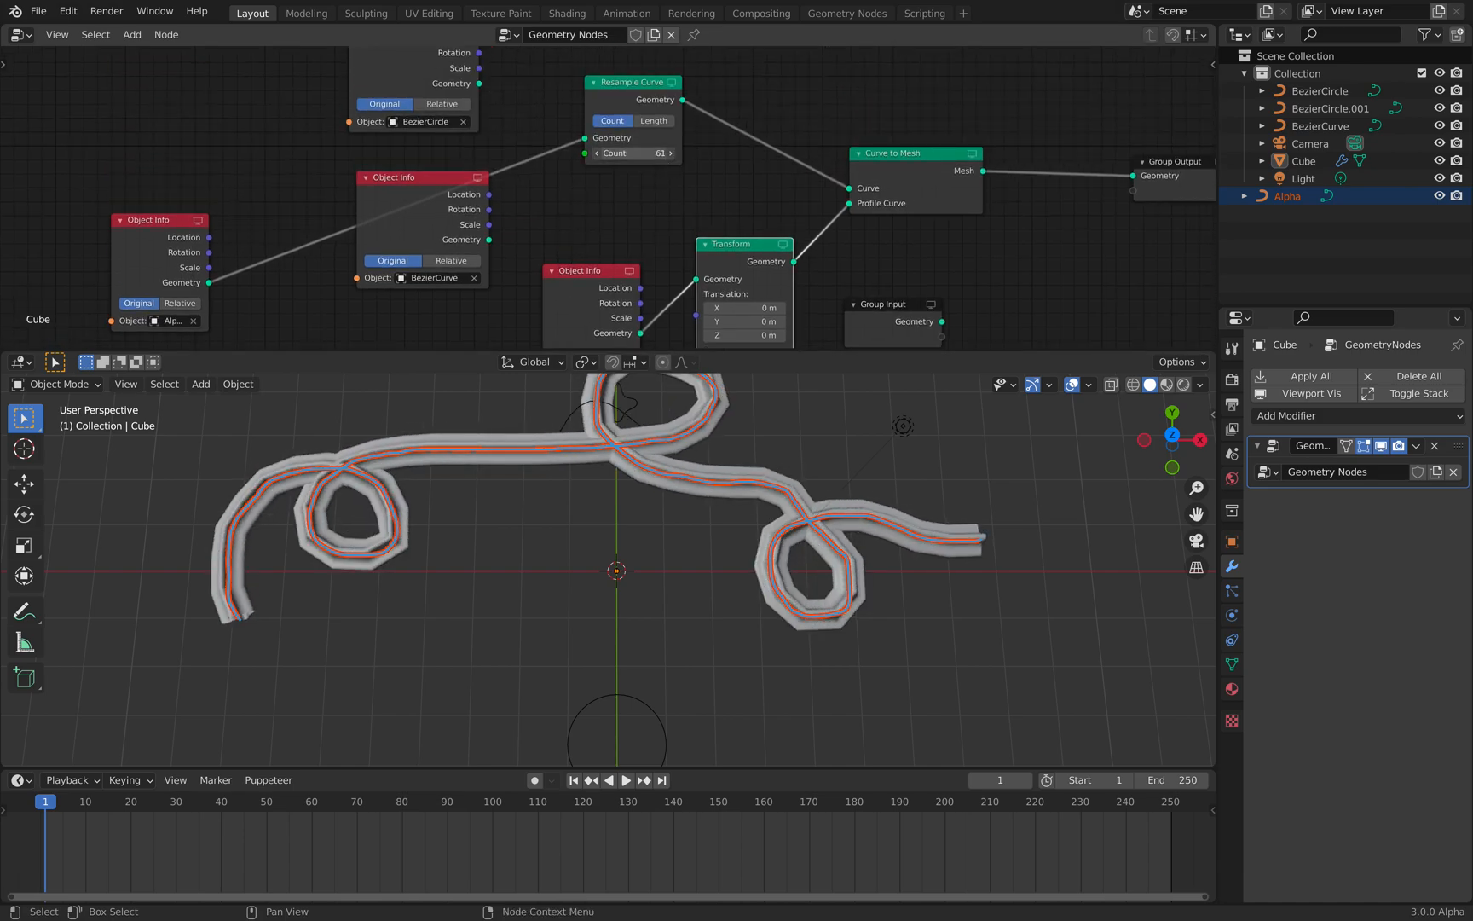
left_click_drag(657, 563, 785, 531)
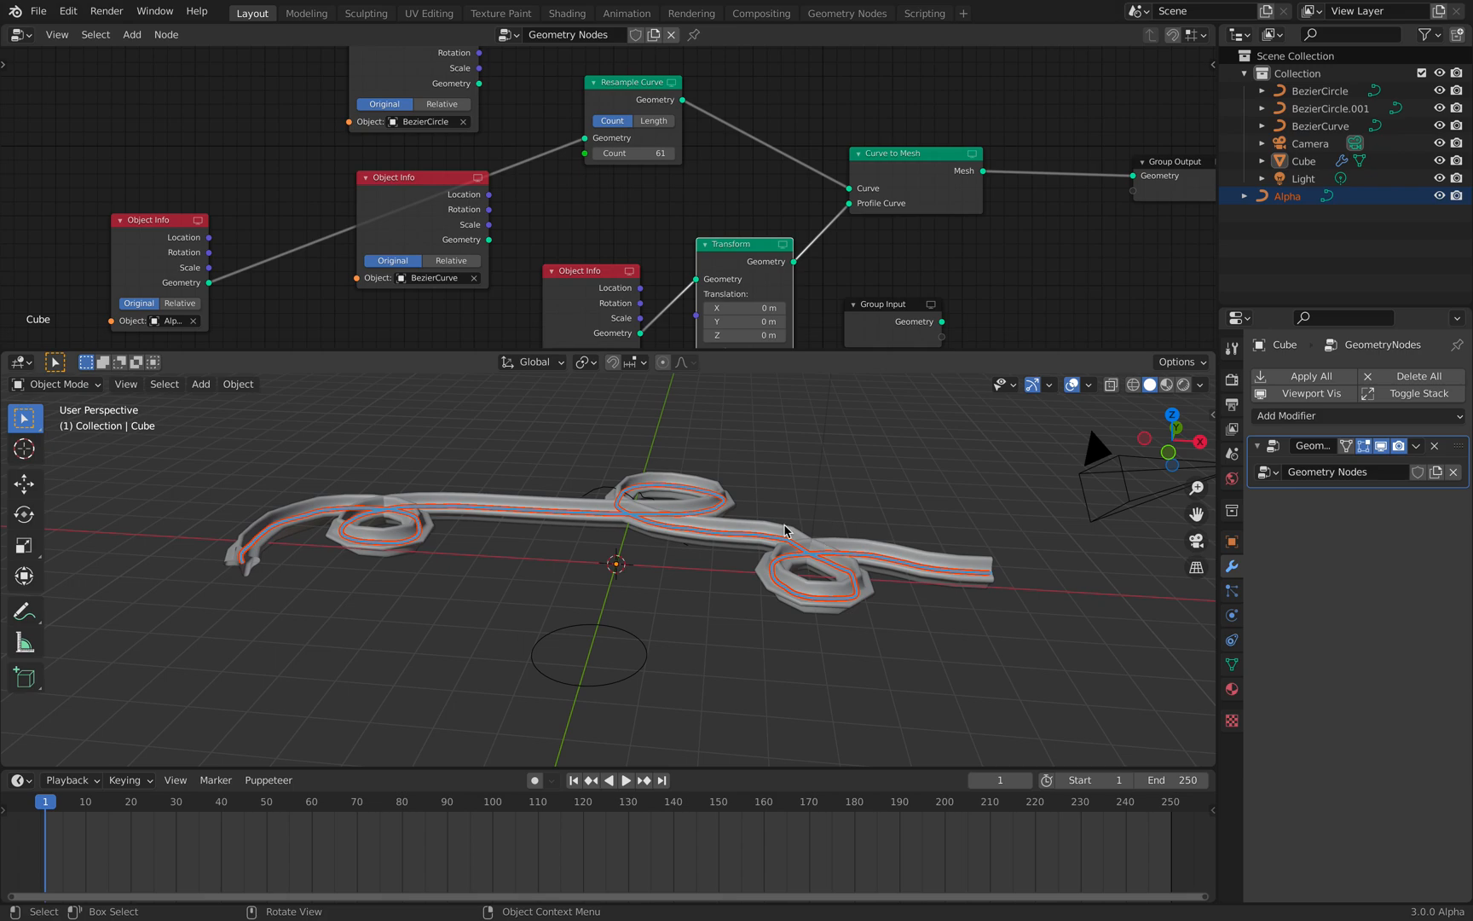
left_click_drag(784, 531, 789, 461)
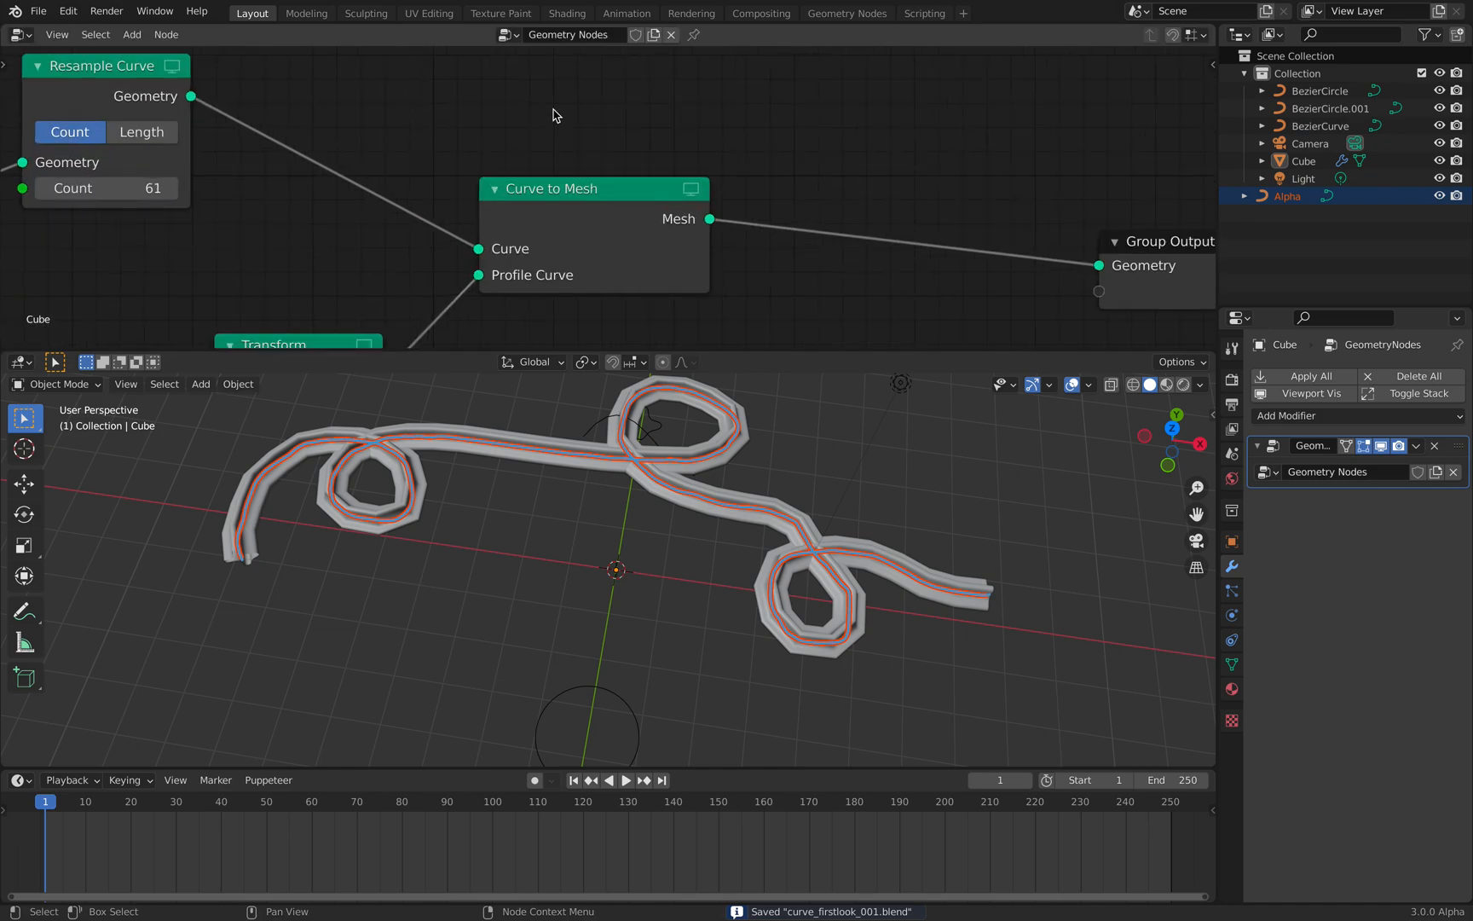
mouse_move(745, 460)
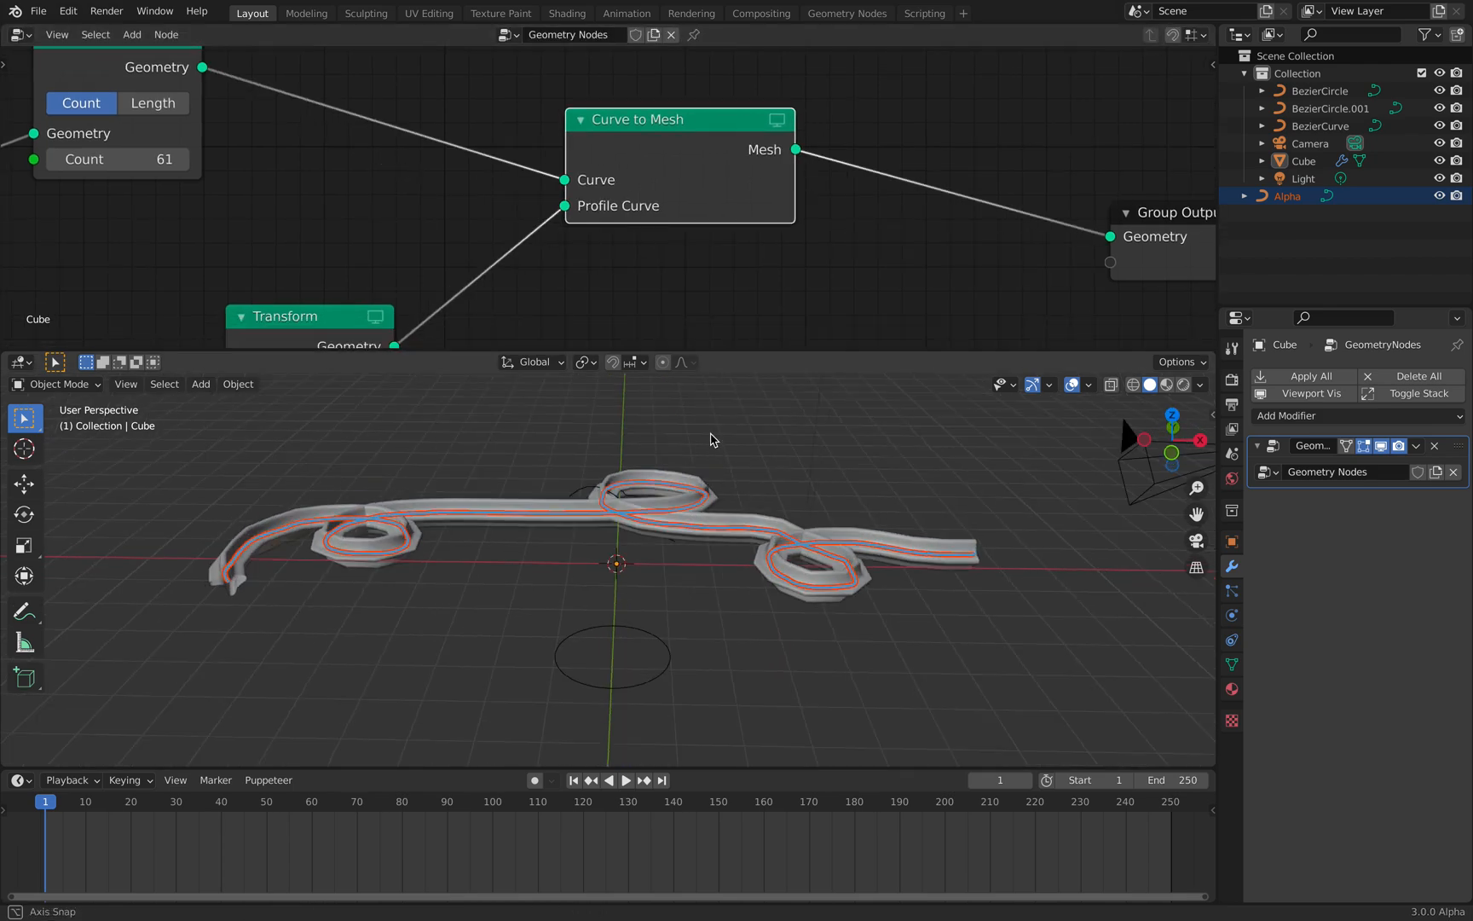
left_click_drag(710, 440, 435, 468)
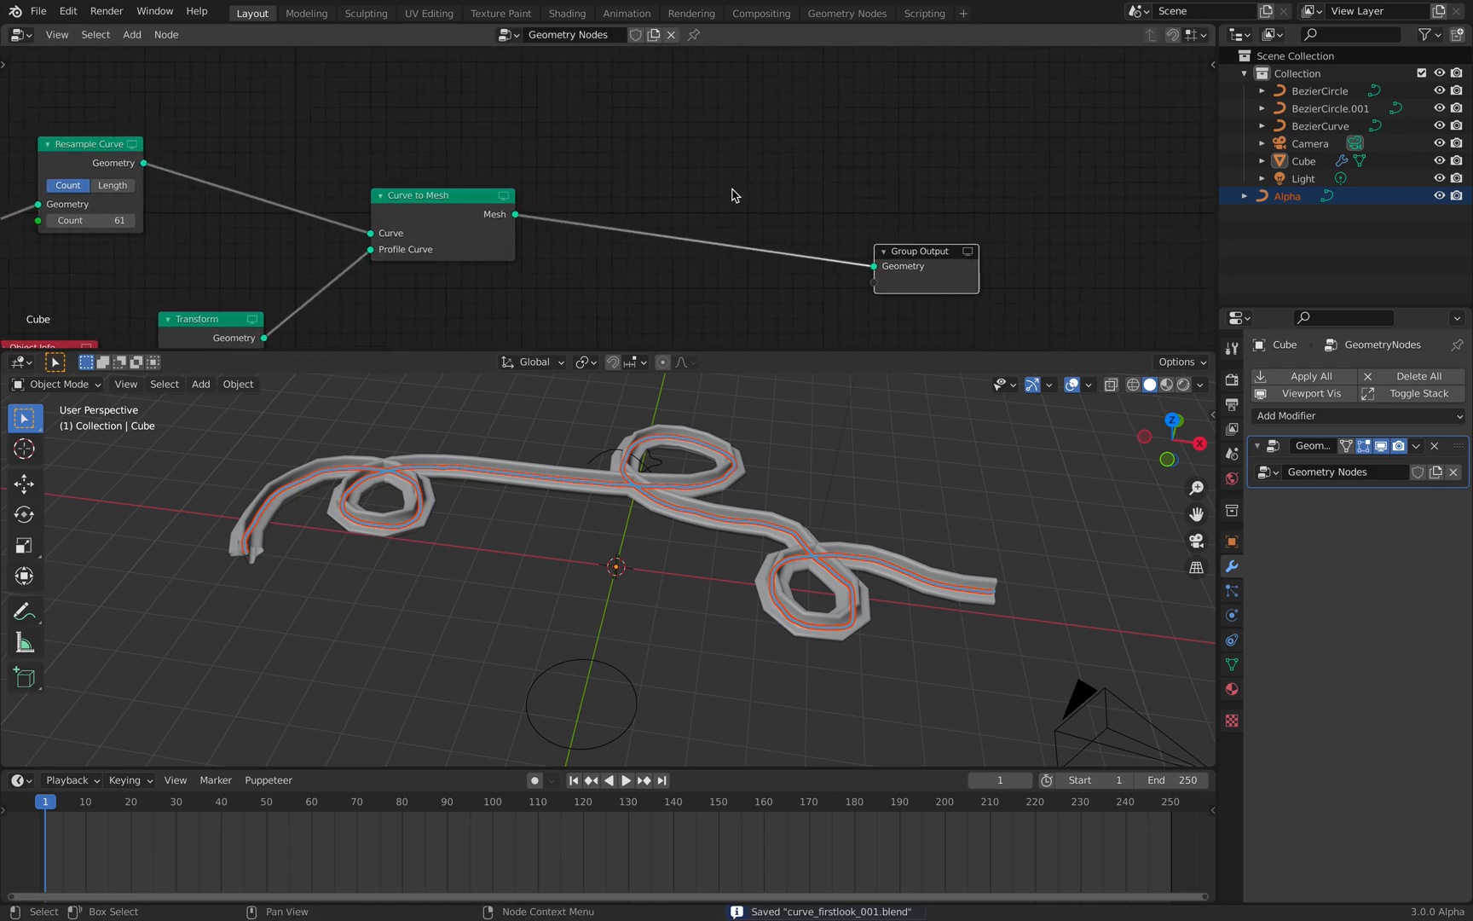
Reopen the recent curve_firstlook_001 track file
left_click(39, 10)
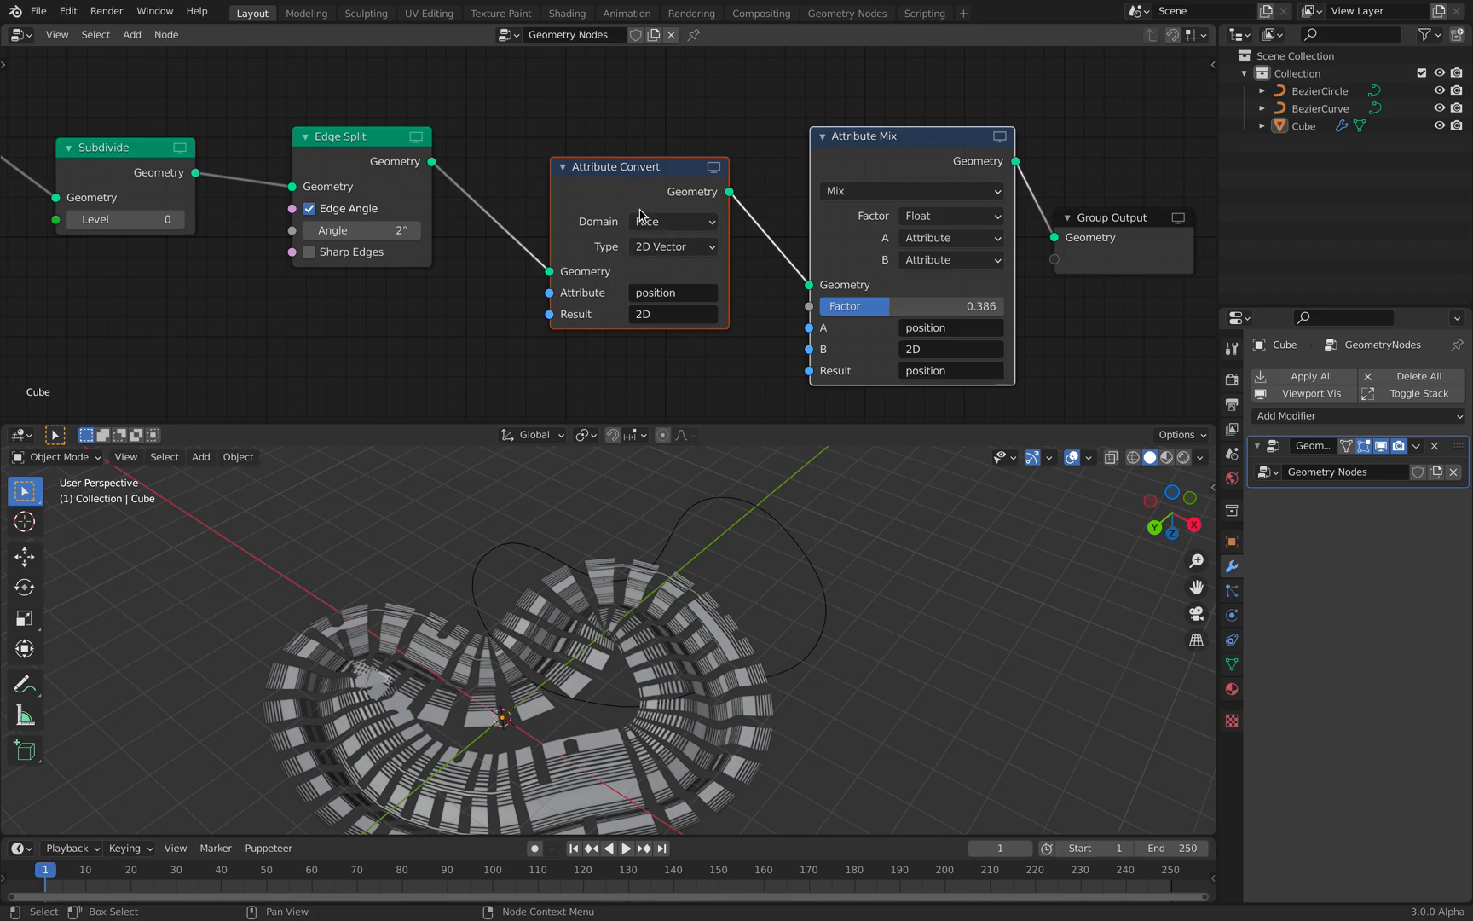
mouse_move(653, 200)
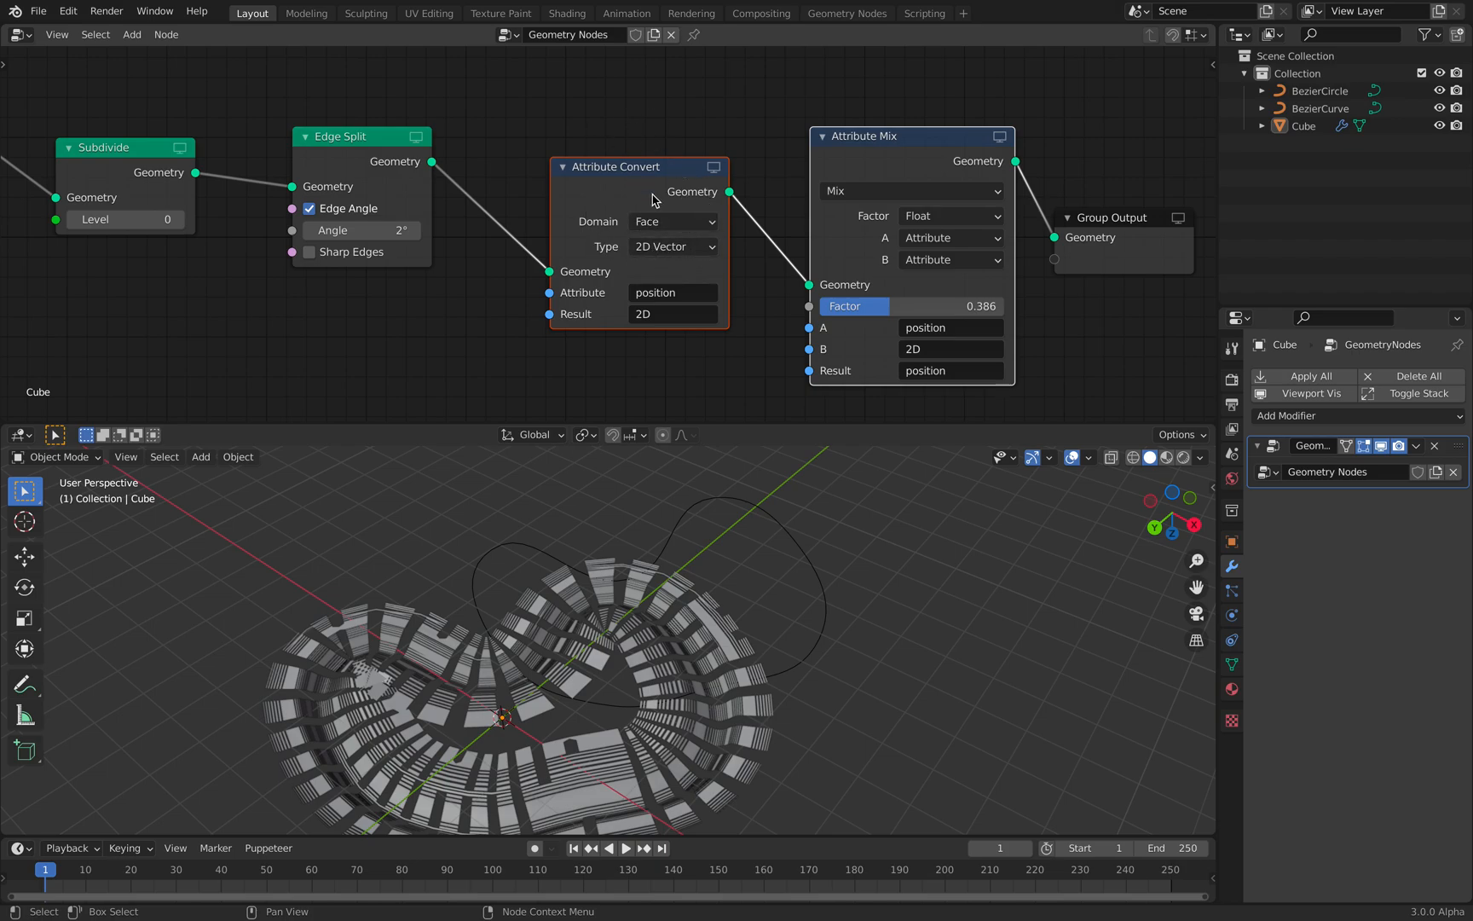
left_click(38, 10)
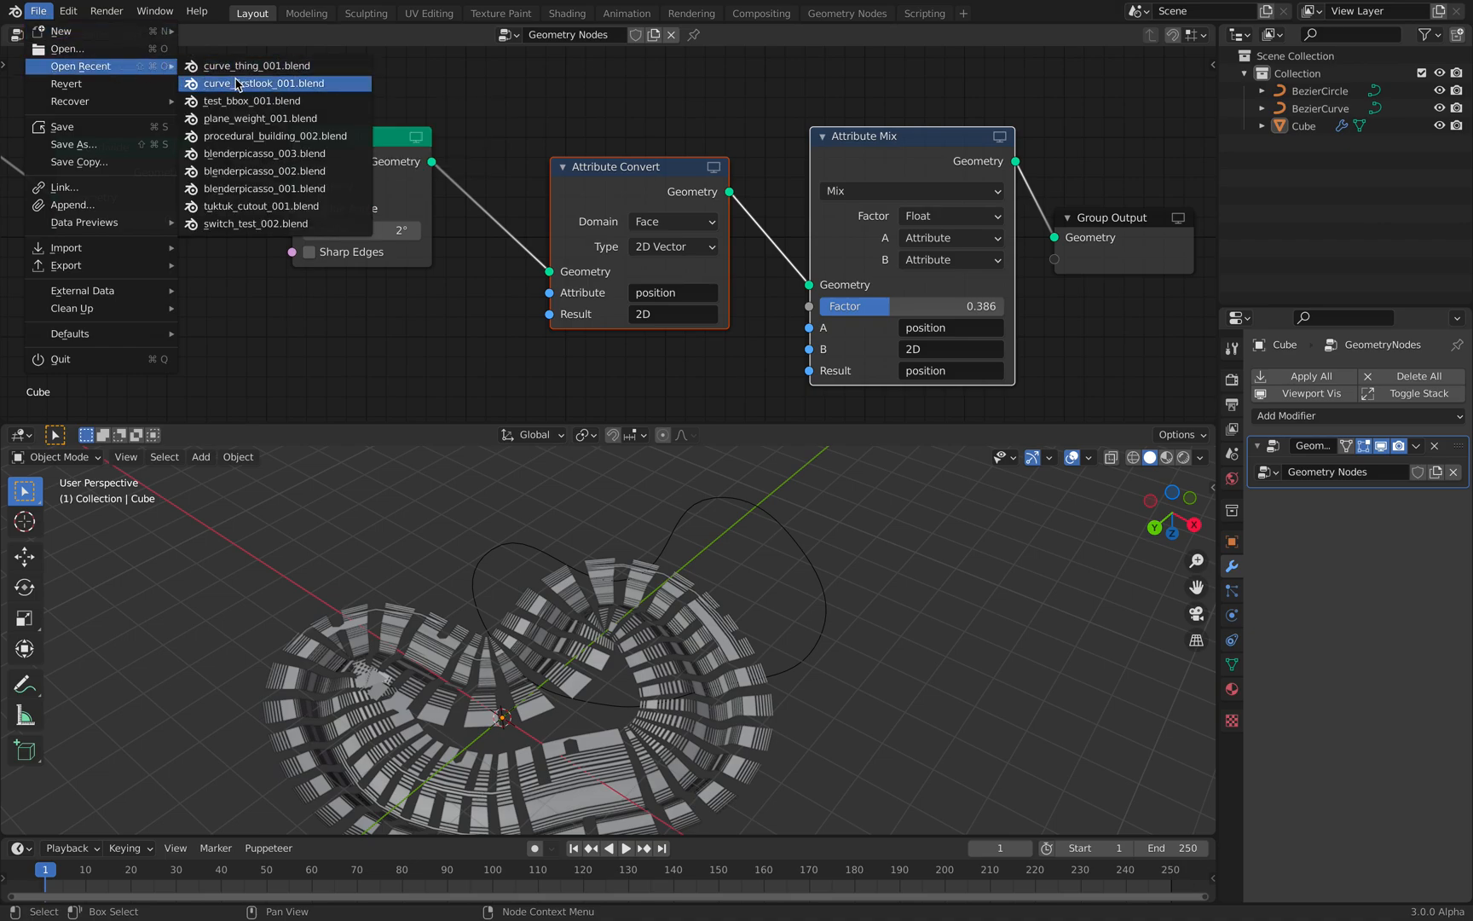
left_click(265, 83)
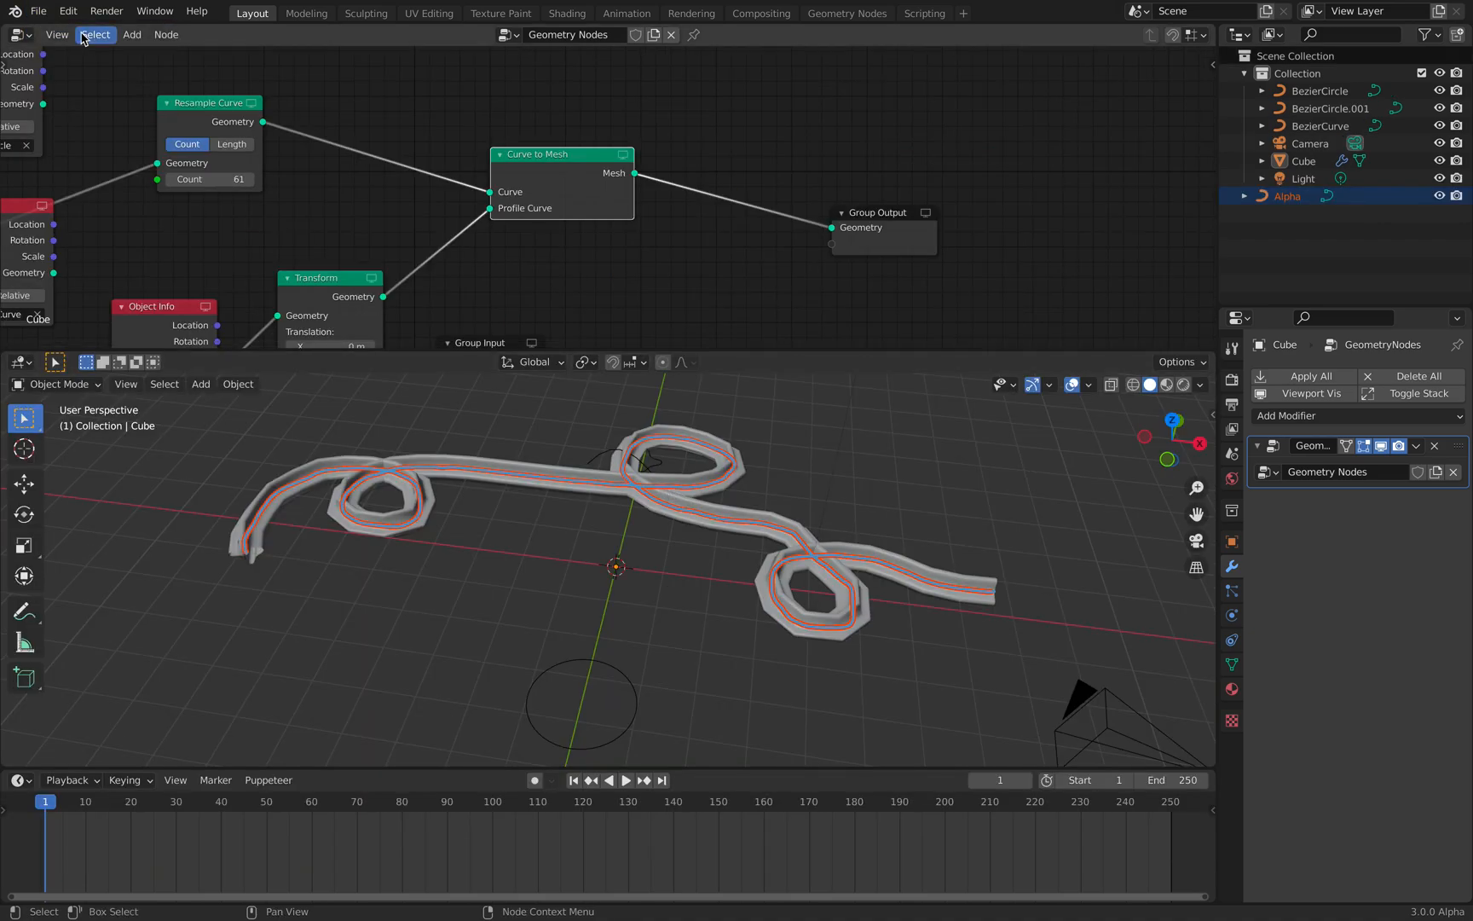
Save the track file under an incremented version name
left_click(38, 10)
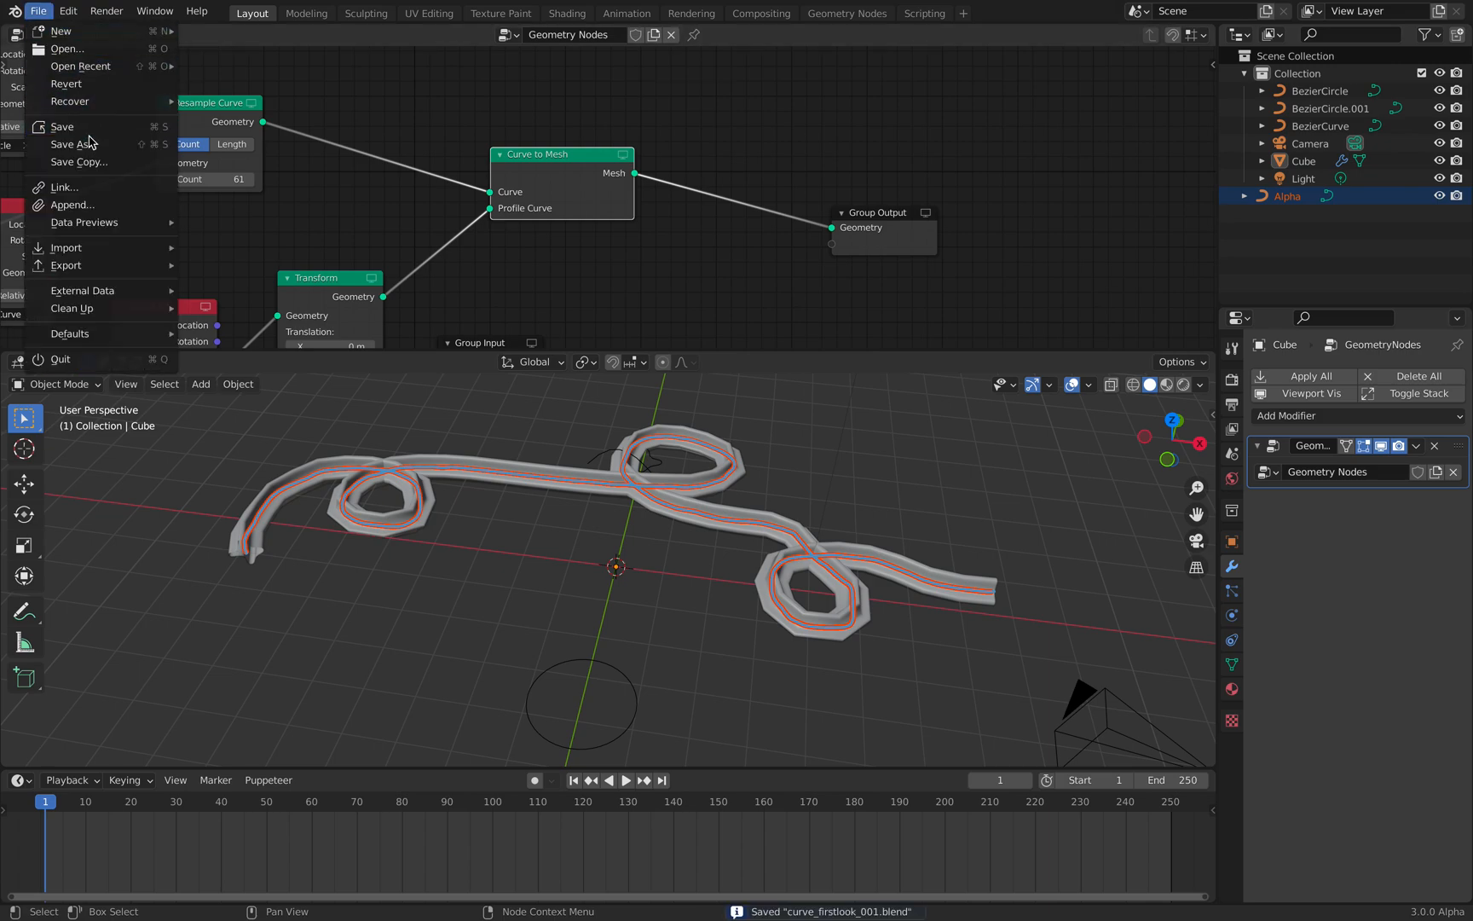
left_click(77, 144)
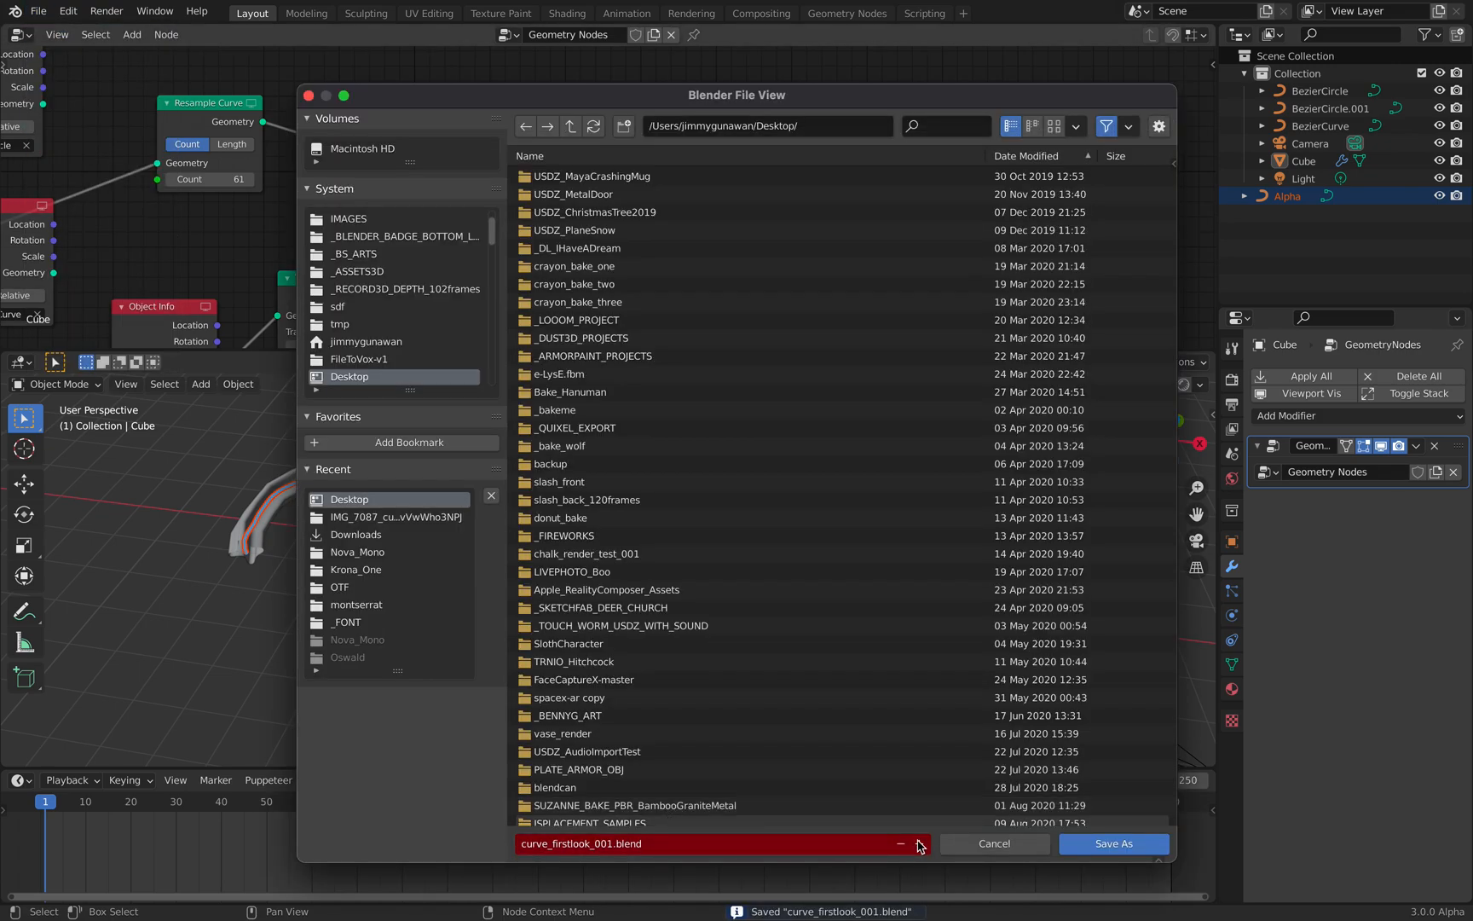
left_click(1113, 843)
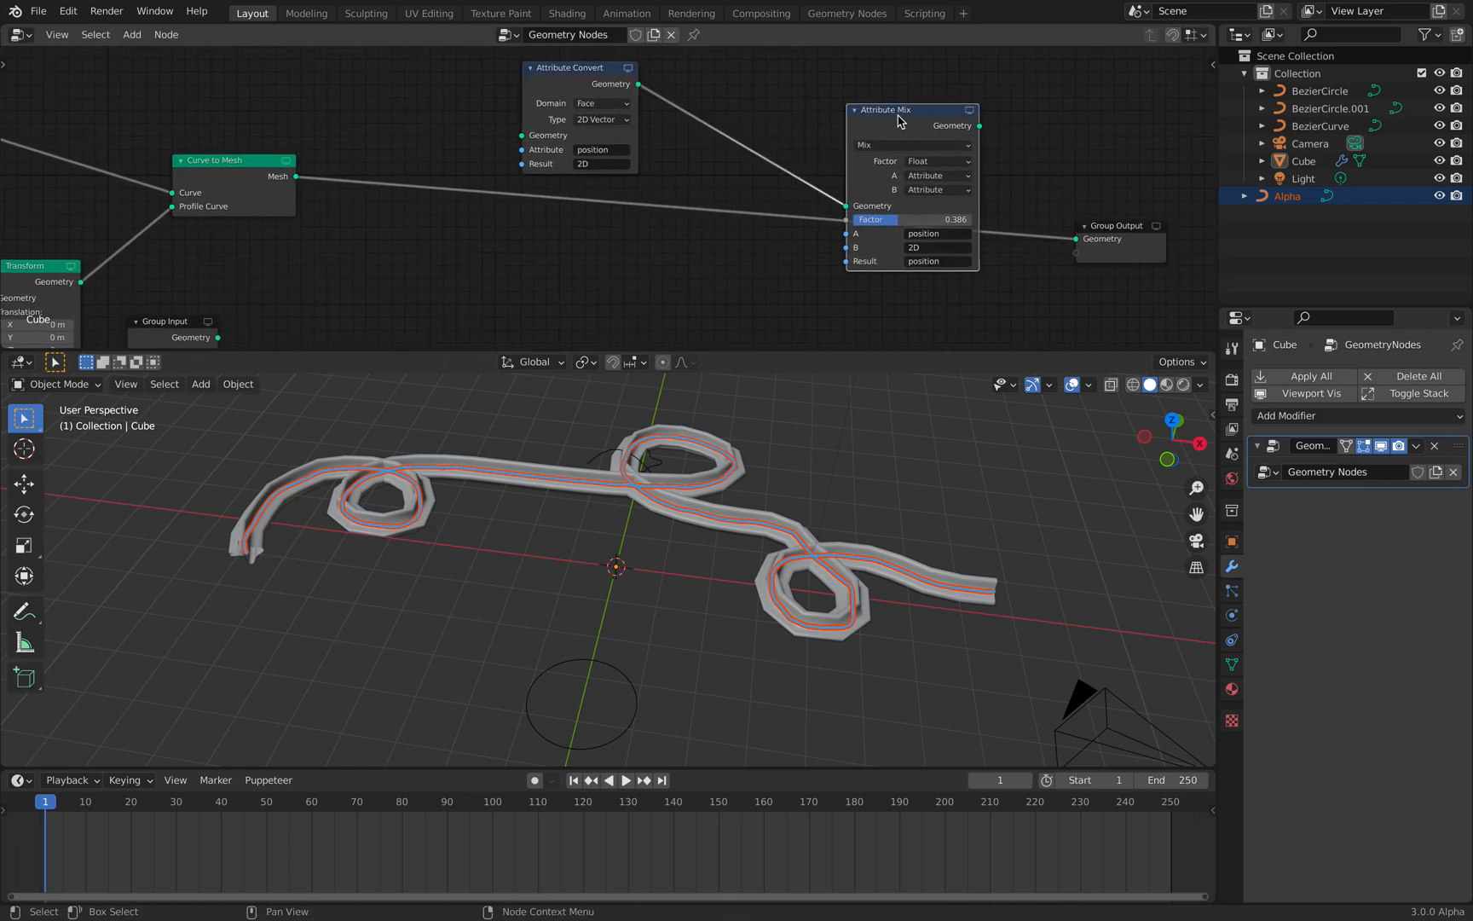
Feed the swept mesh into Attribute Convert and set the Attribute Mix factor to 0.311
left_click_drag(897, 110, 831, 55)
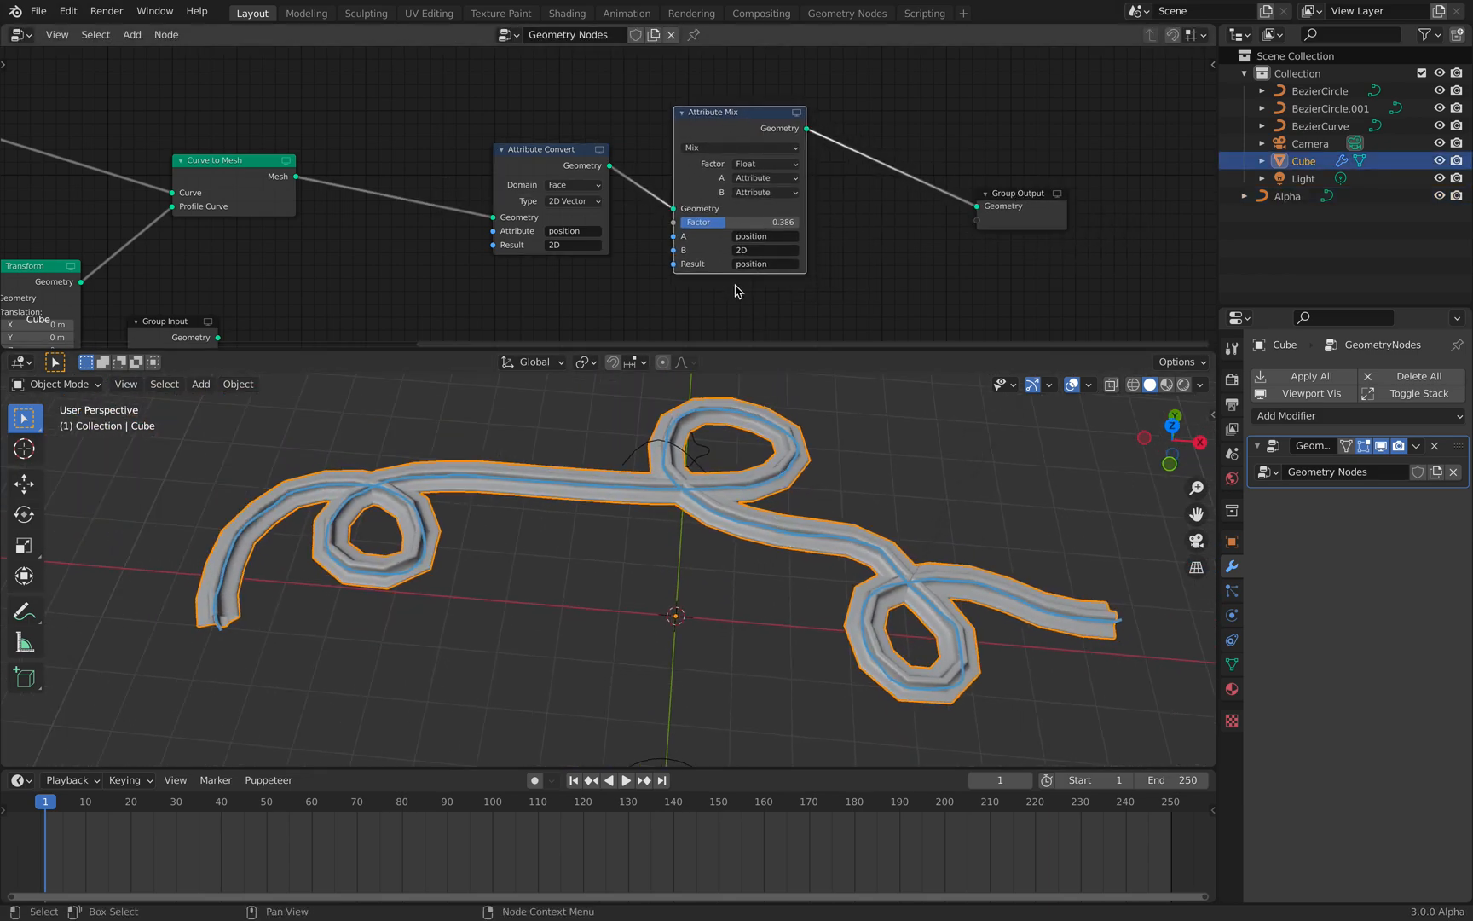
left_click_drag(751, 223, 714, 223)
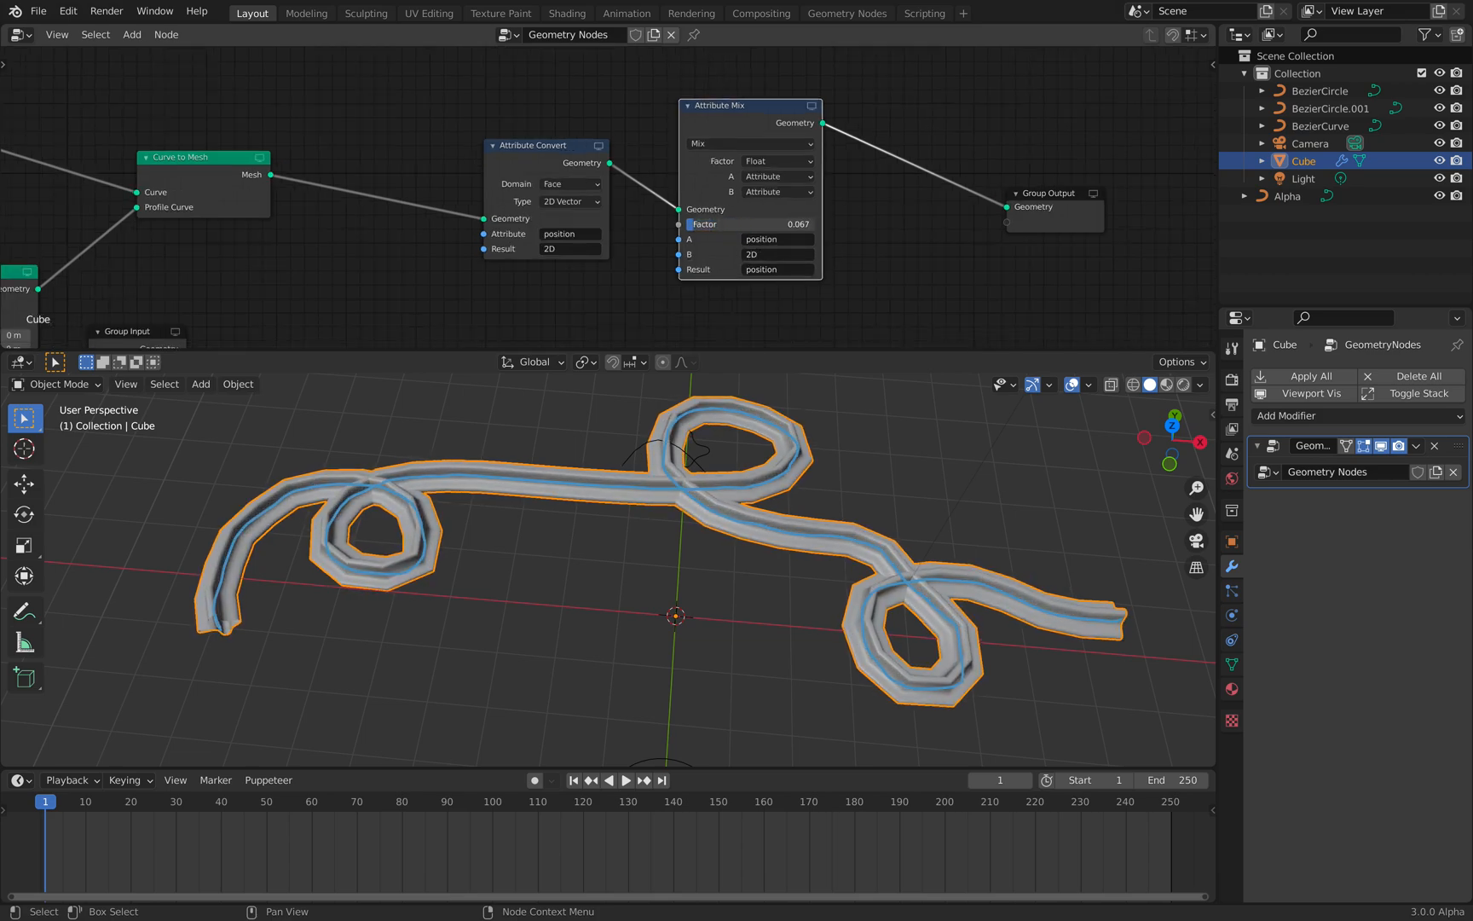
left_click_drag(761, 224, 743, 223)
type("ed")
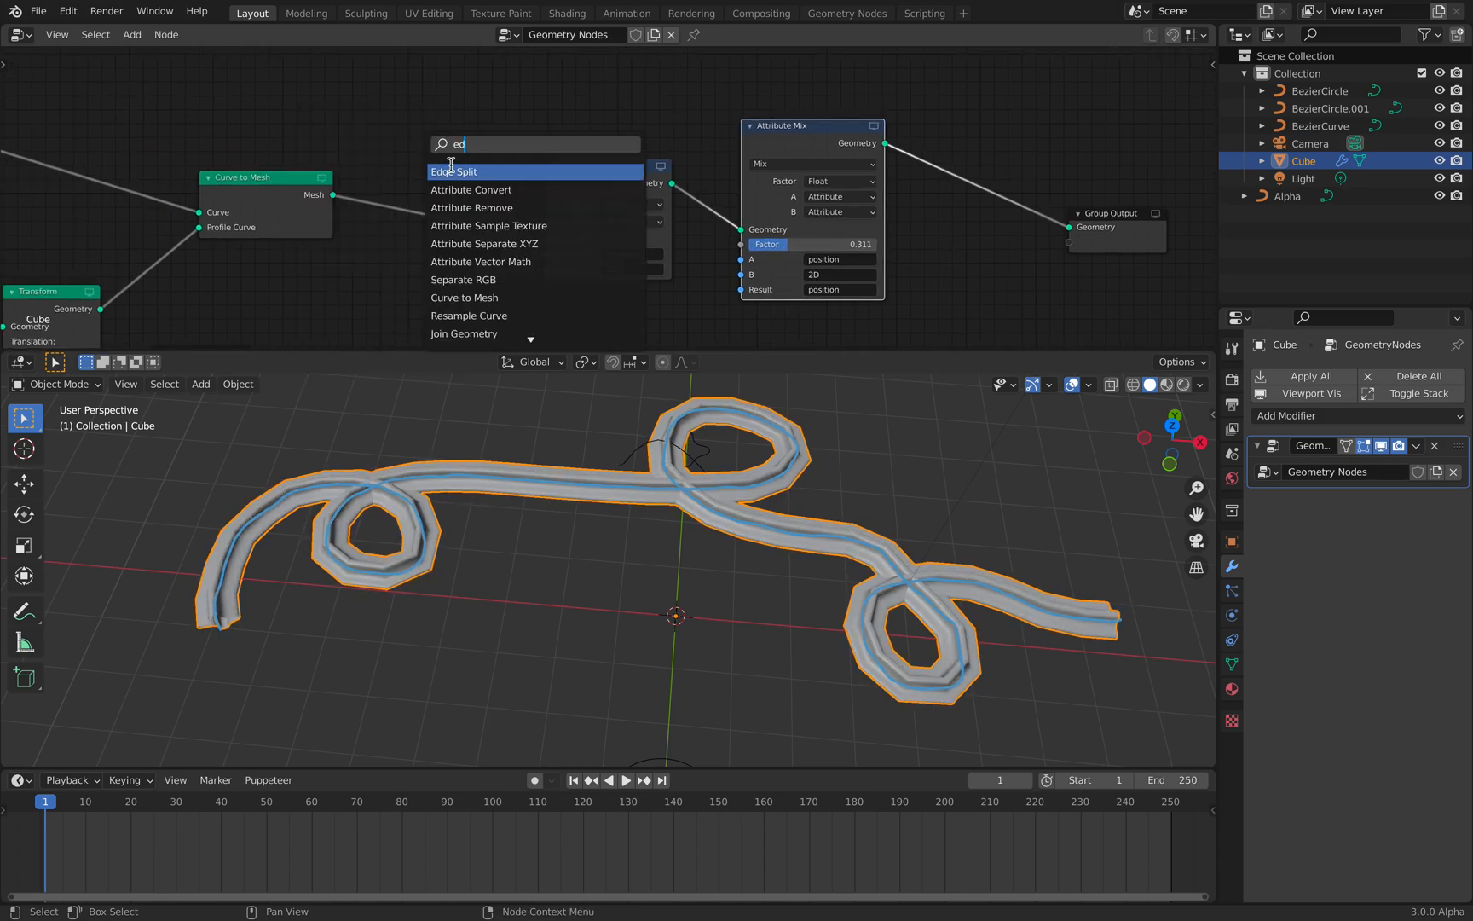
Insert an Edge Split node before Attribute Convert and tune the mix factor to 0.260
left_click(453, 172)
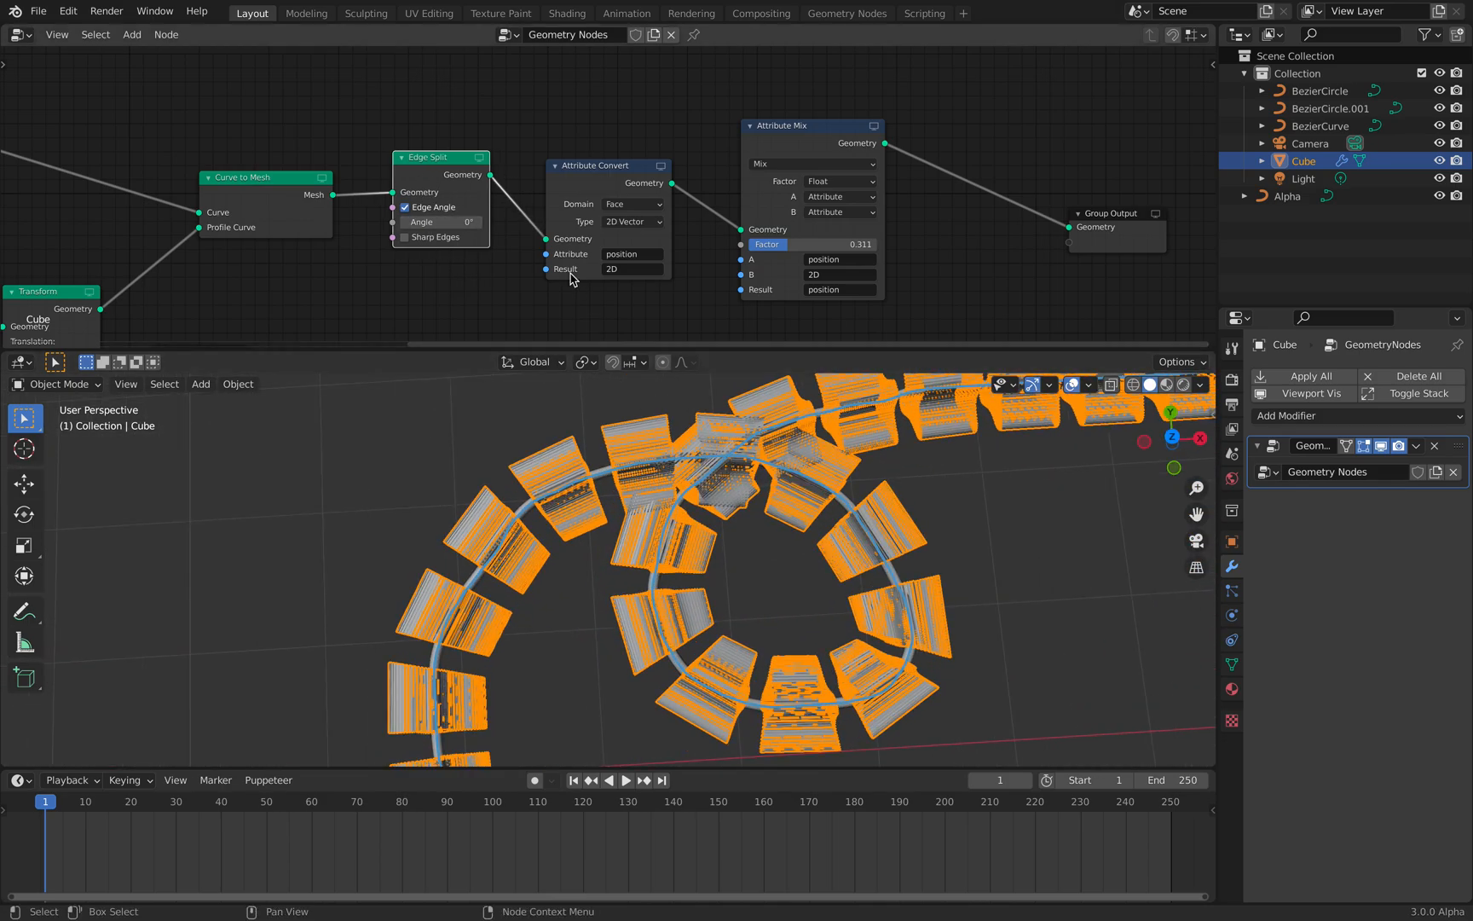
left_click_drag(442, 222, 460, 222)
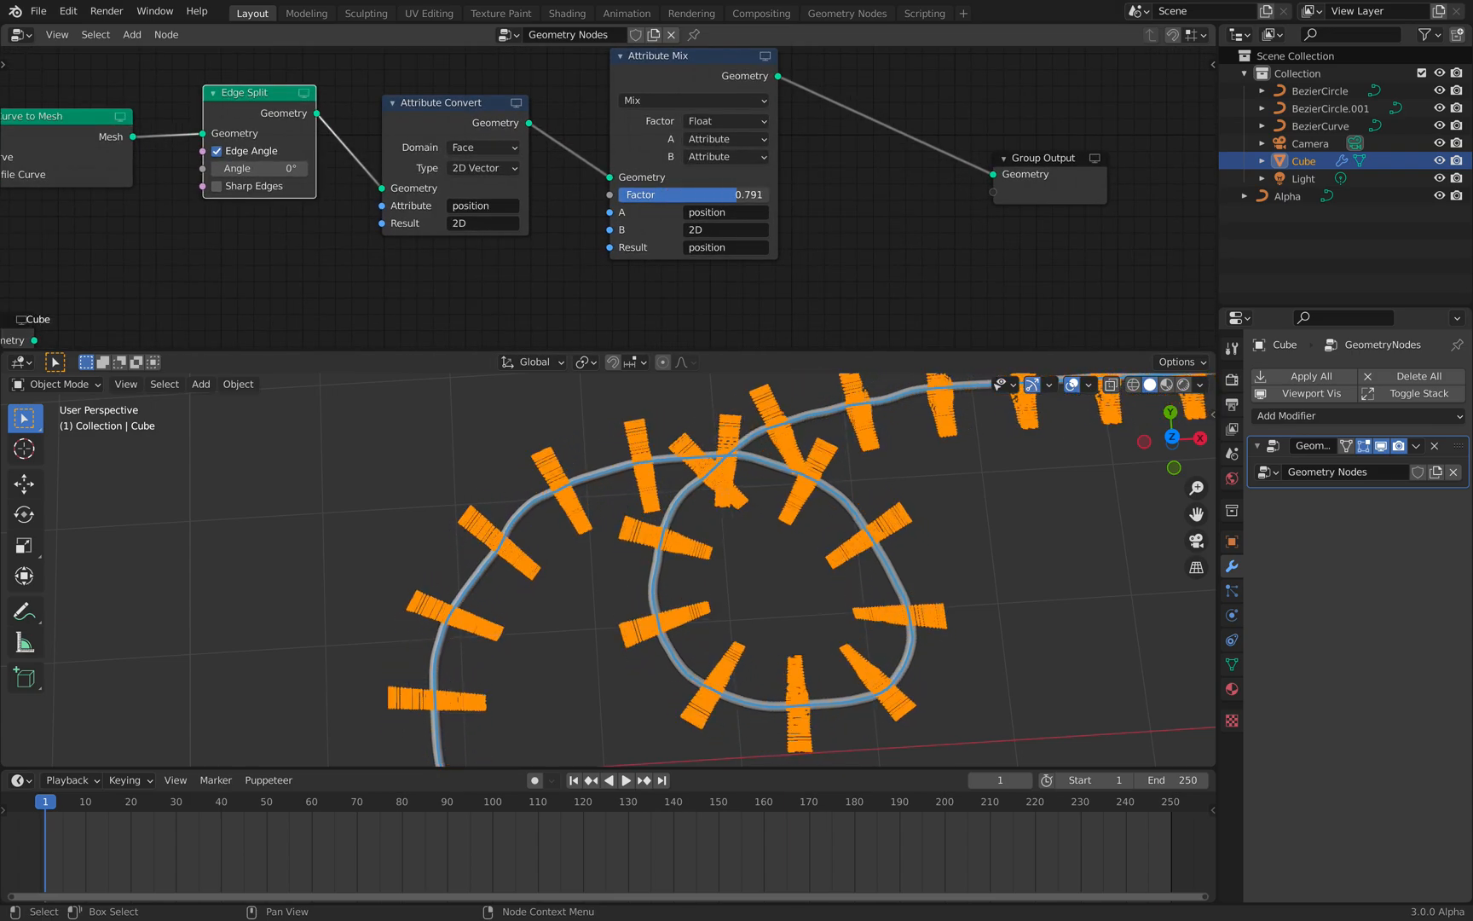
left_click_drag(715, 195, 696, 194)
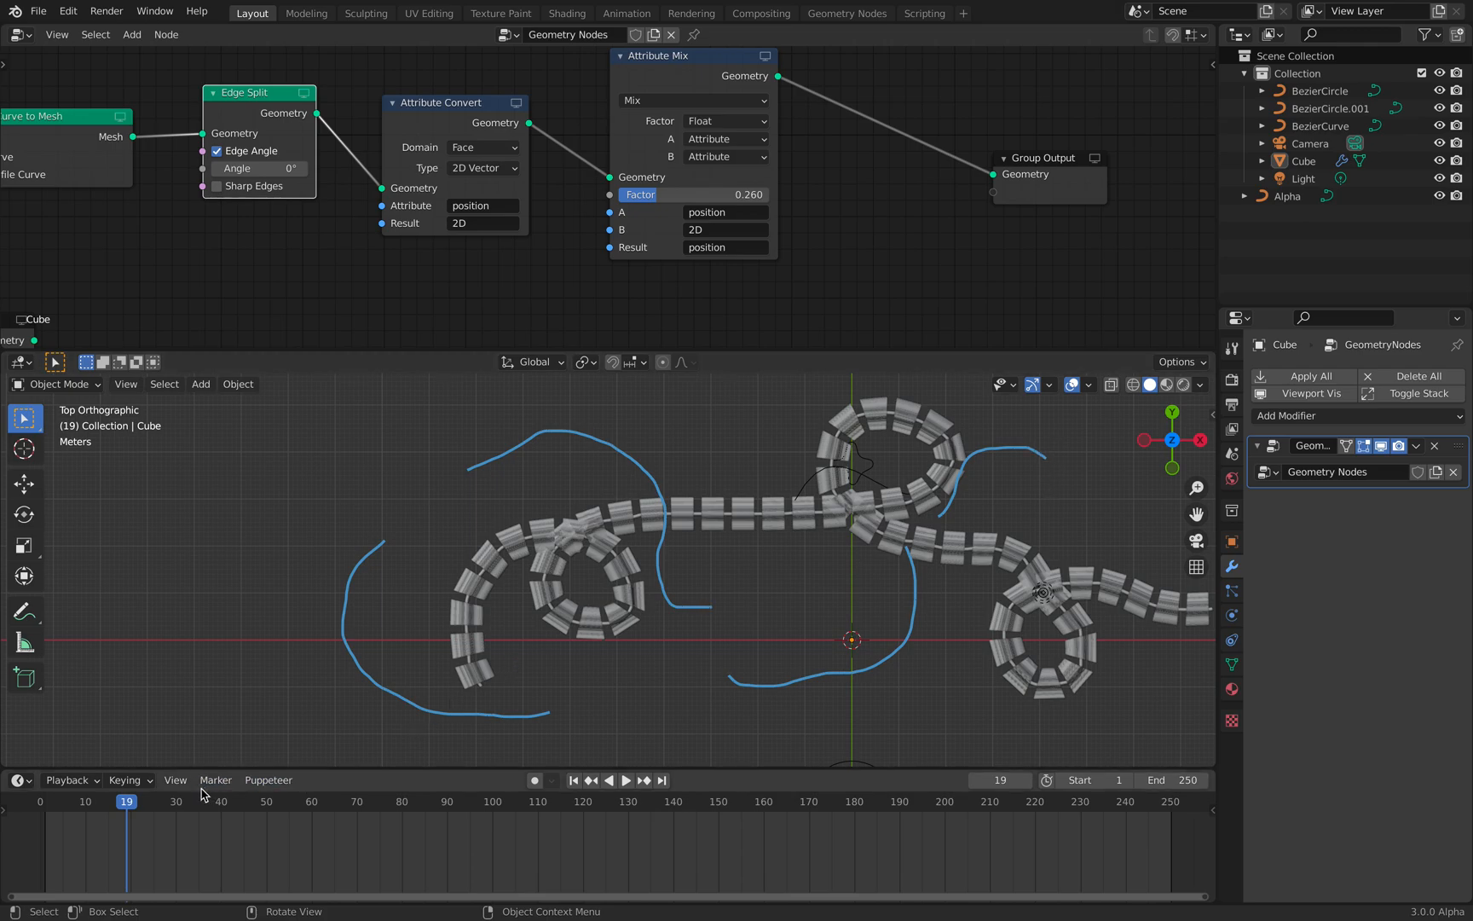
Play and scrub the animation to frame 127, watching the tiled track follow the curve
left_click(158, 800)
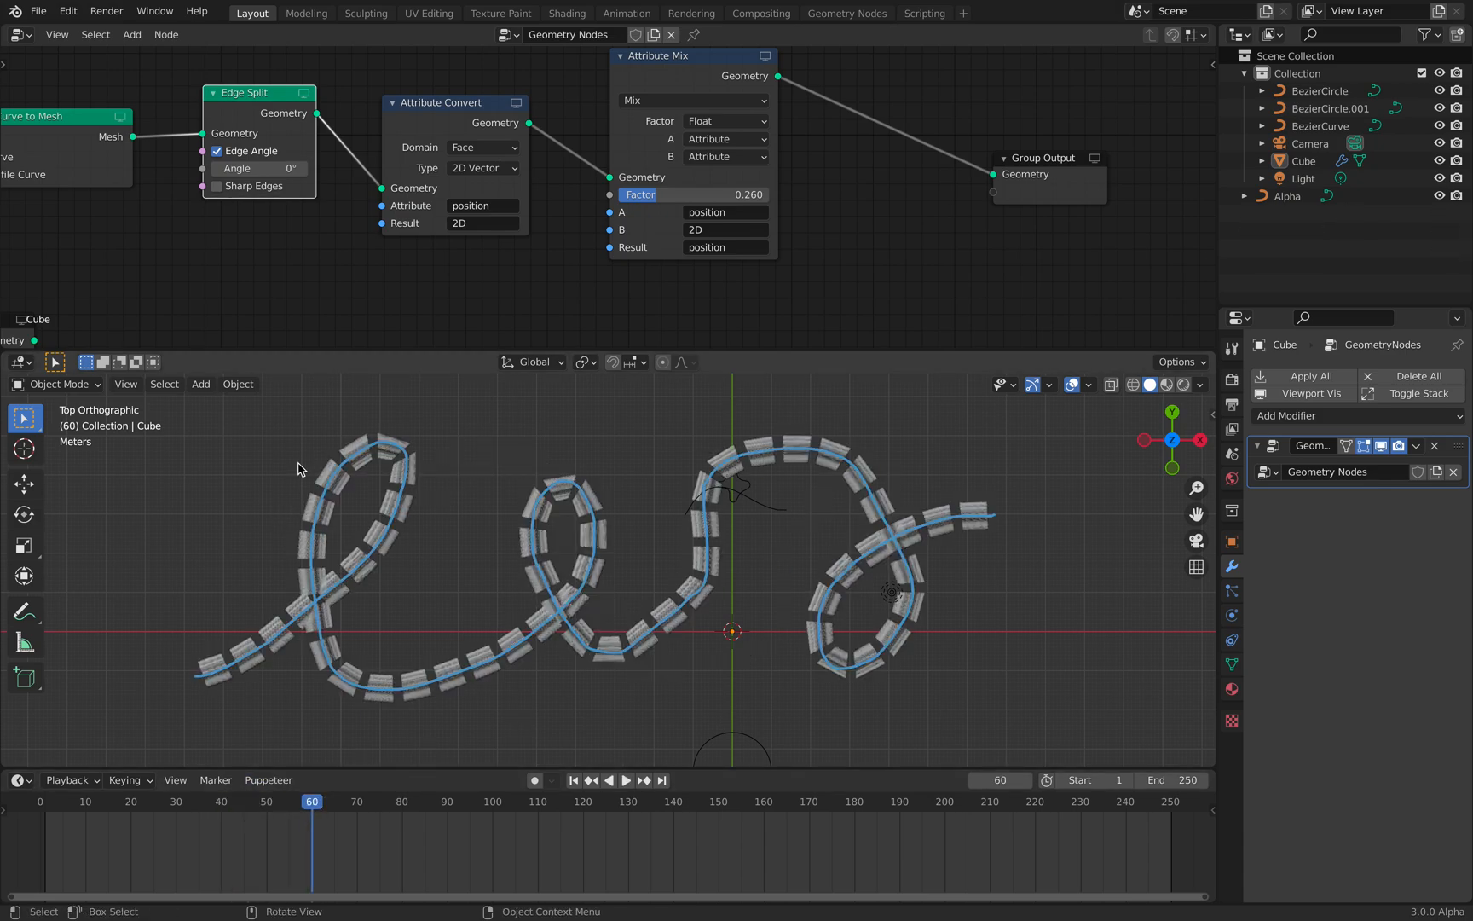
left_click(626, 780)
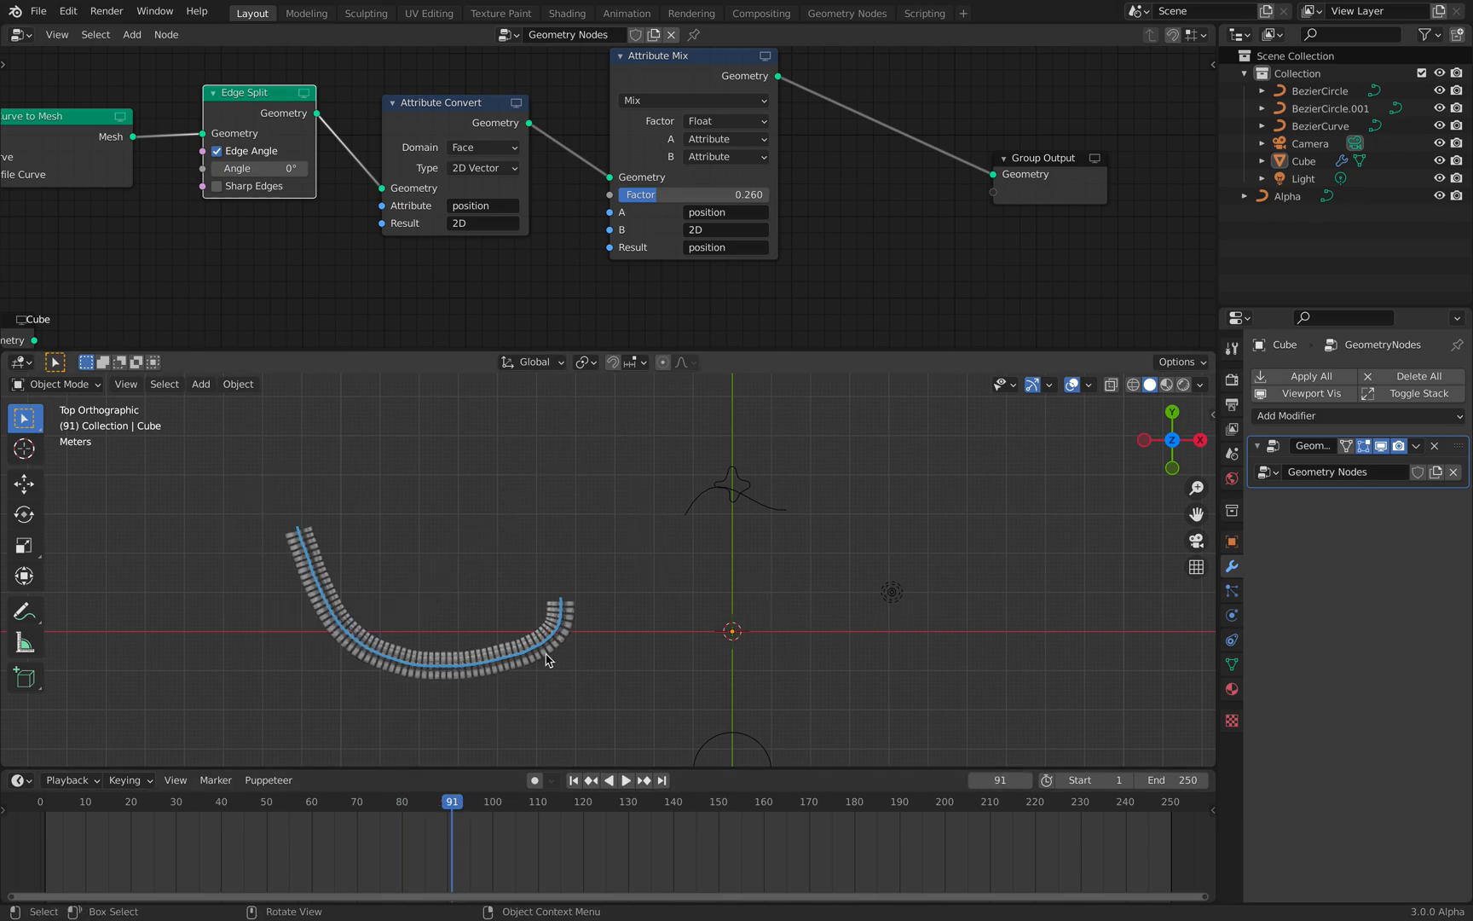
left_click(626, 780)
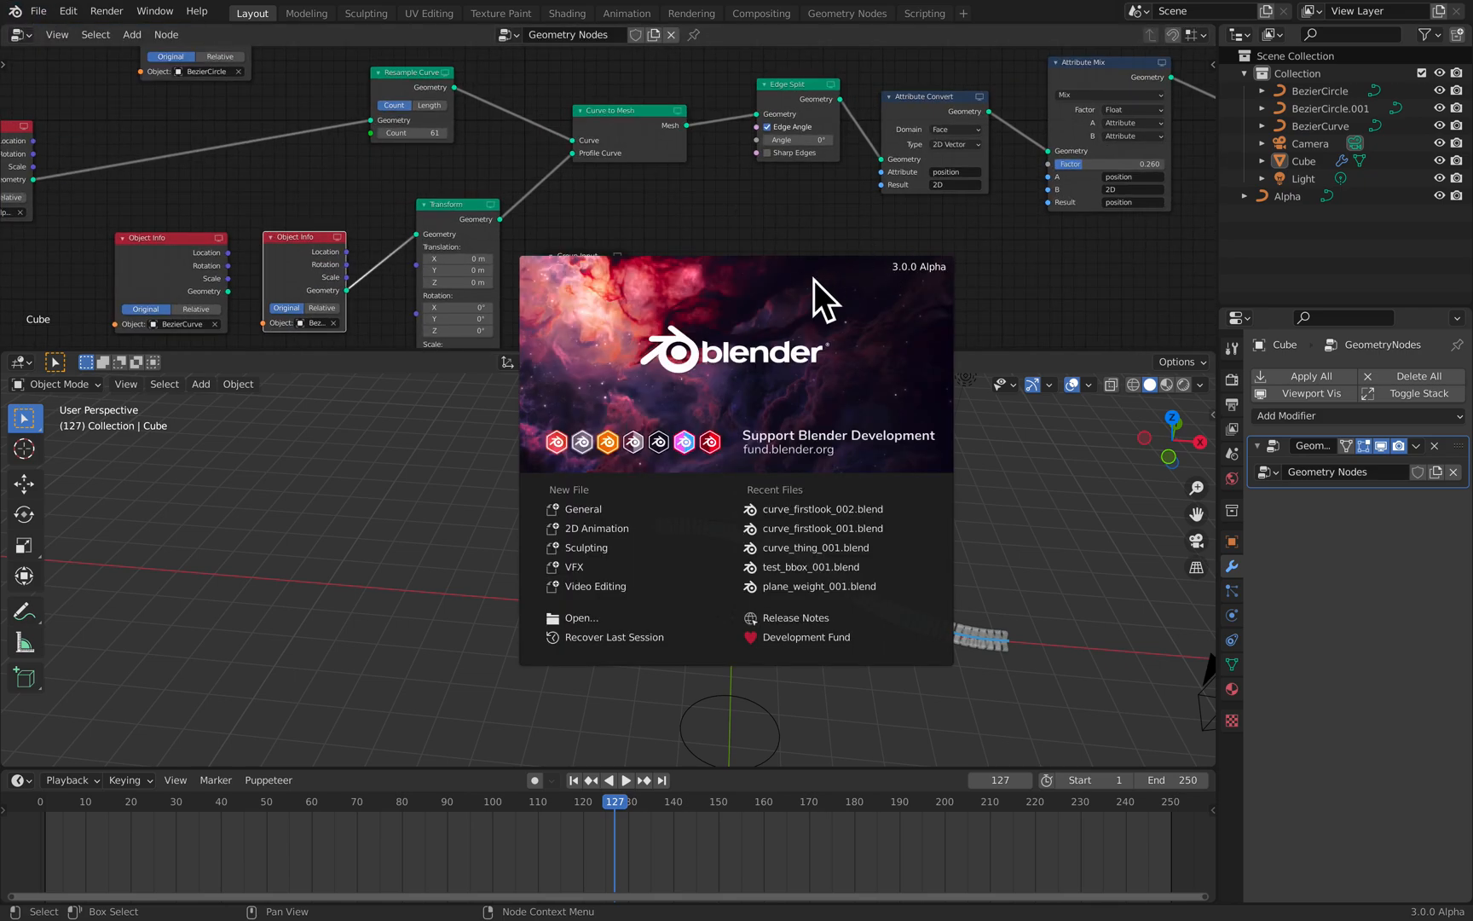
mouse_move(672, 206)
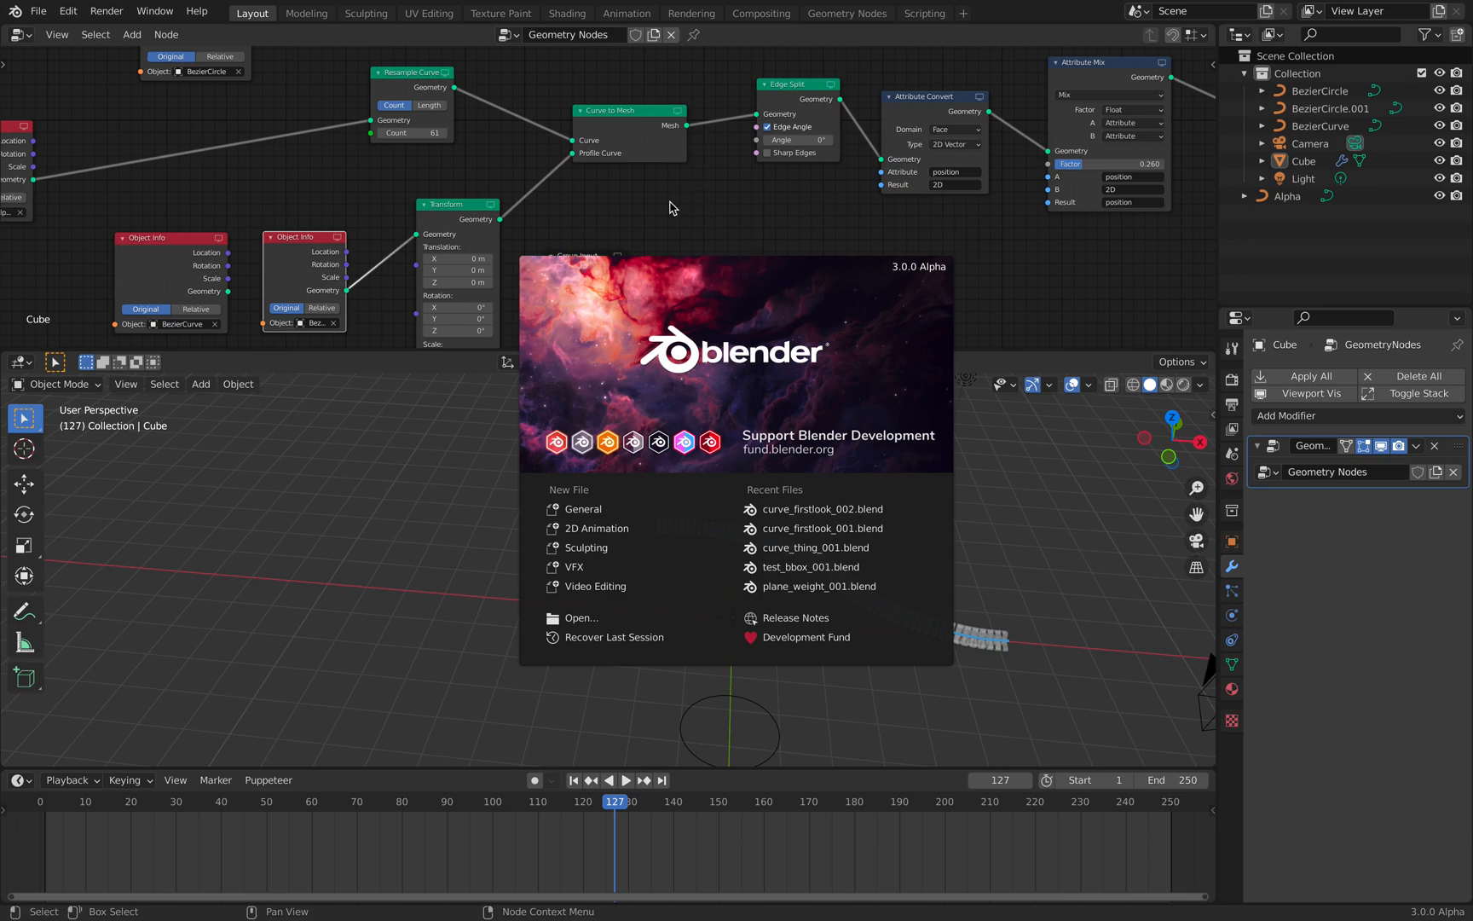